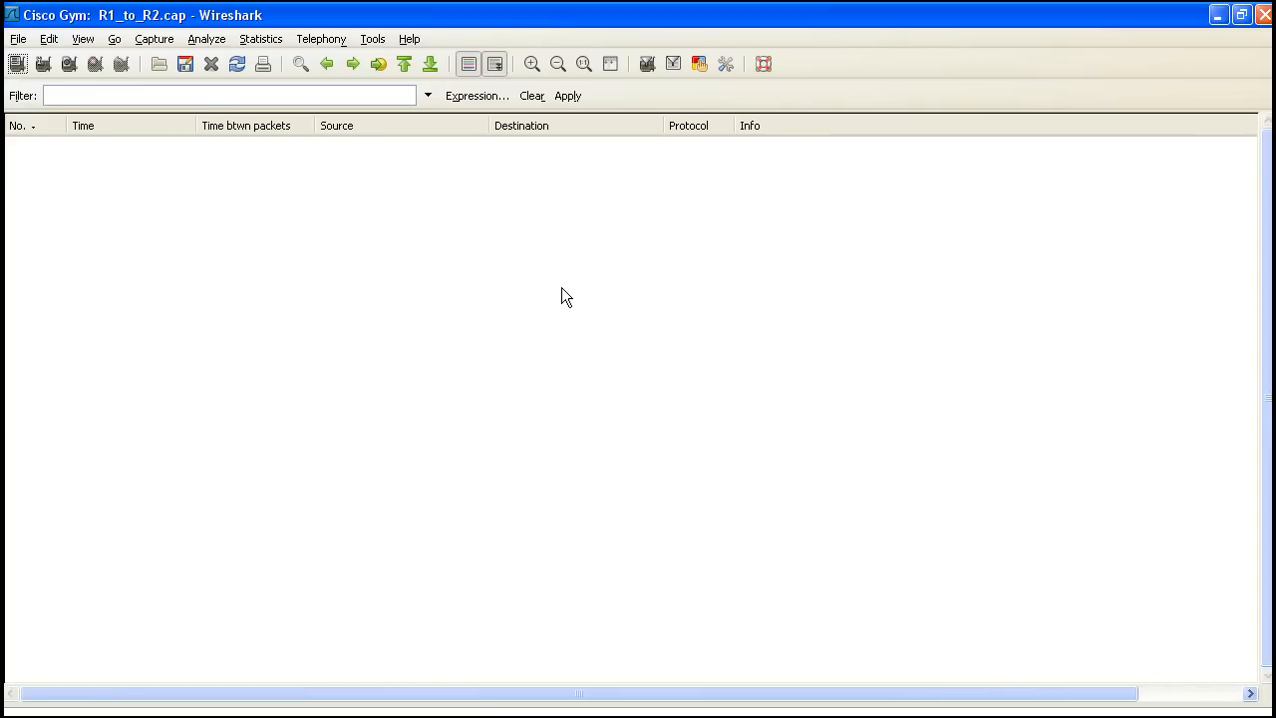
pyautogui.moveTo(257, 304)
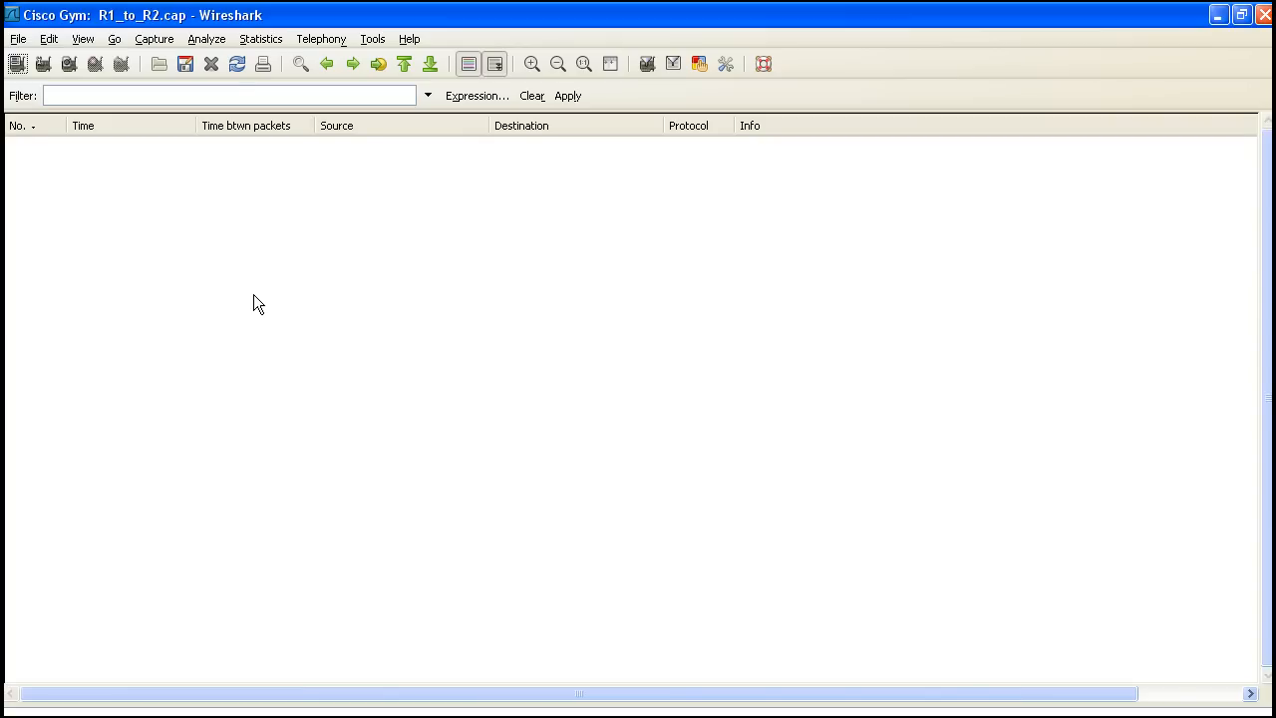
pyautogui.moveTo(320, 163)
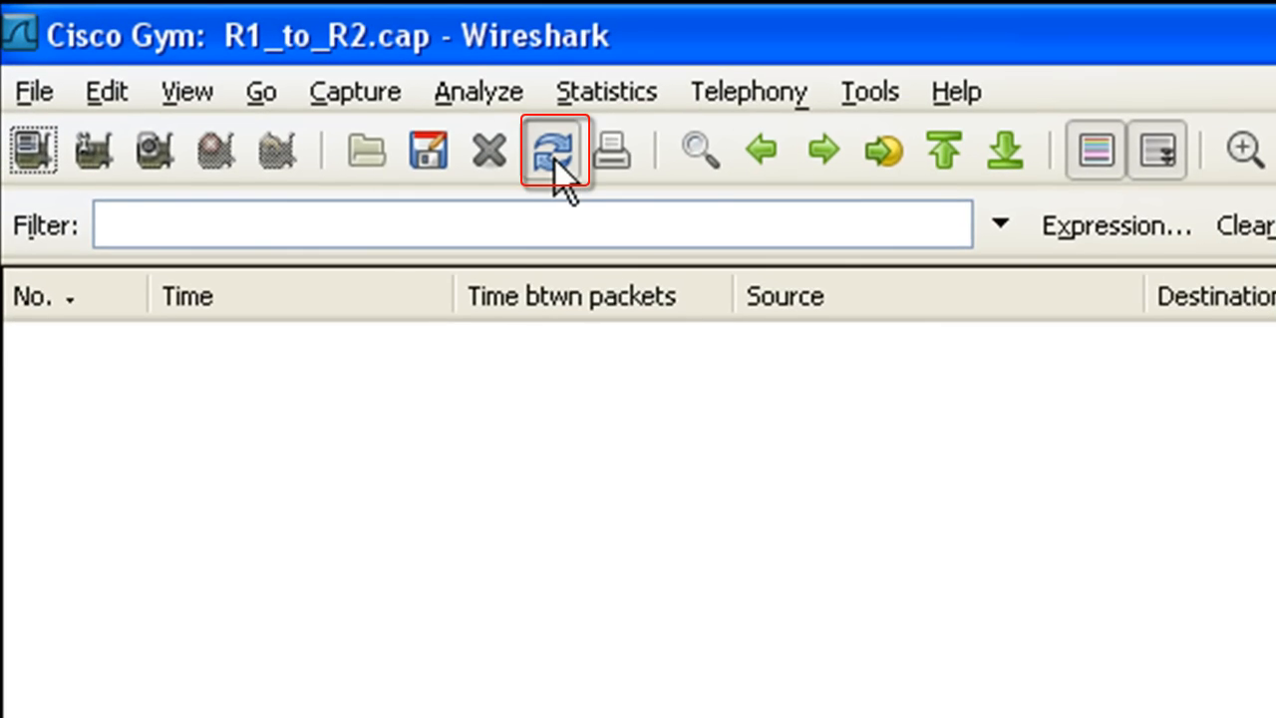
# - Reload the R1_to_R2.cap capture so the 24 SLARP and CDP keepalive packets are listed
pyautogui.click(555, 150)
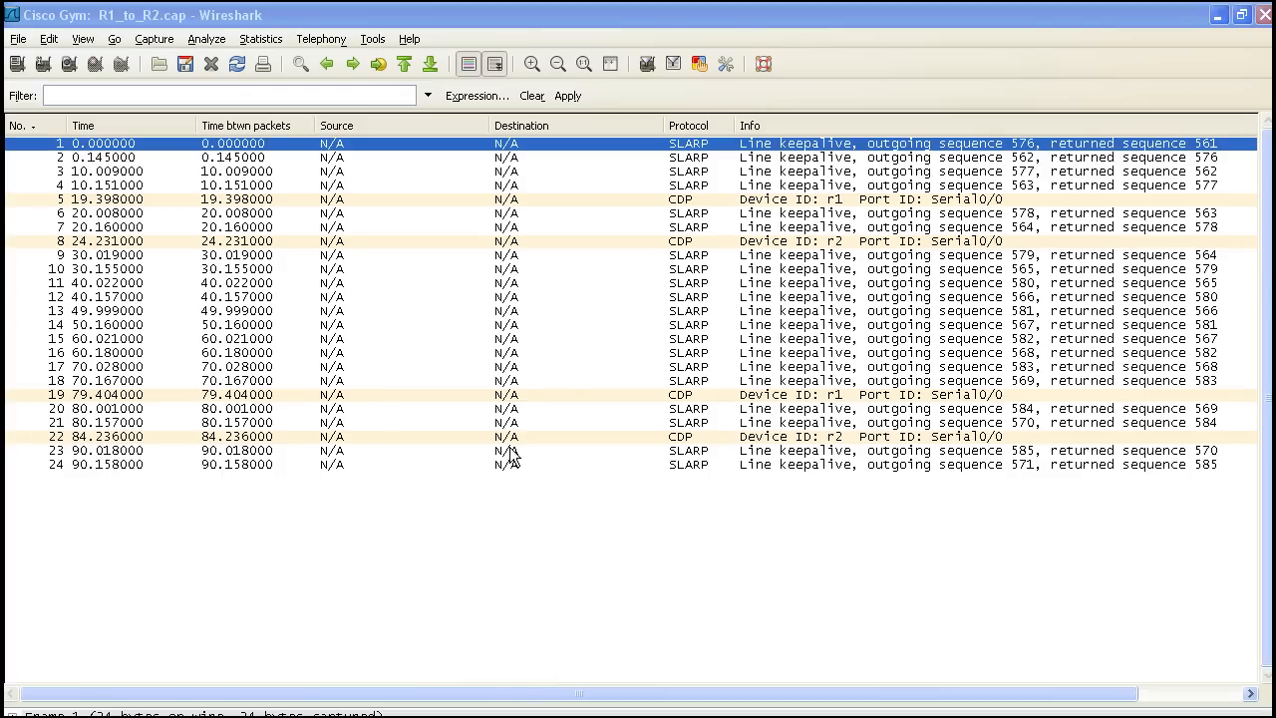
pyautogui.moveTo(526, 466)
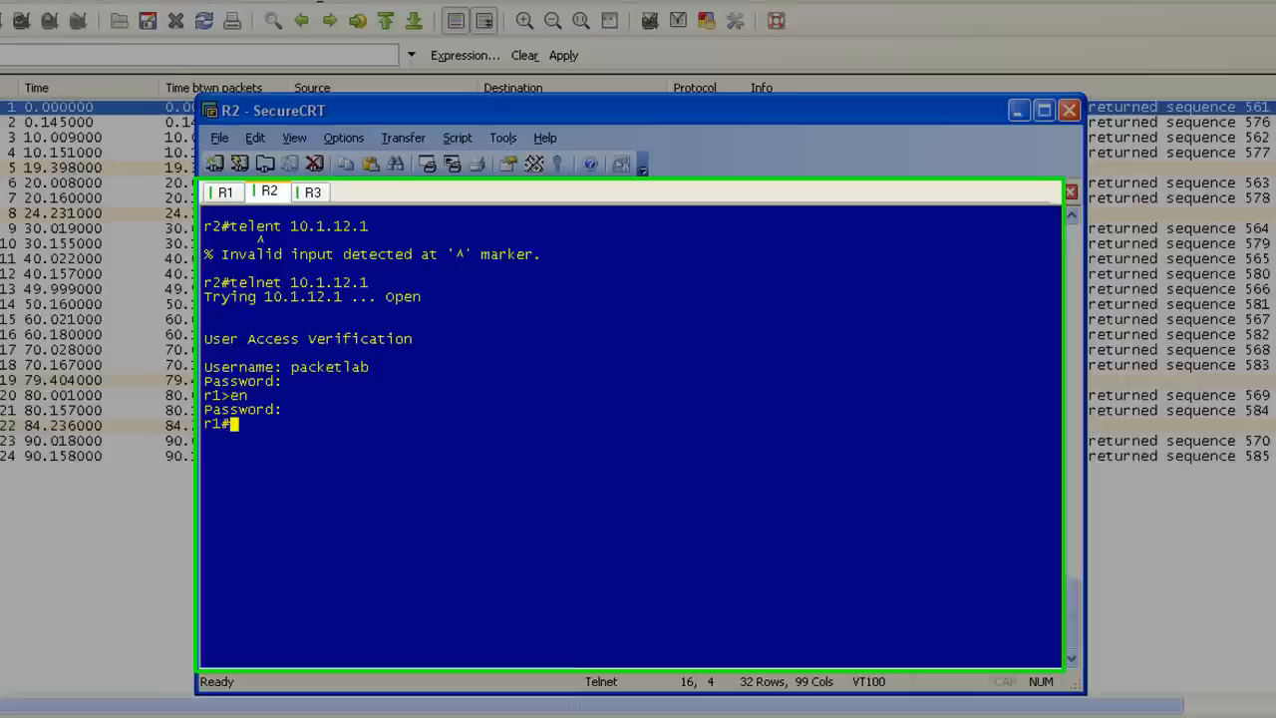
# - From R2's console, telnet to 10.1.12.1 and enter enable mode with en
pyautogui.click(1042, 110)
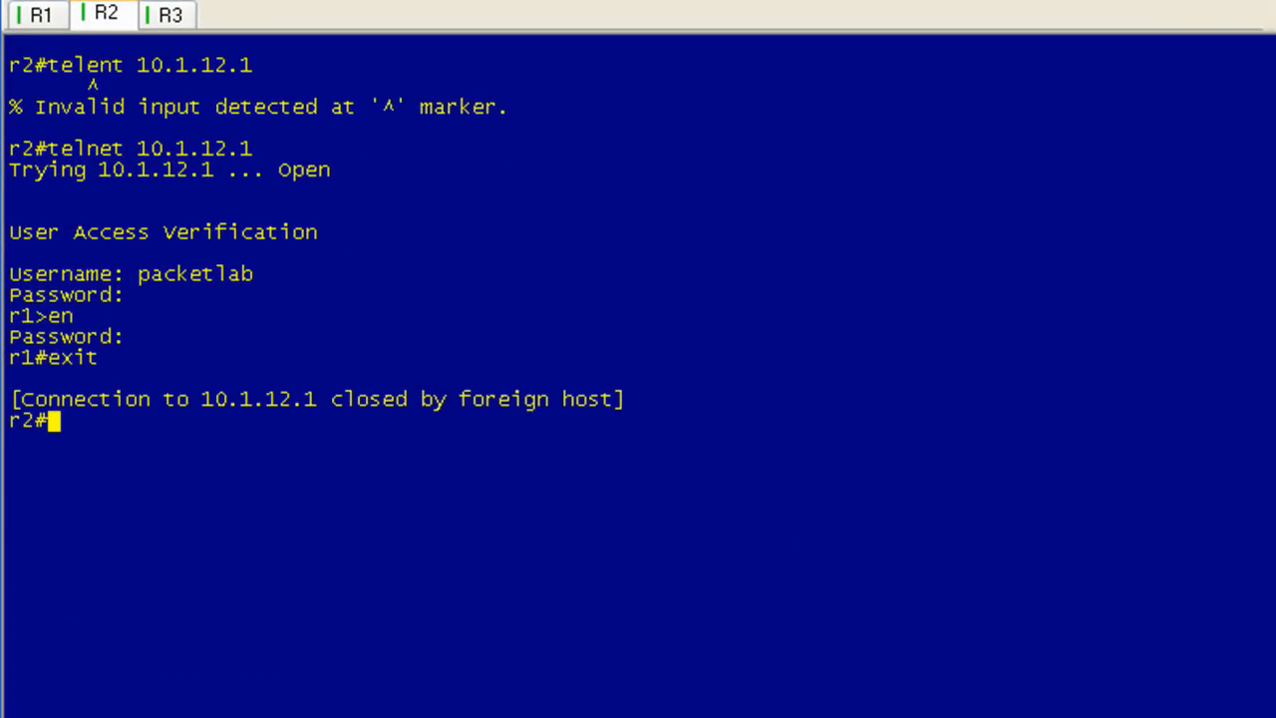
pyautogui.write('telnet 10.1.12.1')
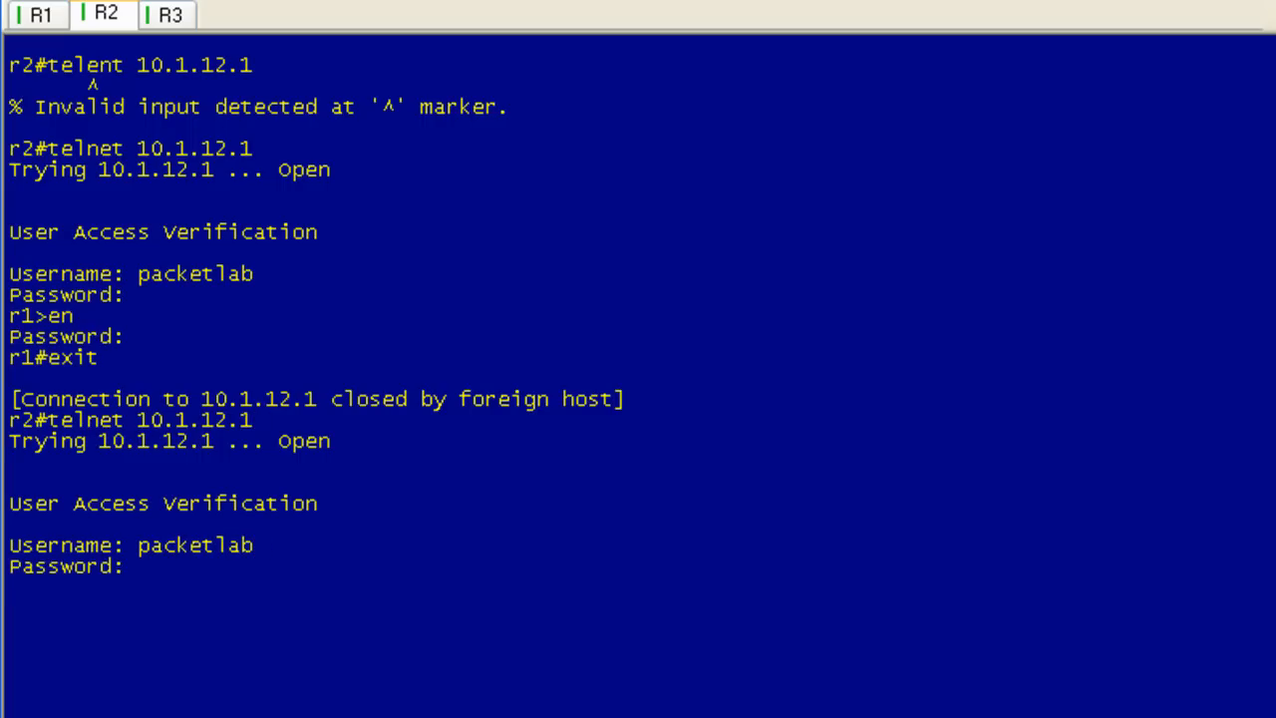
pyautogui.write('en')
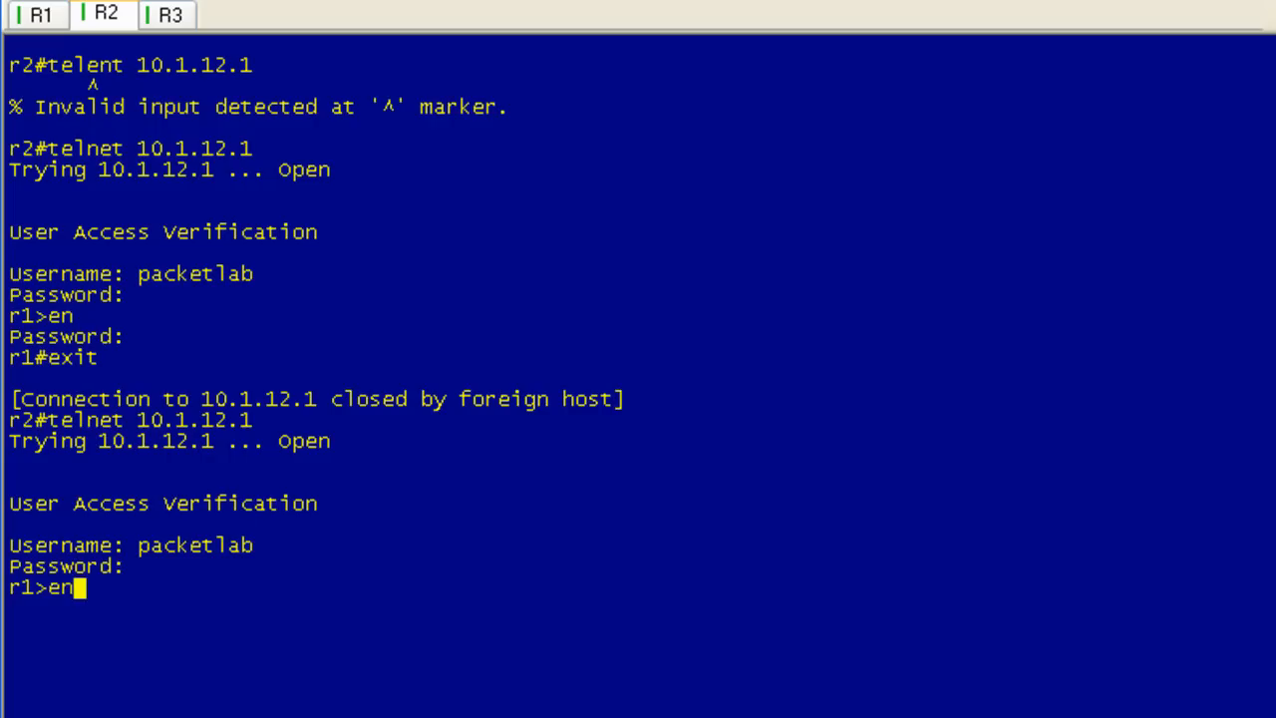
pyautogui.press('enter')
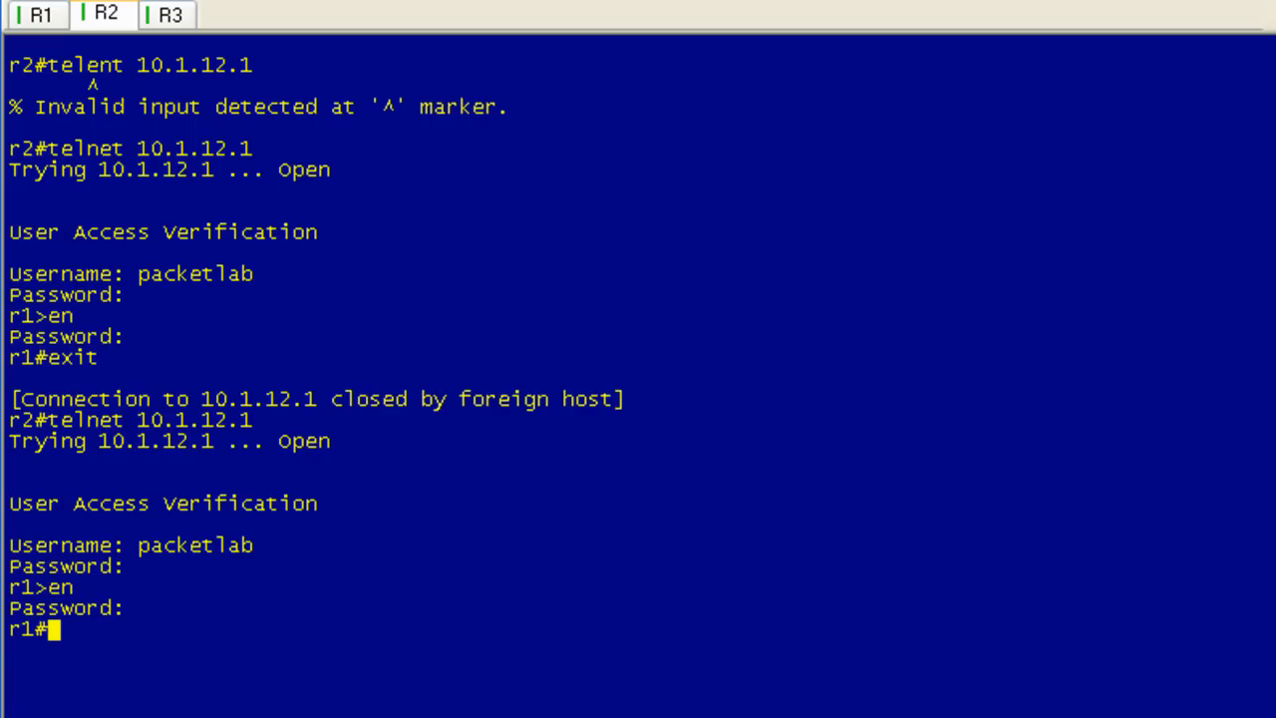
# - Run sh privi and highlight the privilege level 15 output
pyautogui.write('sh prive')
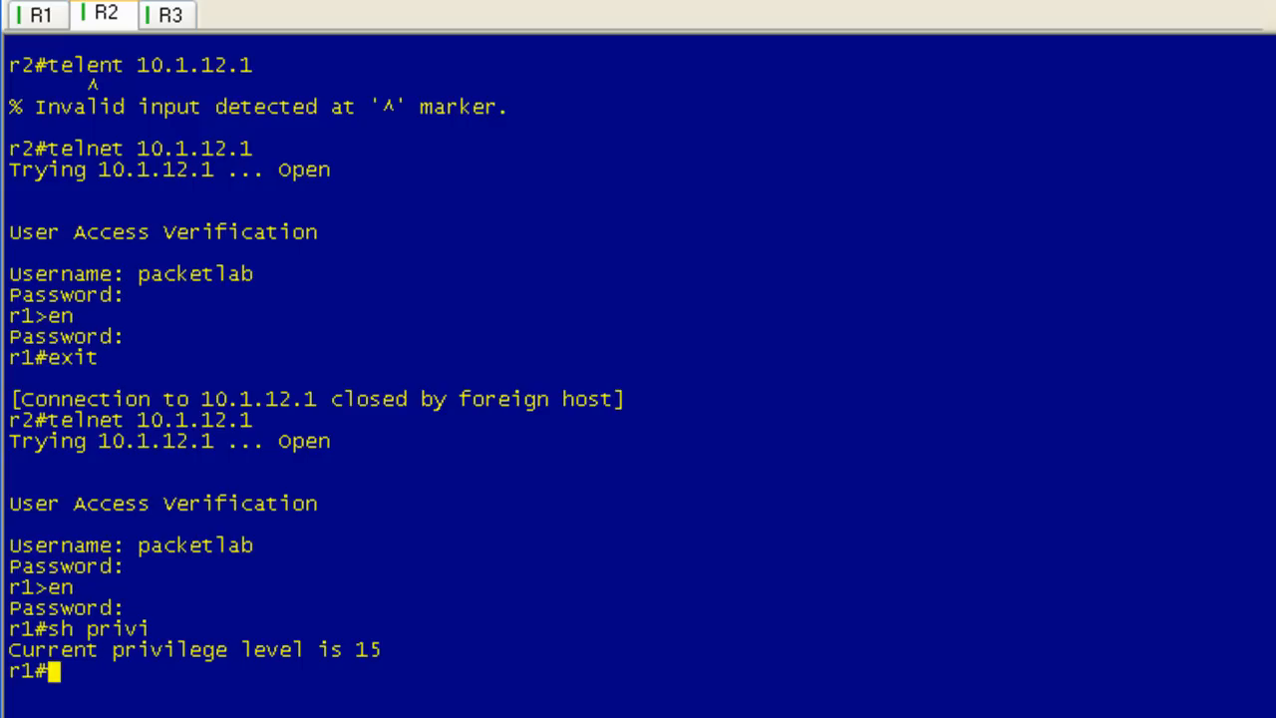
pyautogui.moveTo(9, 628); pyautogui.dragTo(379, 648)
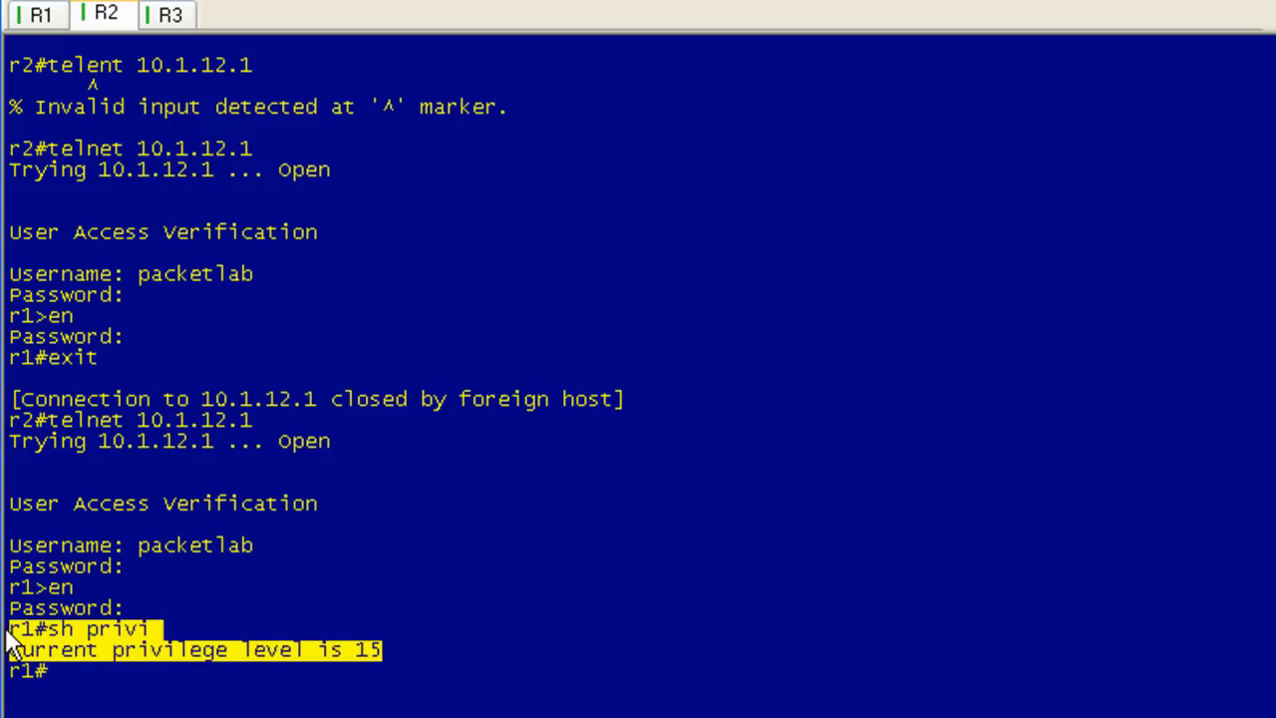
pyautogui.moveTo(819, 608)
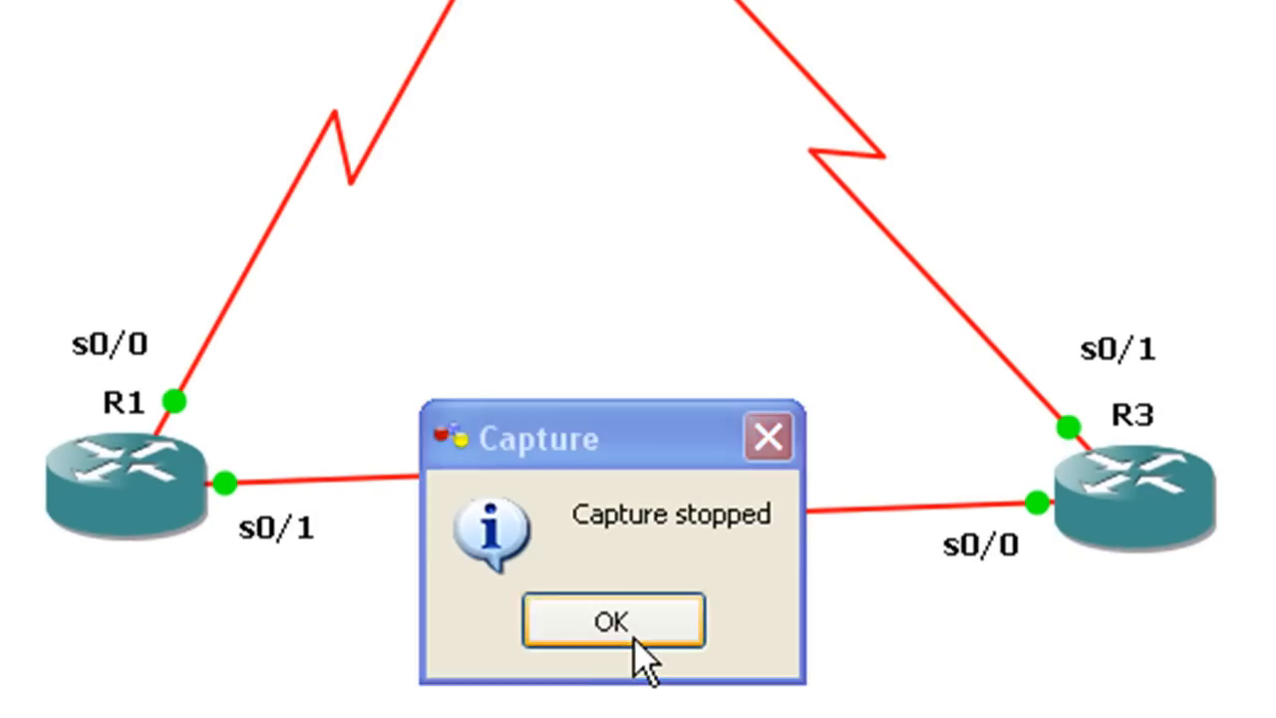
# - Acknowledge GNS3's Capture stopped confirmation dialog
pyautogui.click(612, 621)
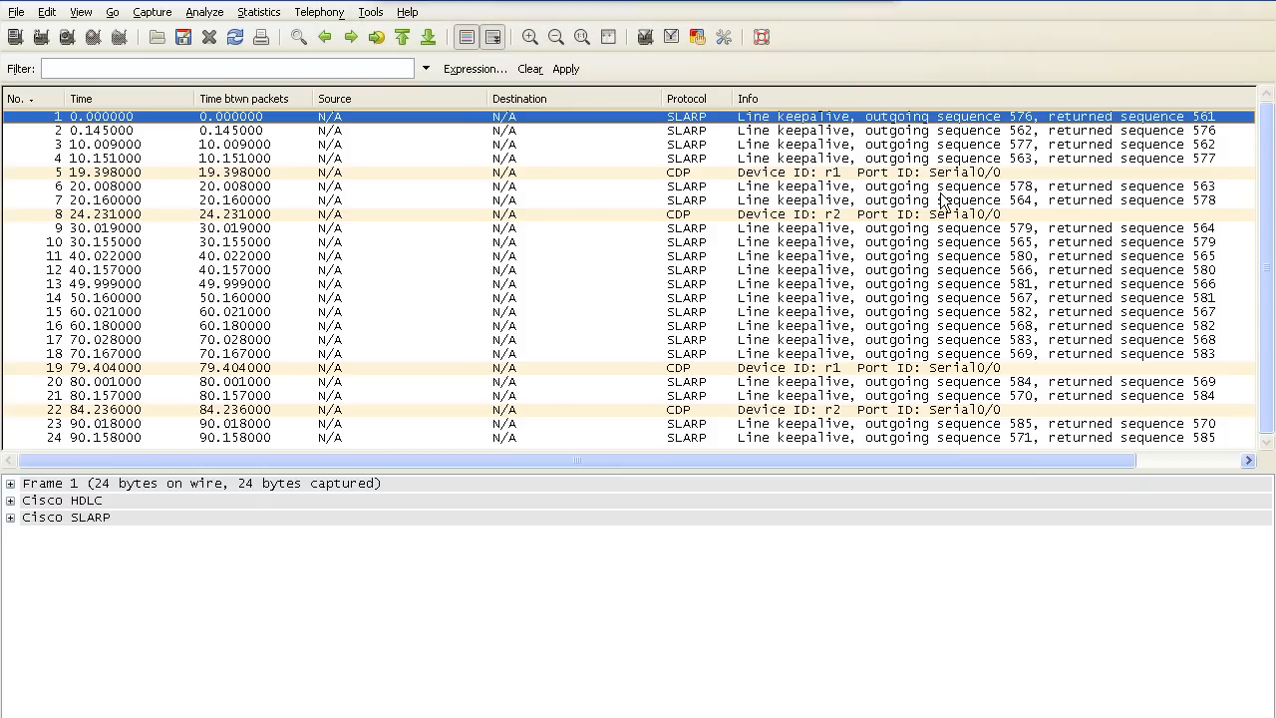
# - Reload the capture to bring in the telnet packets and start filtering on source 10.1.12.2
pyautogui.click(236, 37)
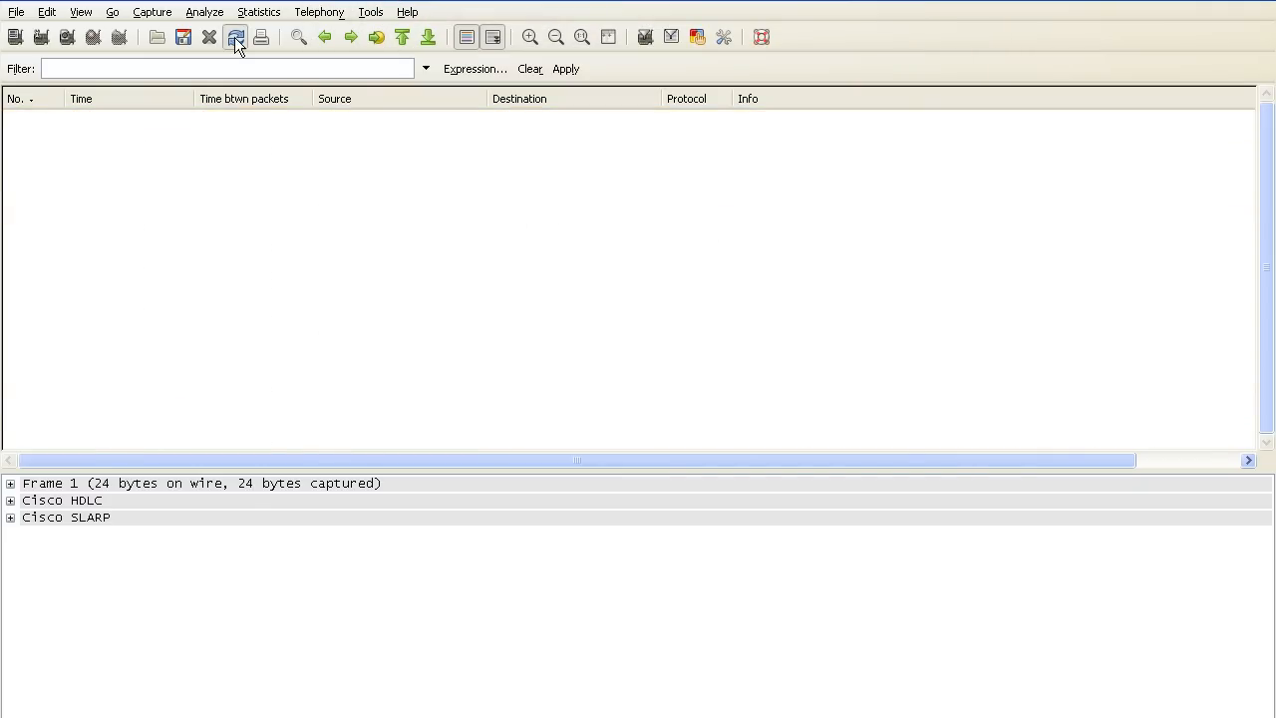
pyautogui.click(236, 36)
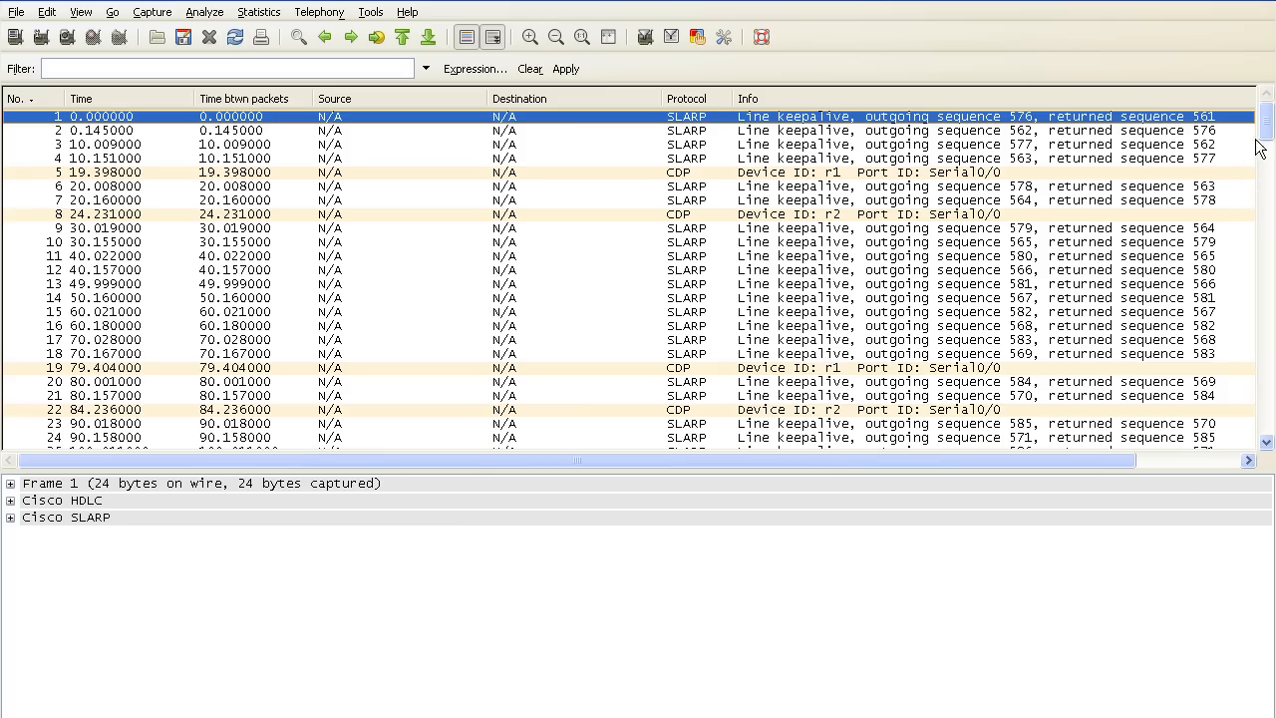
pyautogui.moveTo(1111, 279)
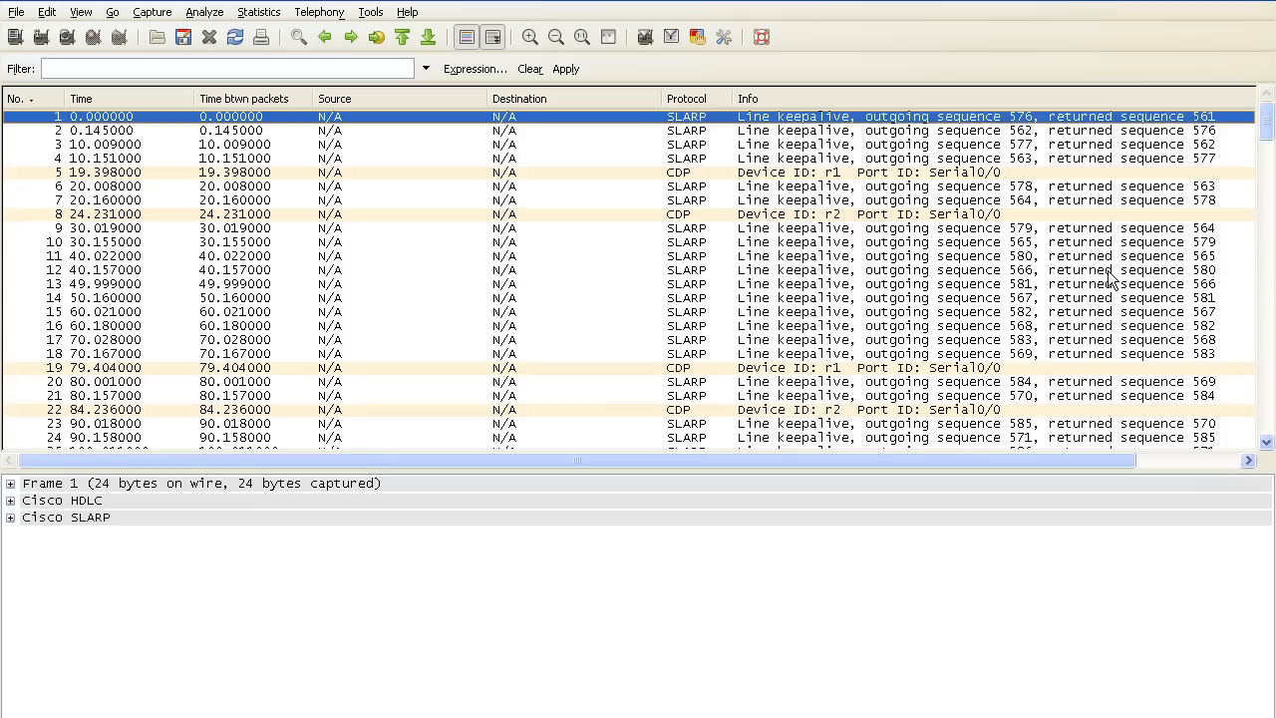
pyautogui.moveTo(862, 354)
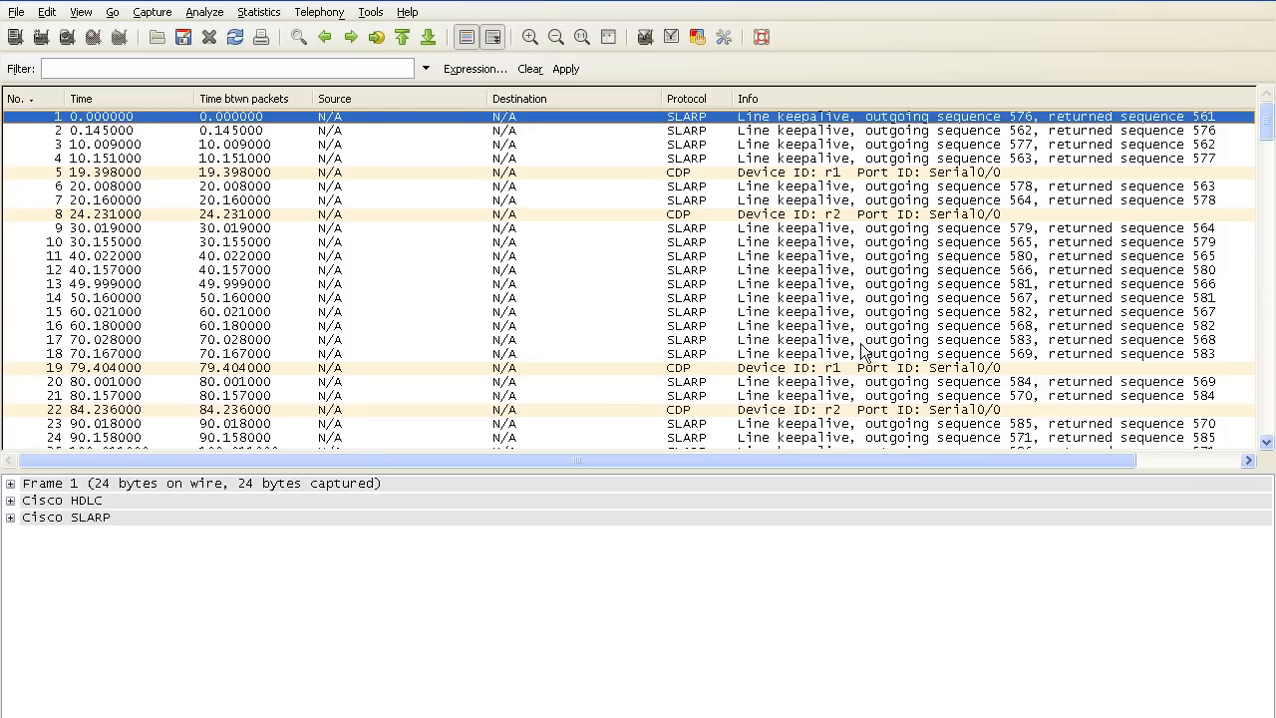
pyautogui.scroll(-3)
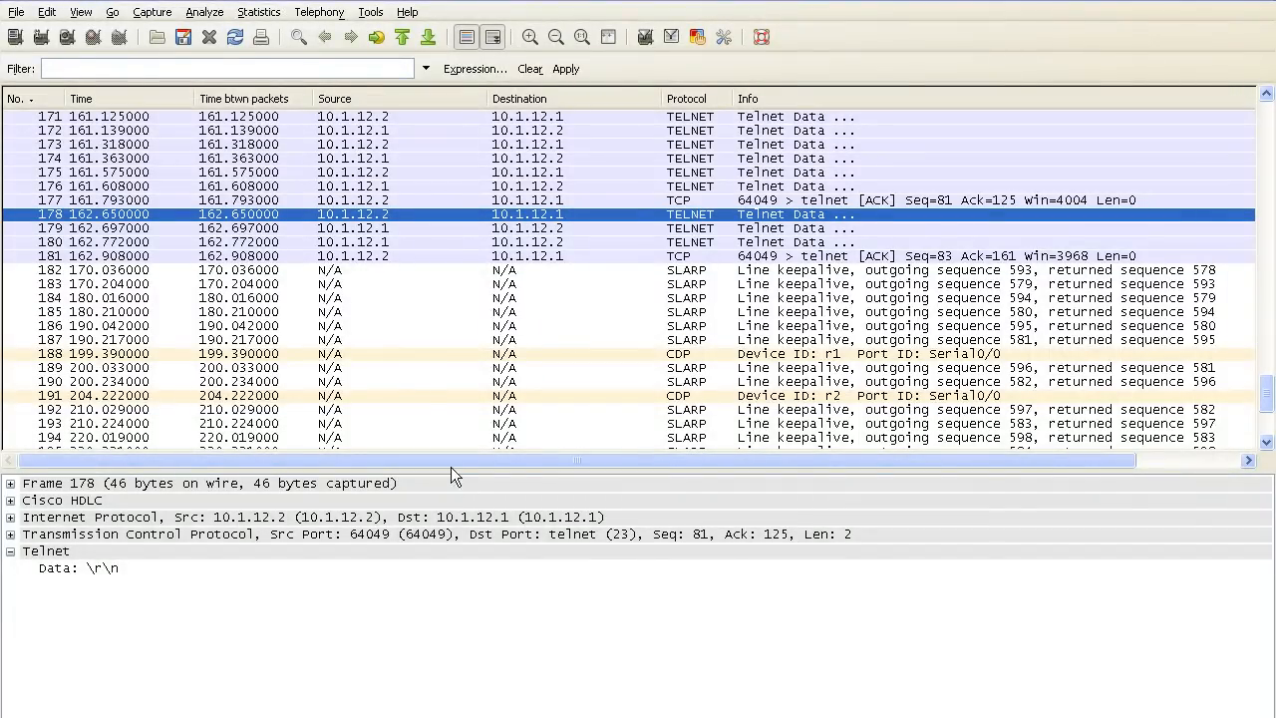
pyautogui.moveTo(347, 226)
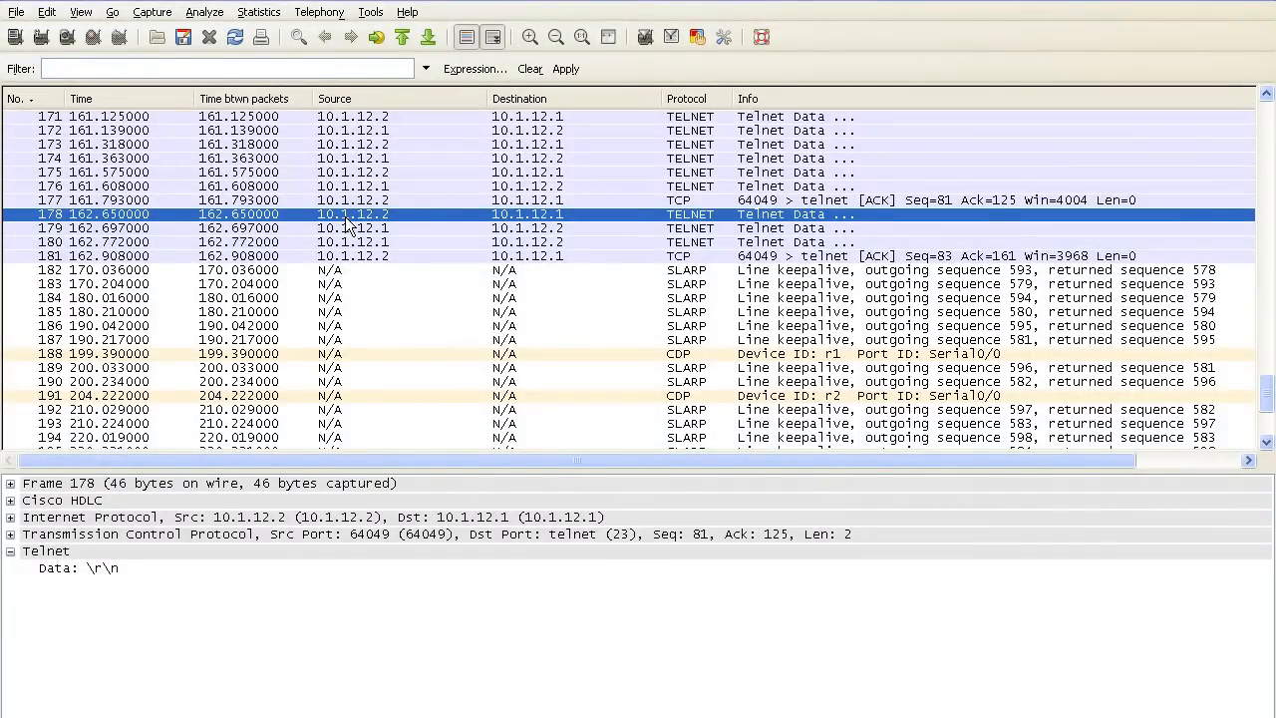
pyautogui.rightClick(349, 215)
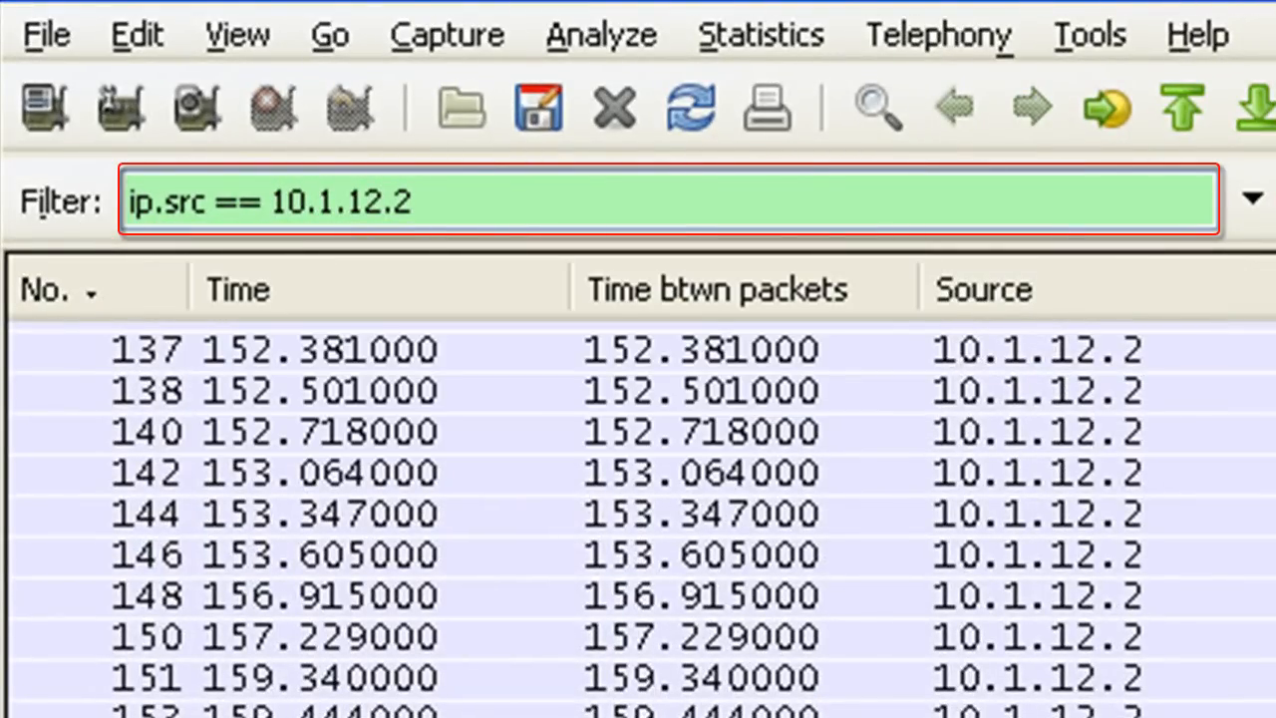
pyautogui.moveTo(433, 204)
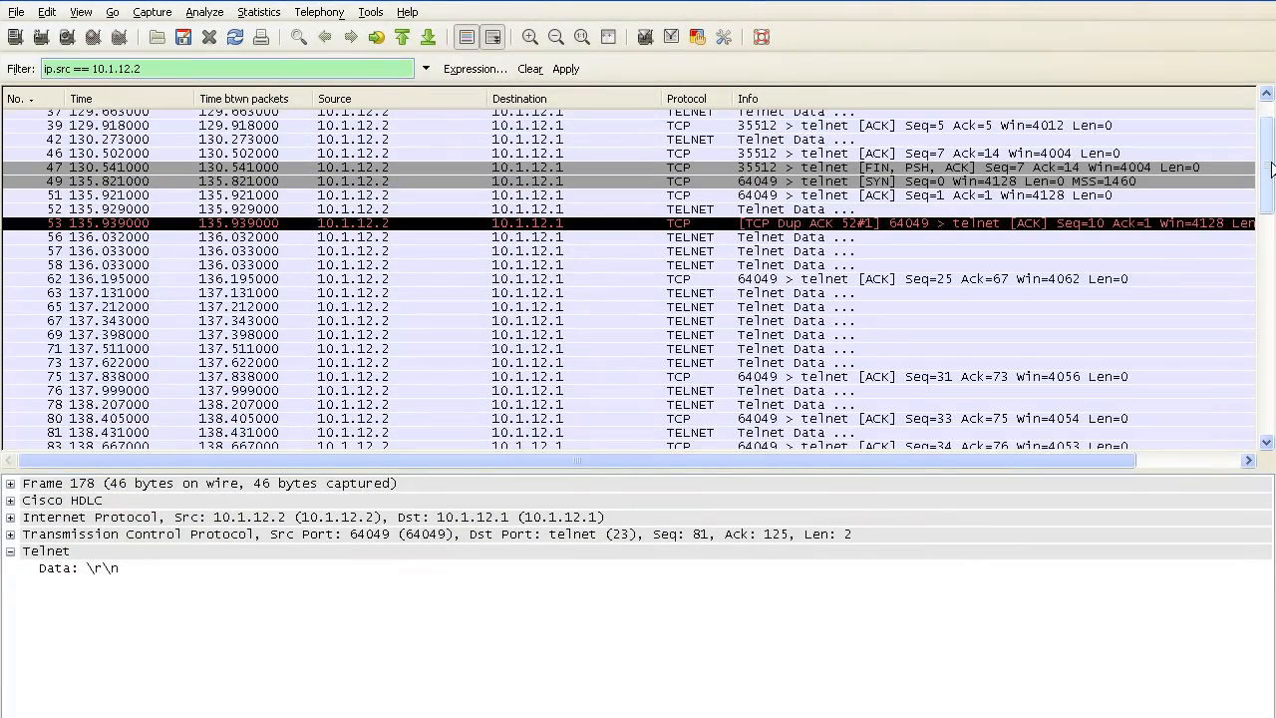
# - With ip.src == 10.1.12.2 applied, select packet 175 to expose its Telnet Data field
pyautogui.scroll(-3)
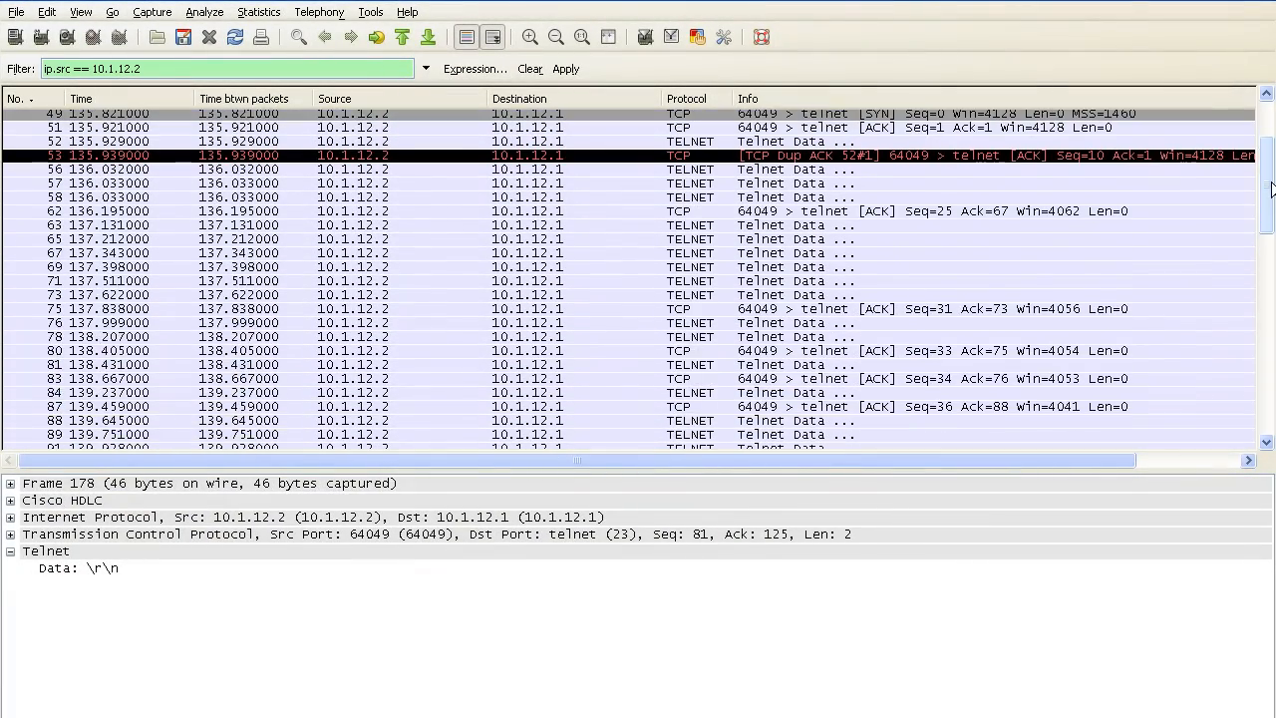
pyautogui.scroll(-3)
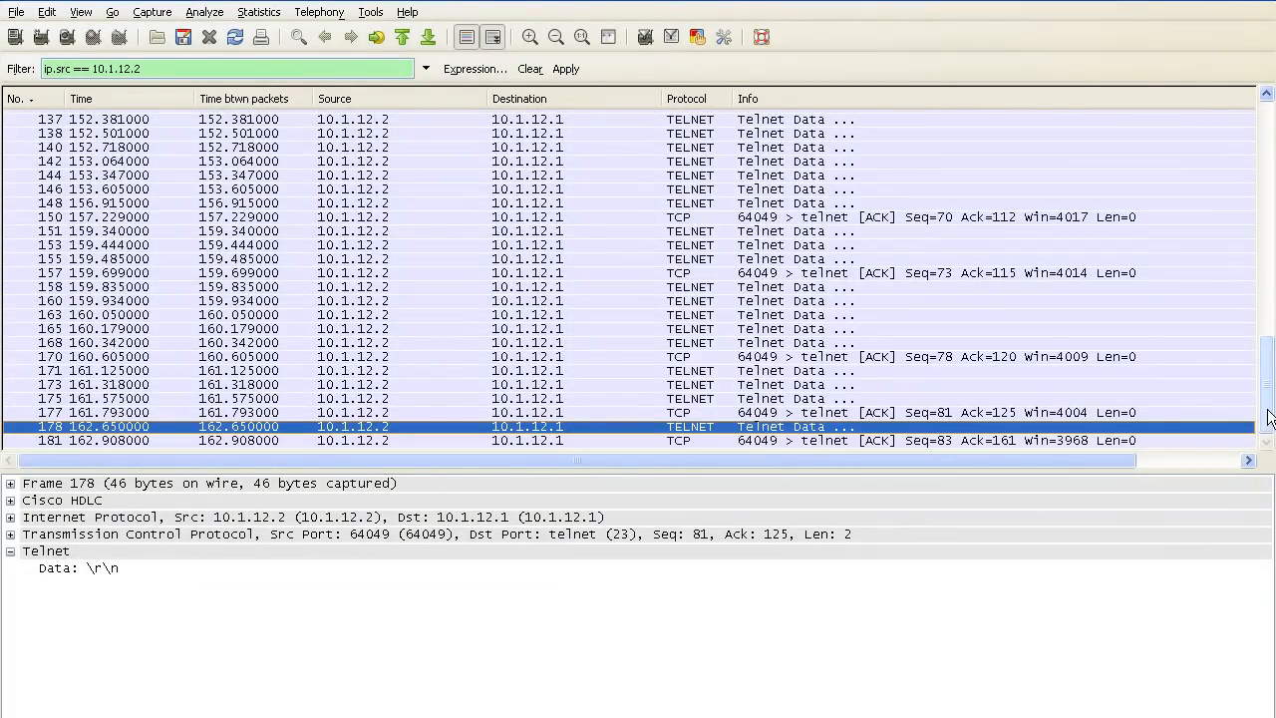
pyautogui.click(489, 398)
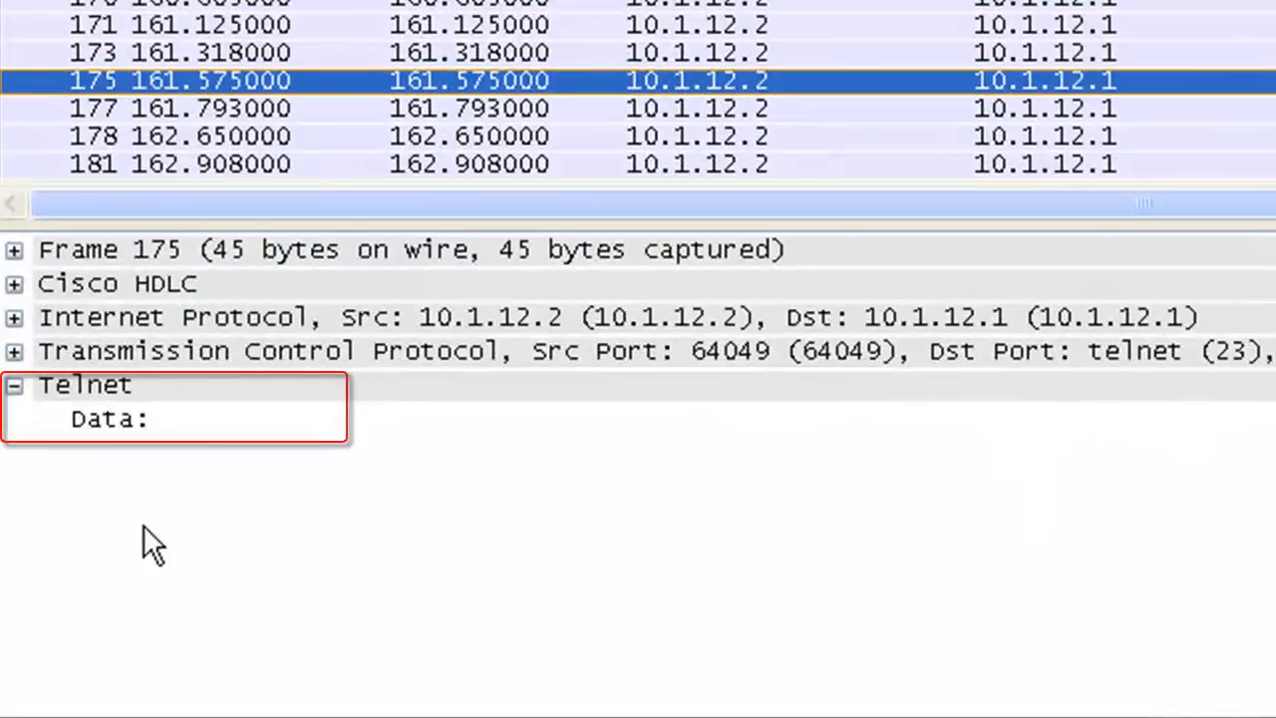
pyautogui.moveTo(85, 389)
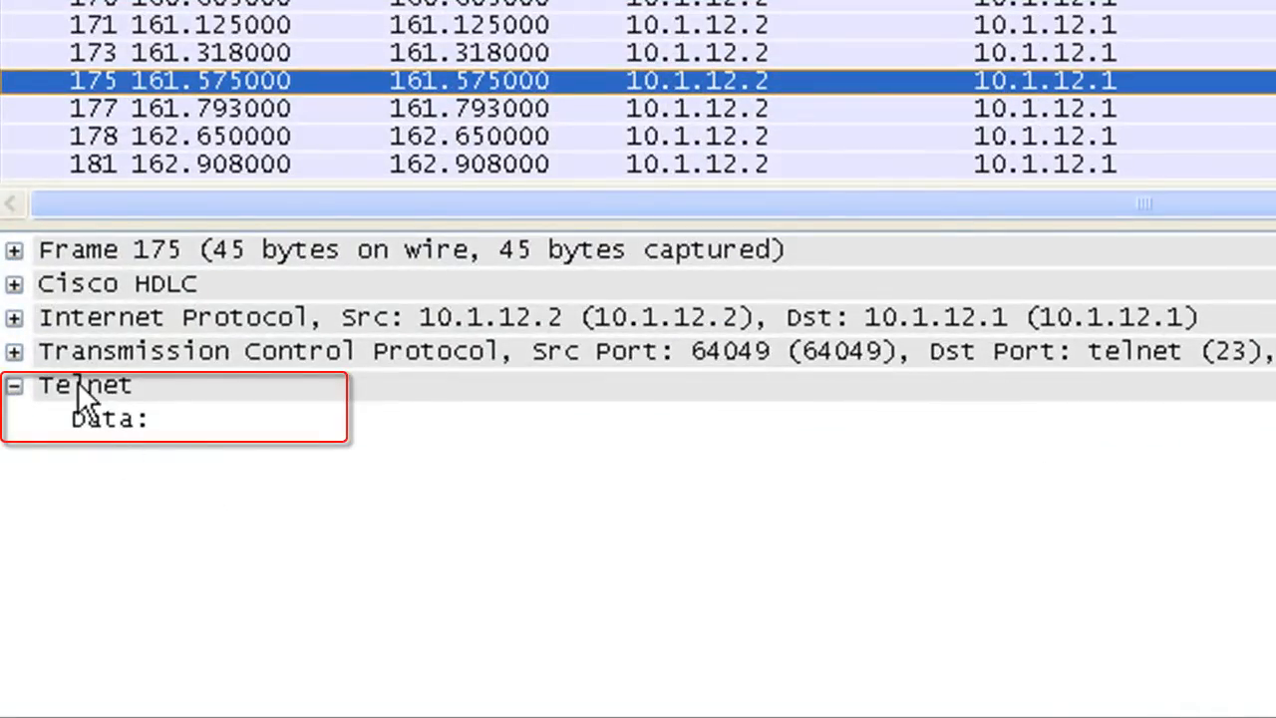
# - Narrow the filter to (ip.src == 10.1.12.2) && (telnet) via Apply as Filter > ...and Selected
pyautogui.rightClick(84, 386)
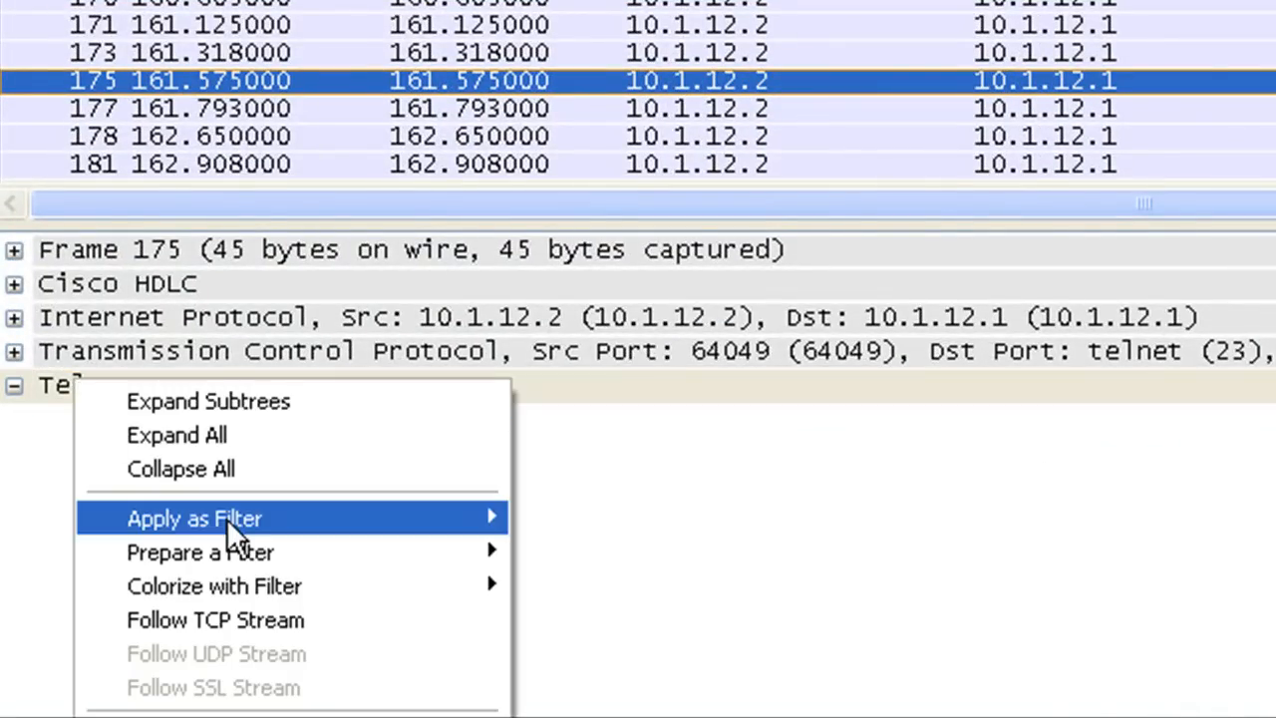
pyautogui.moveTo(195, 518)
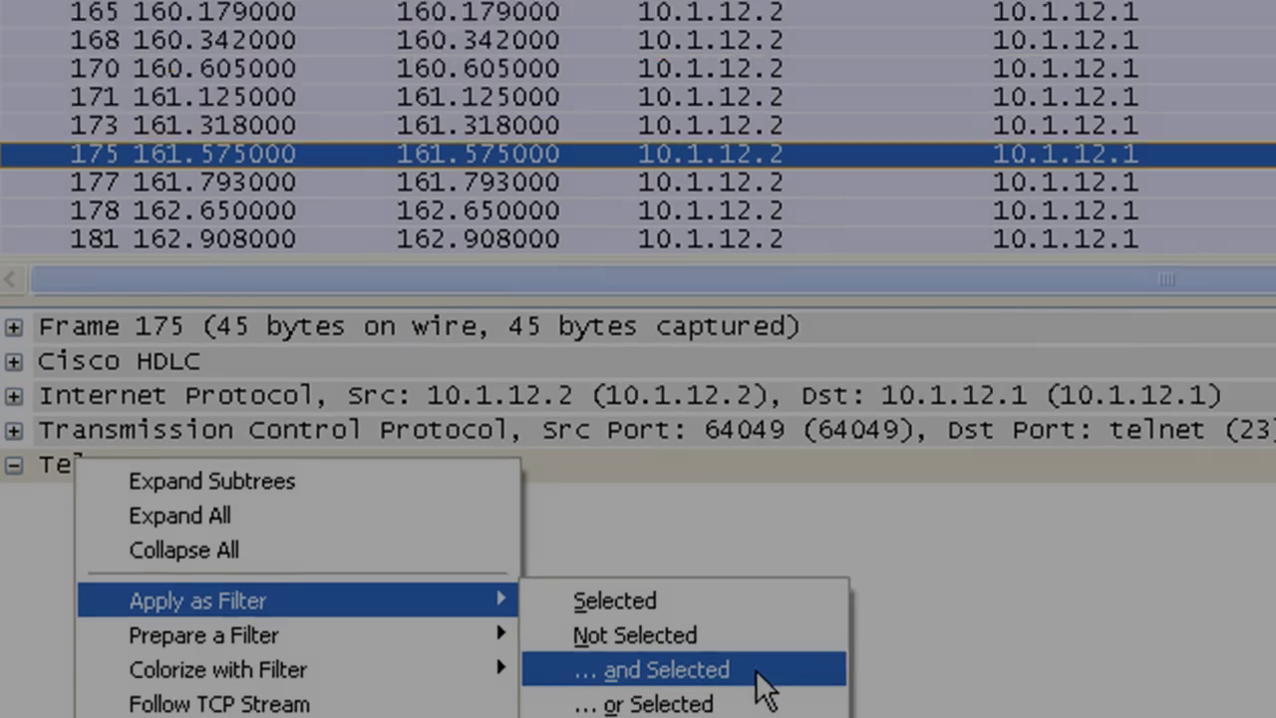
pyautogui.click(651, 668)
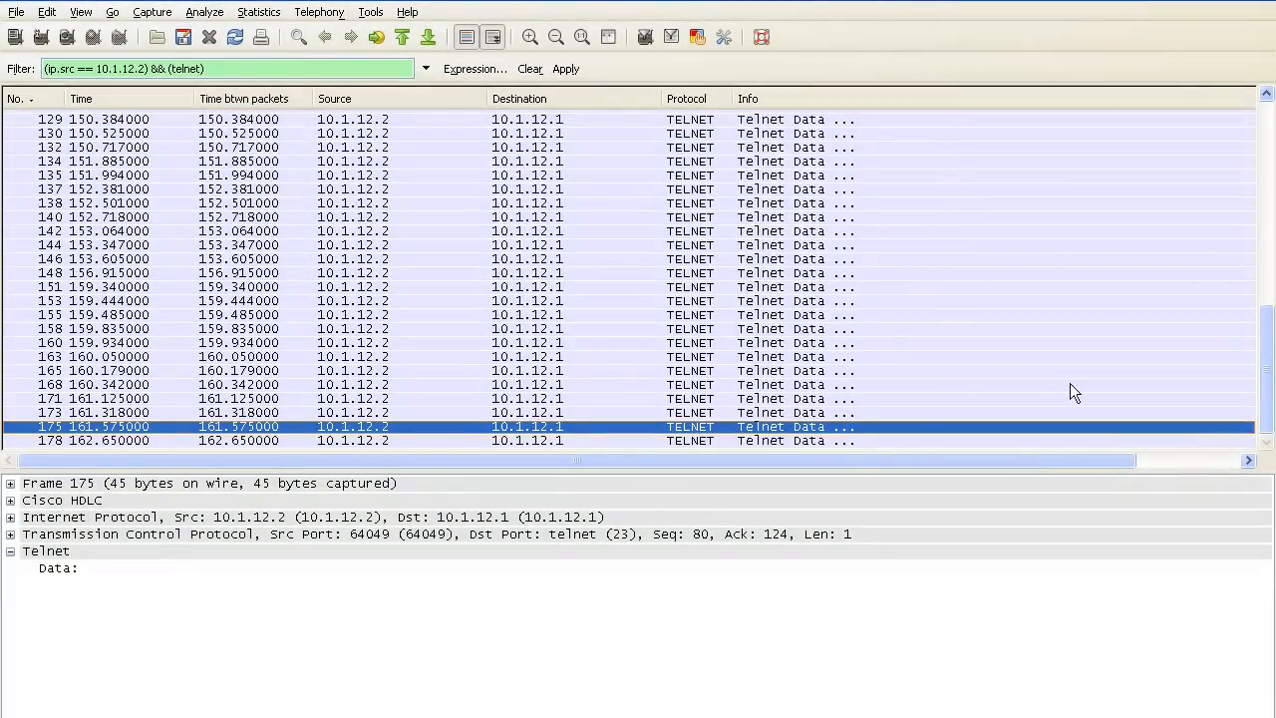
pyautogui.moveTo(461, 442)
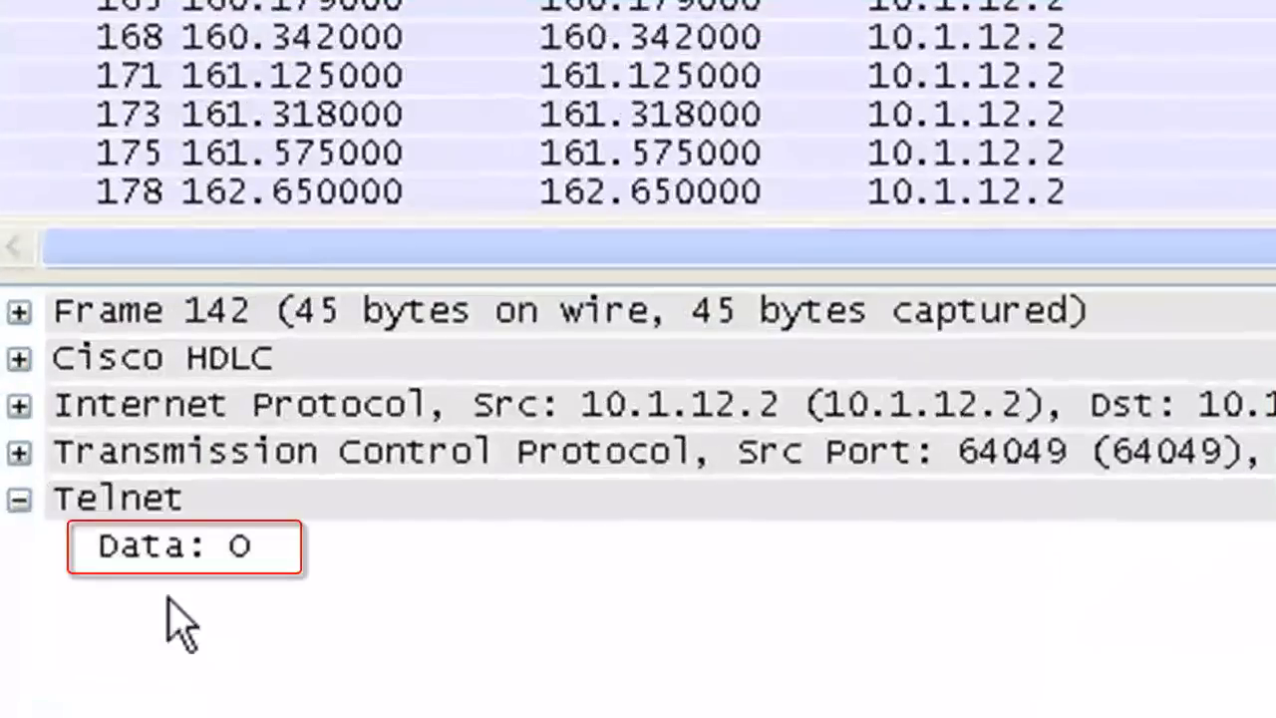
pyautogui.moveTo(254, 588)
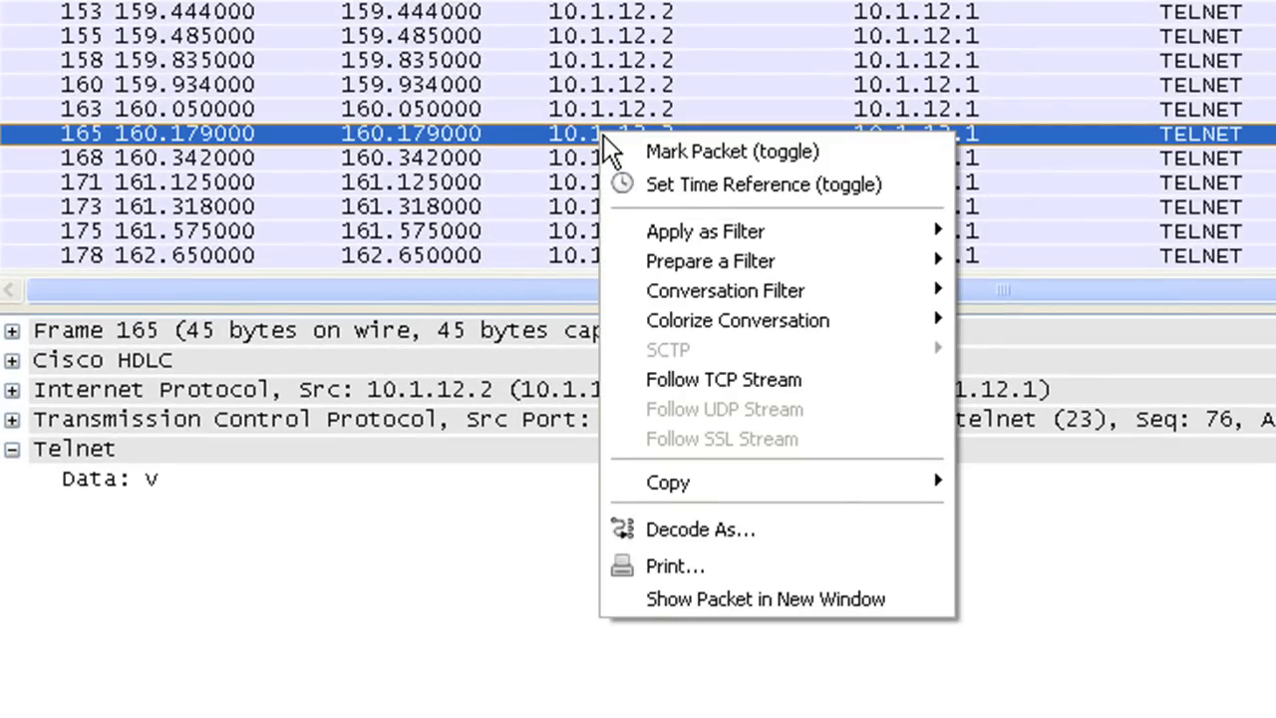
pyautogui.moveTo(788, 378)
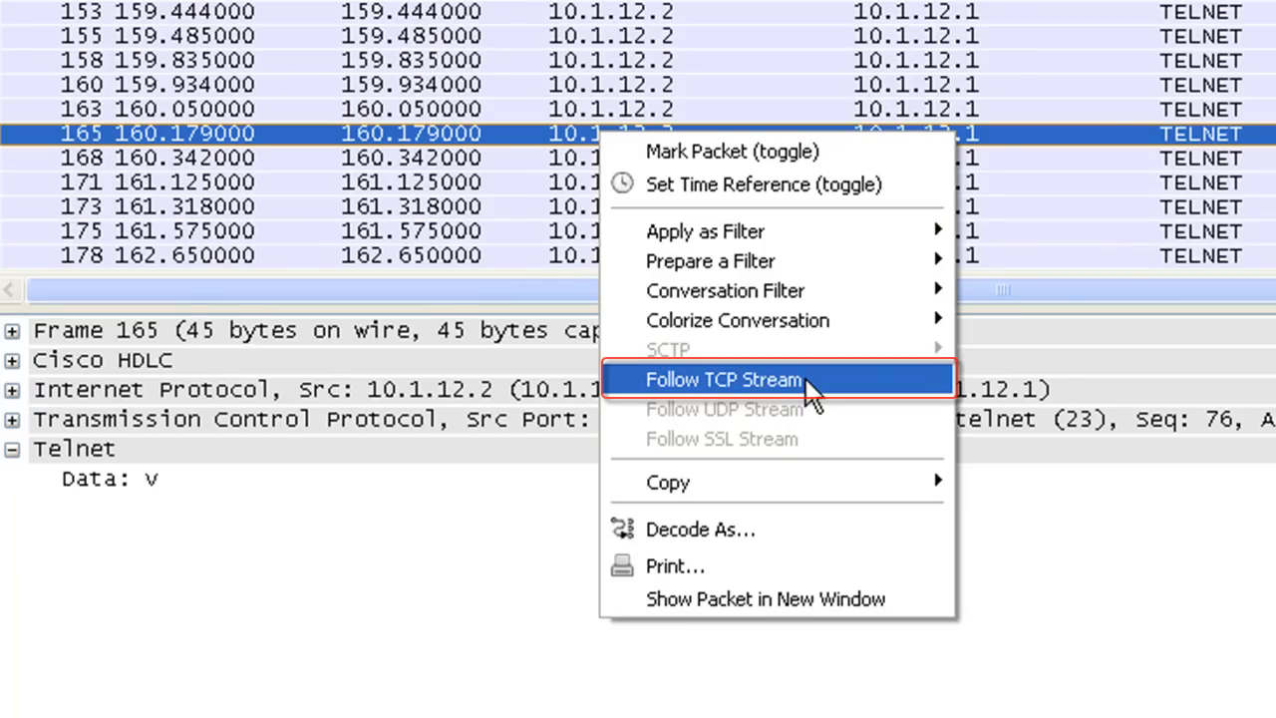
pyautogui.moveTo(724, 379)
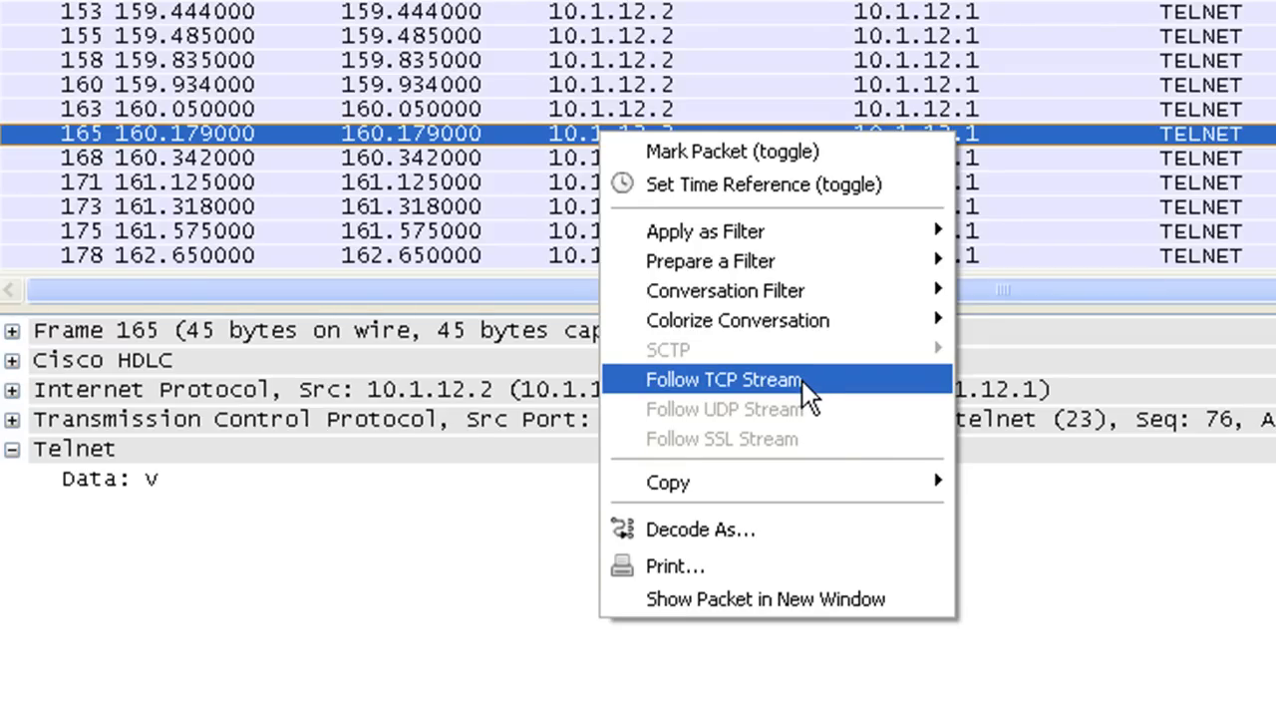
pyautogui.click(723, 378)
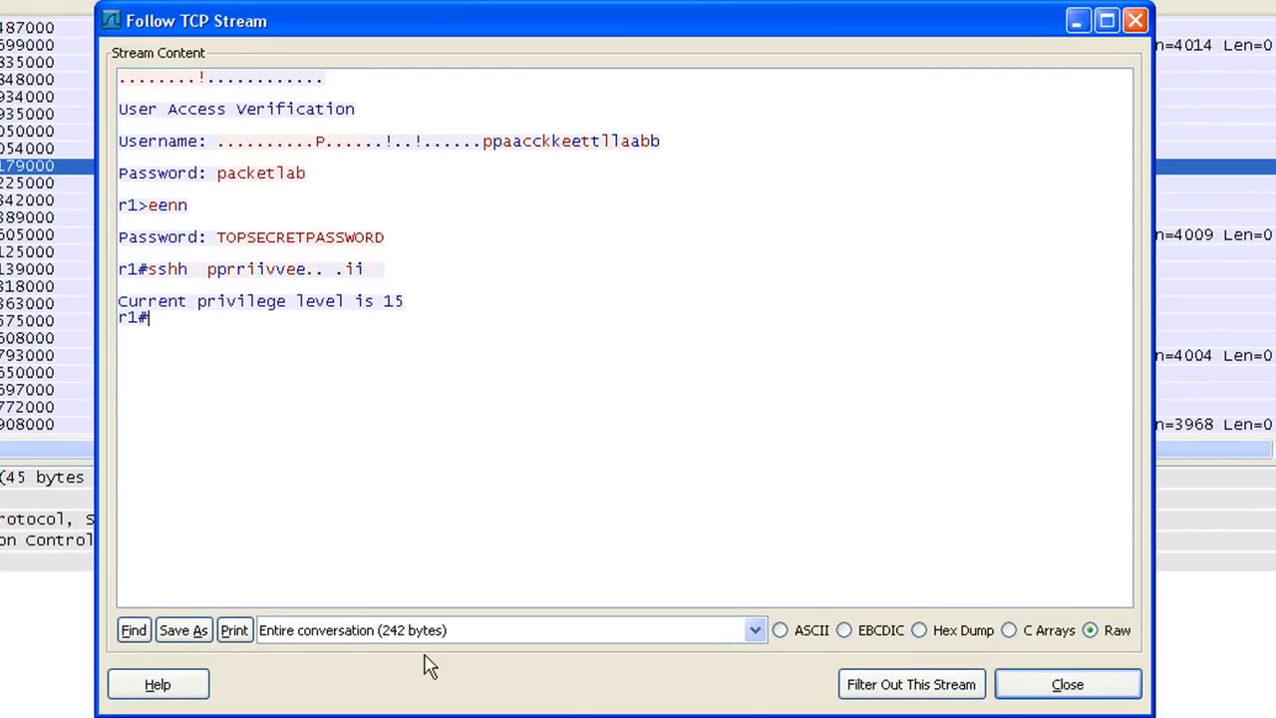
# - Drop down the conversation selector showing 82 bytes from 10.1.12.2 and 160 bytes from 10.1.12.1
pyautogui.click(755, 630)
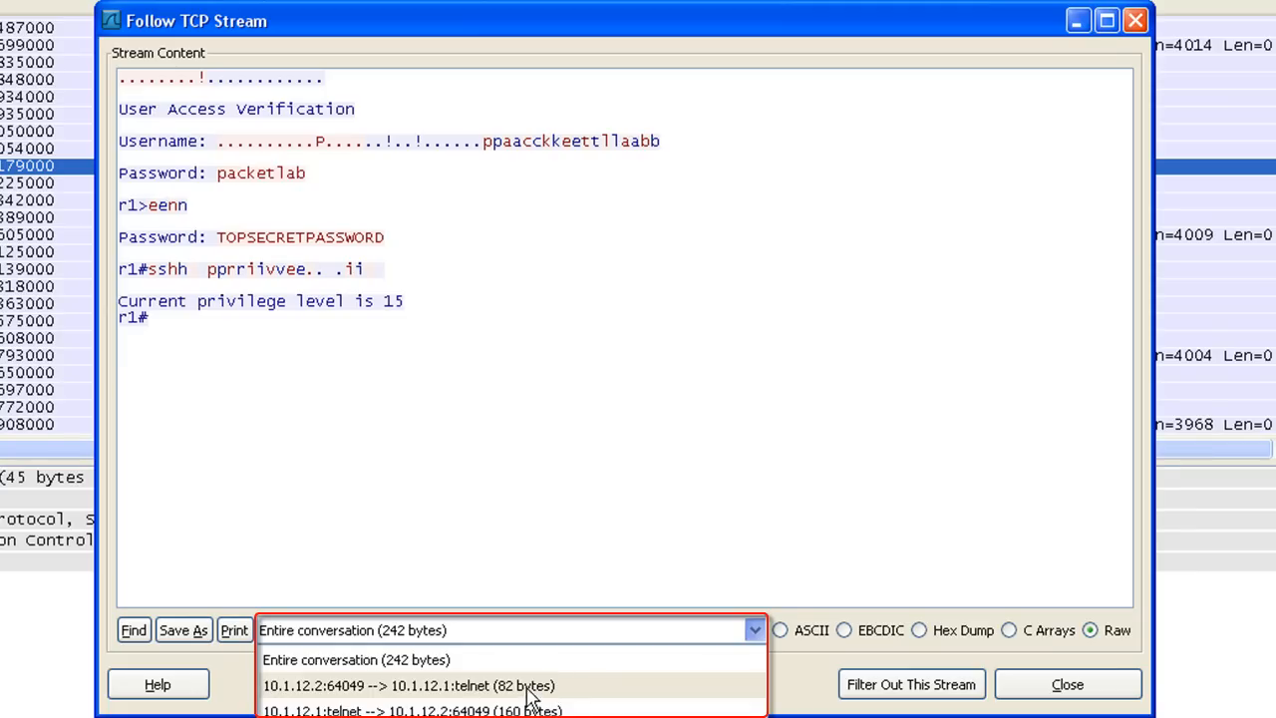
pyautogui.moveTo(301, 690)
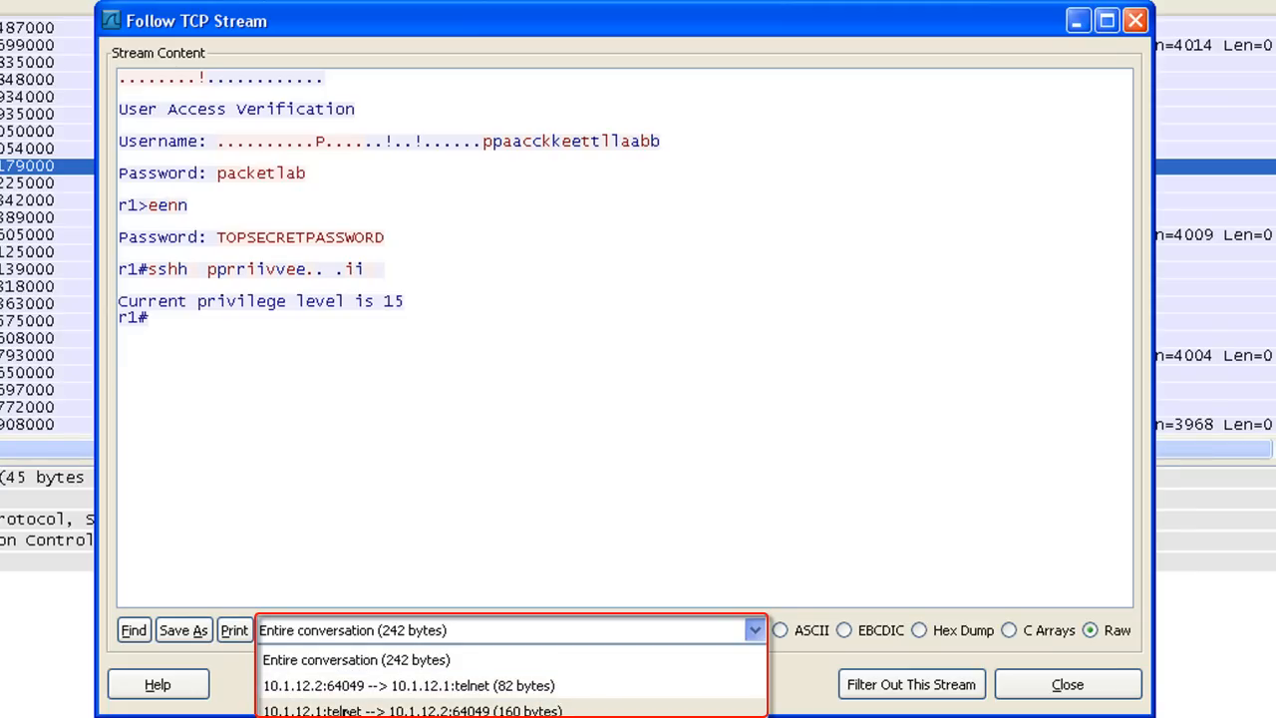
pyautogui.moveTo(468, 684)
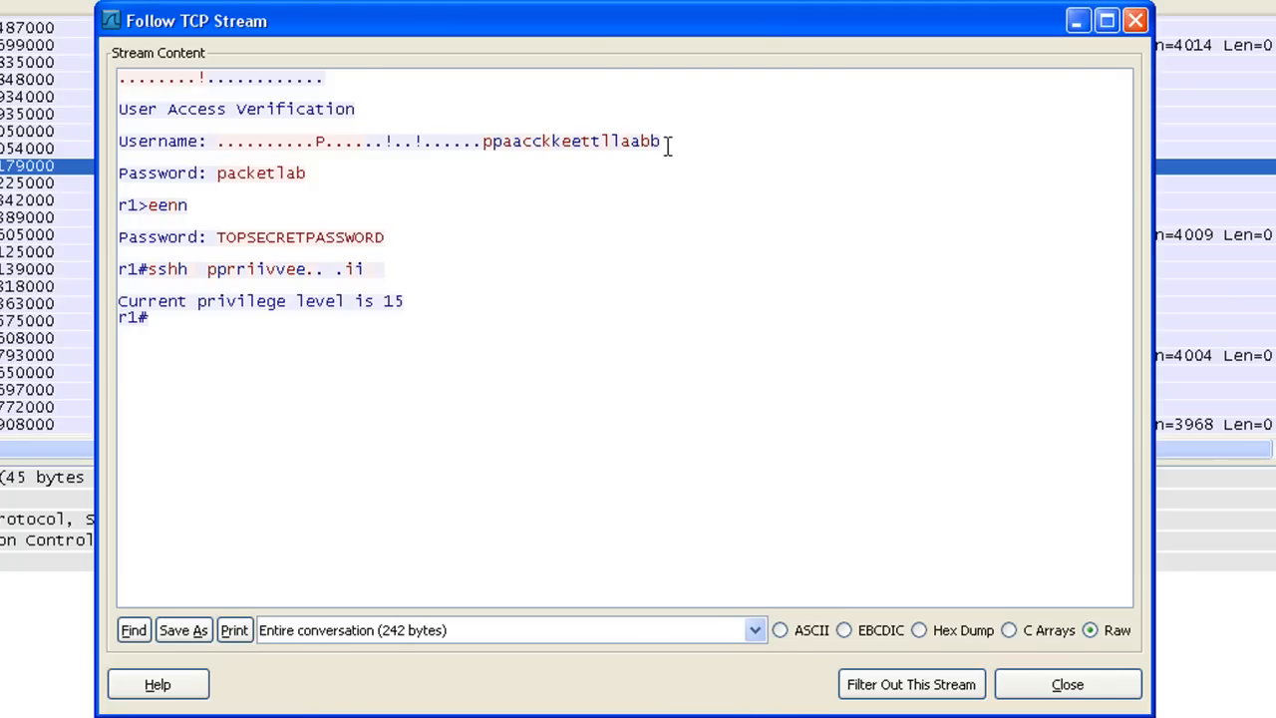
pyautogui.moveTo(497, 140)
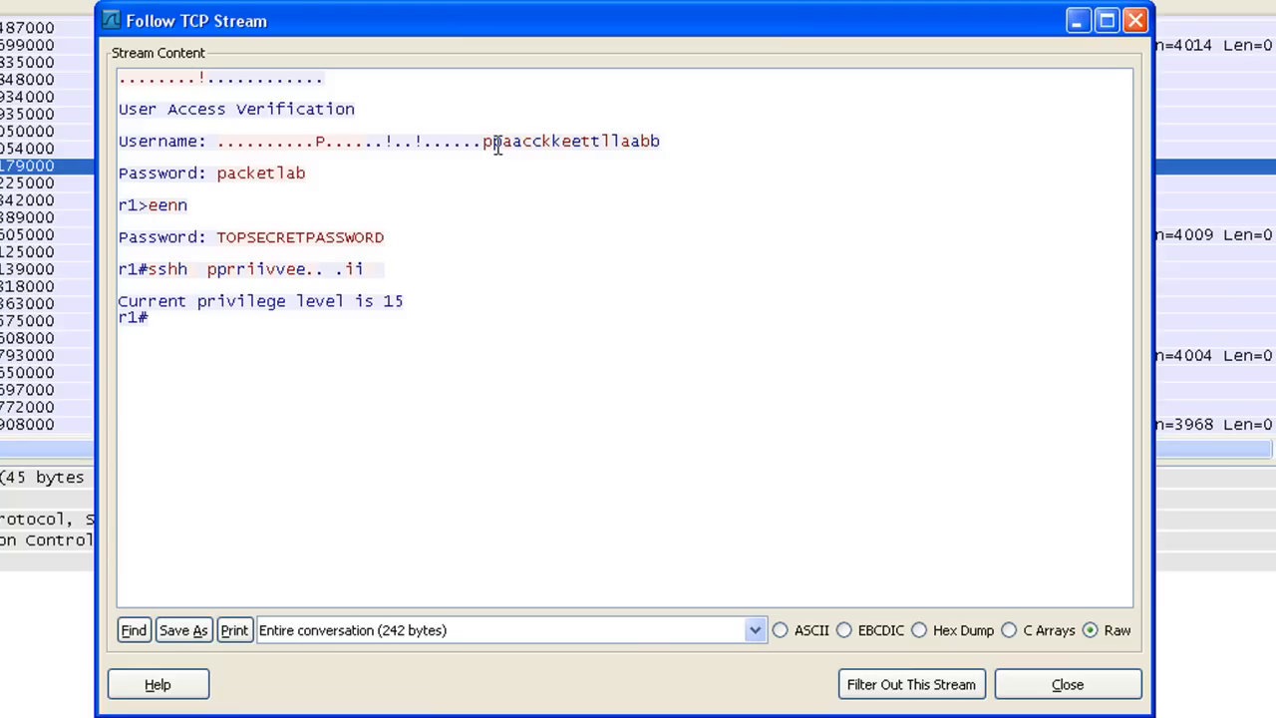
pyautogui.moveTo(543, 263)
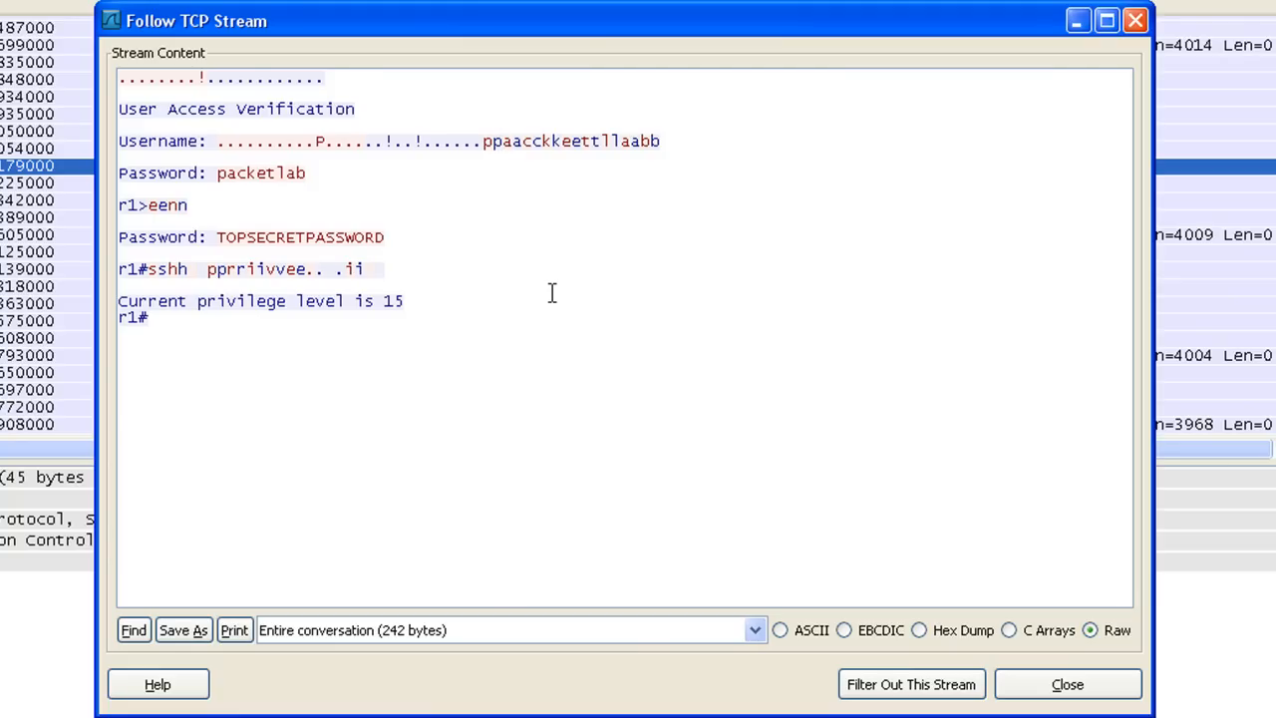
pyautogui.click(755, 630)
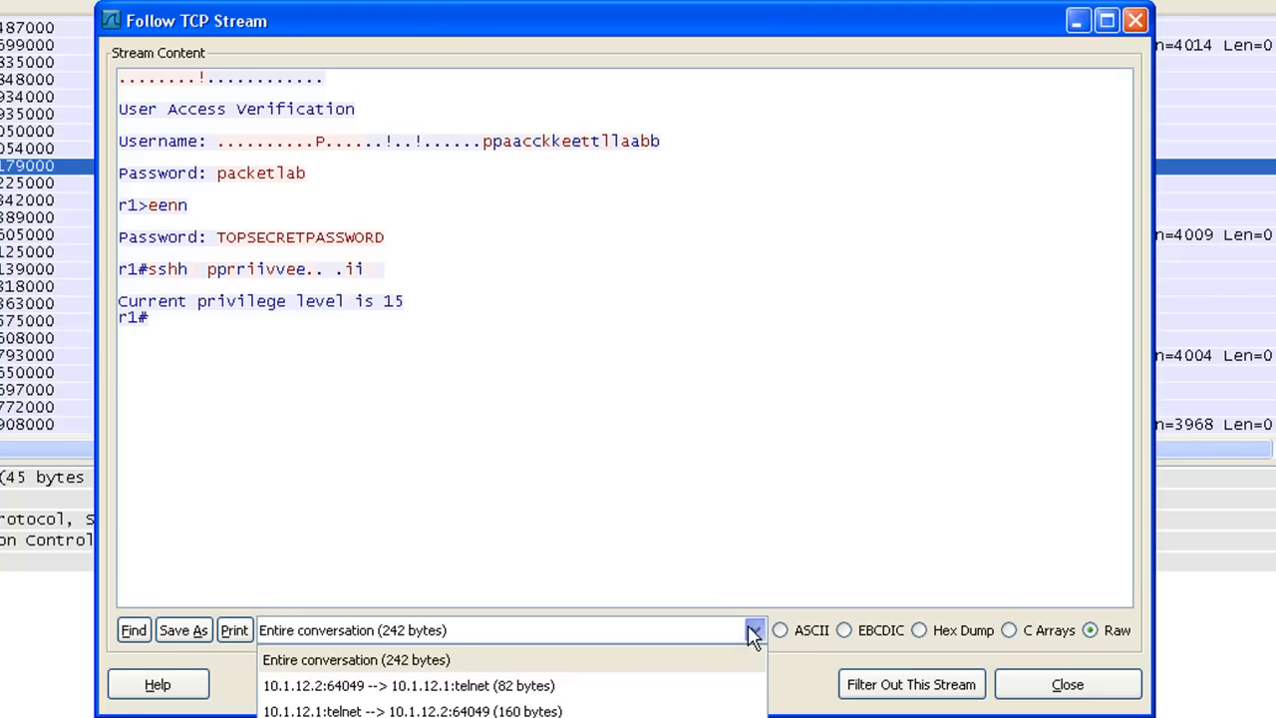
pyautogui.moveTo(408, 684)
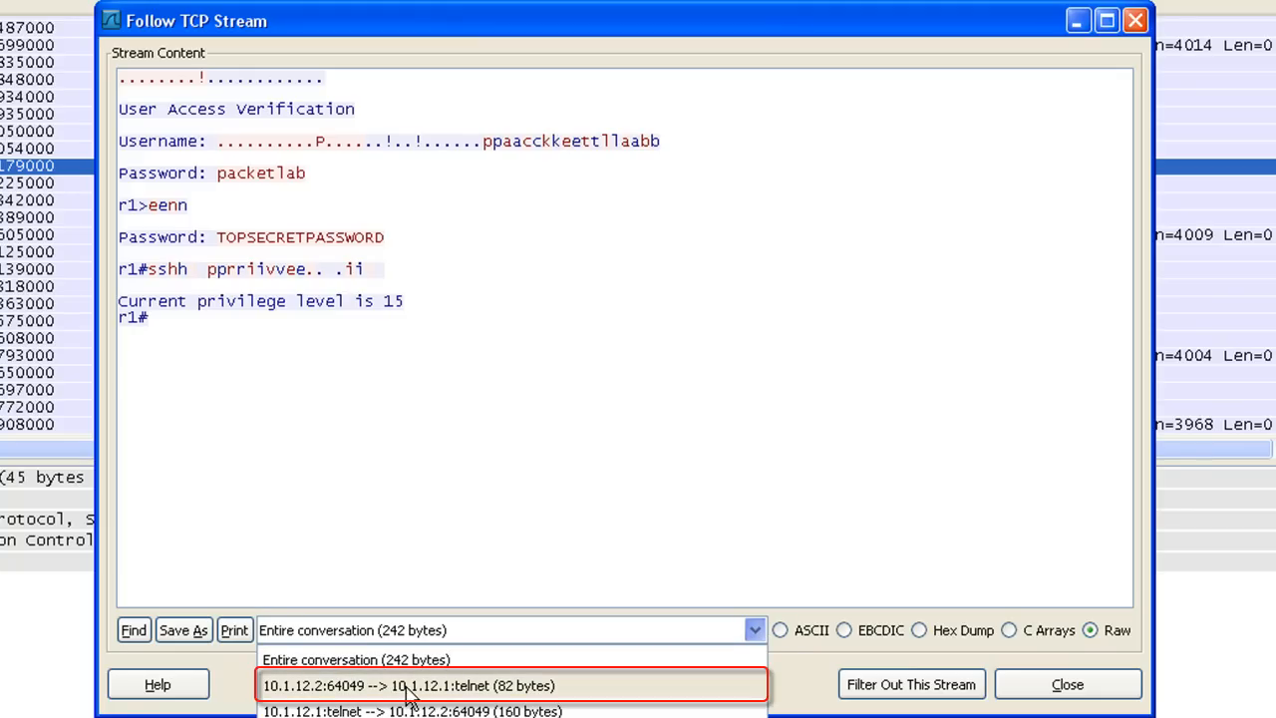
pyautogui.click(409, 685)
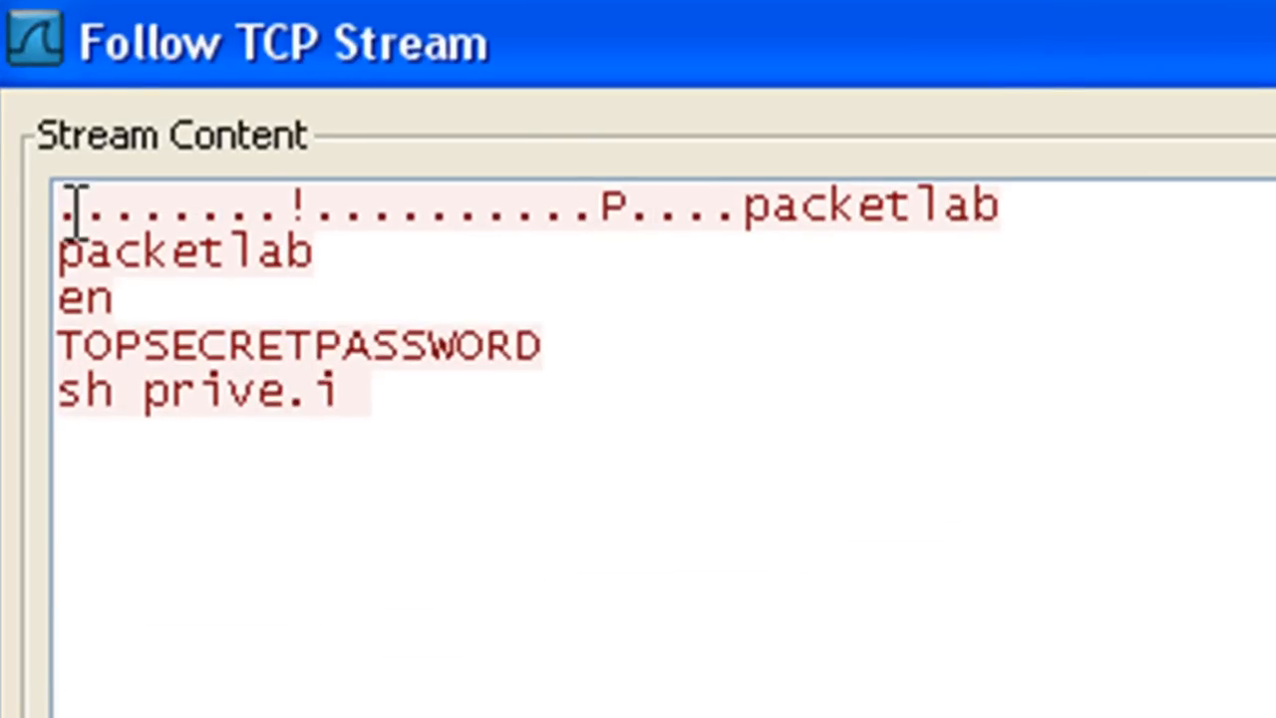
pyautogui.moveTo(715, 361)
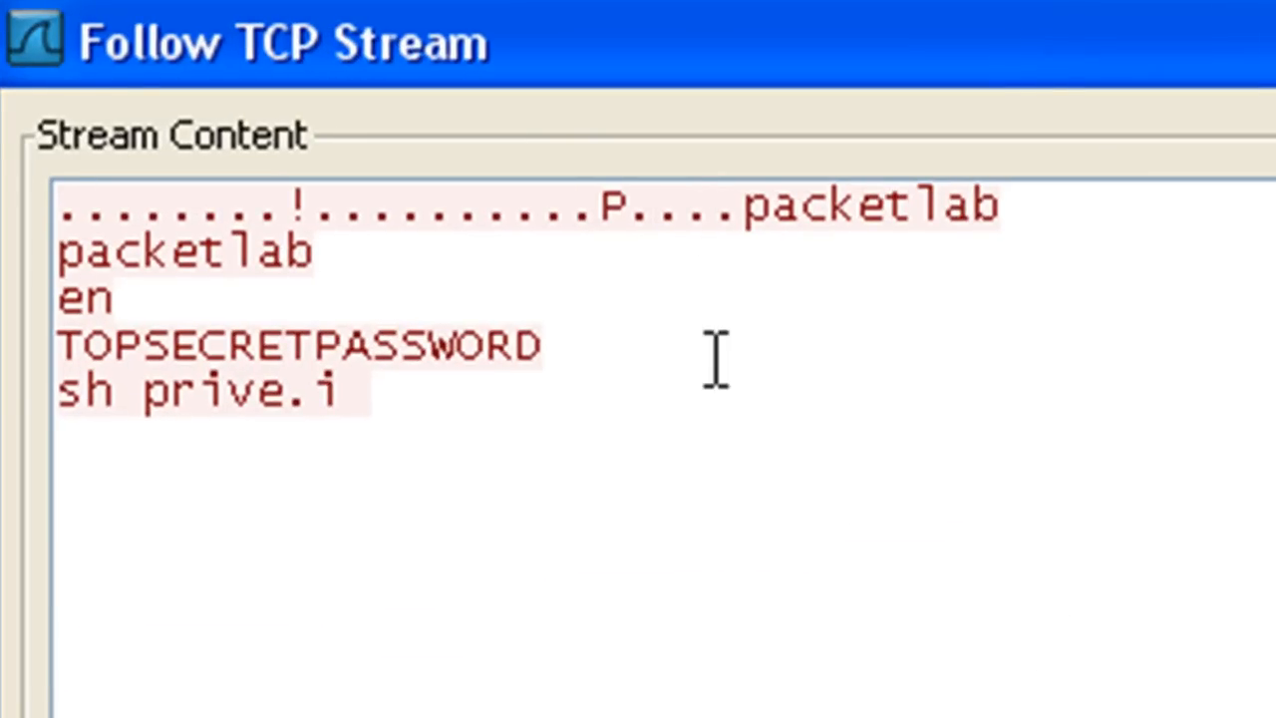
pyautogui.moveTo(629, 209)
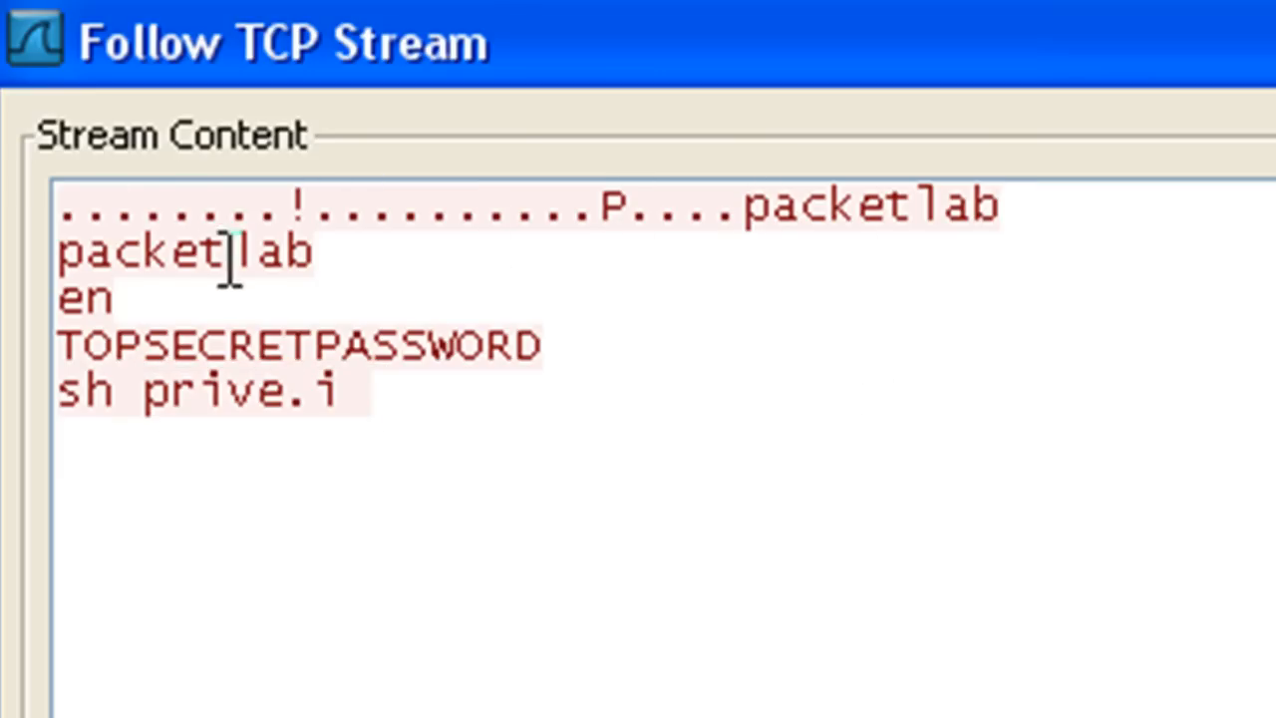
pyautogui.moveTo(900, 399)
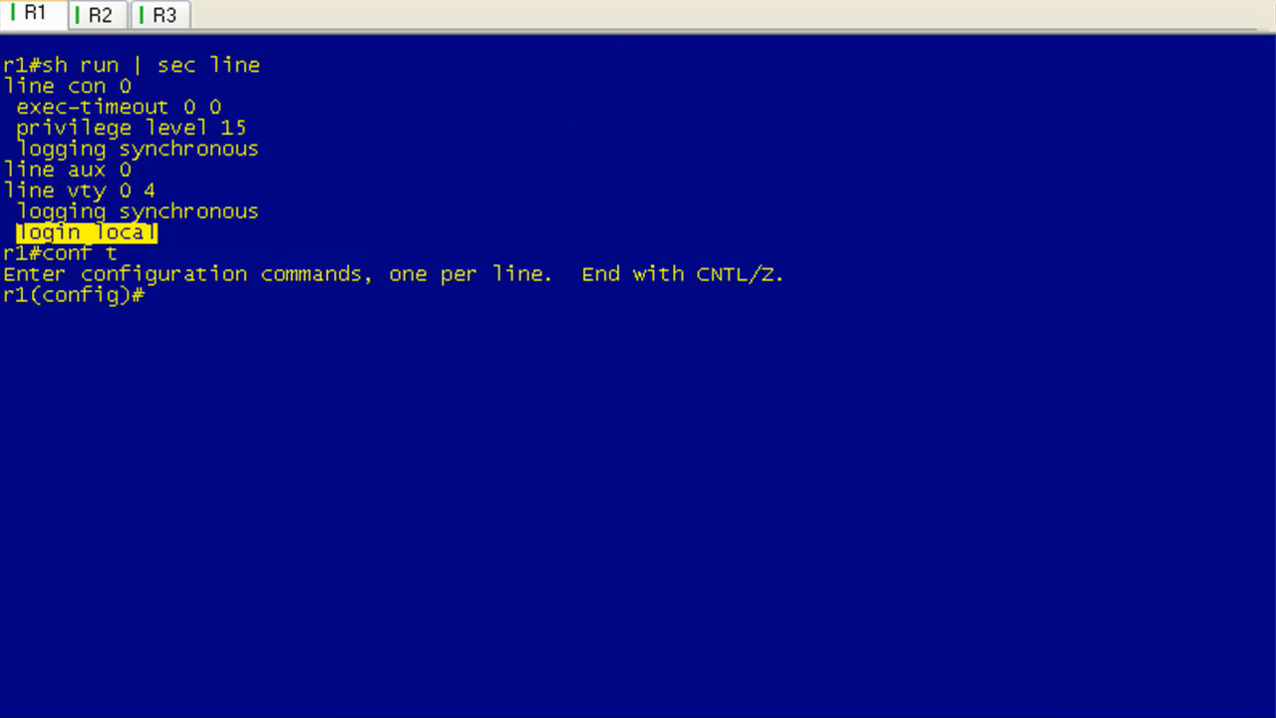
pyautogui.moveTo(610, 556)
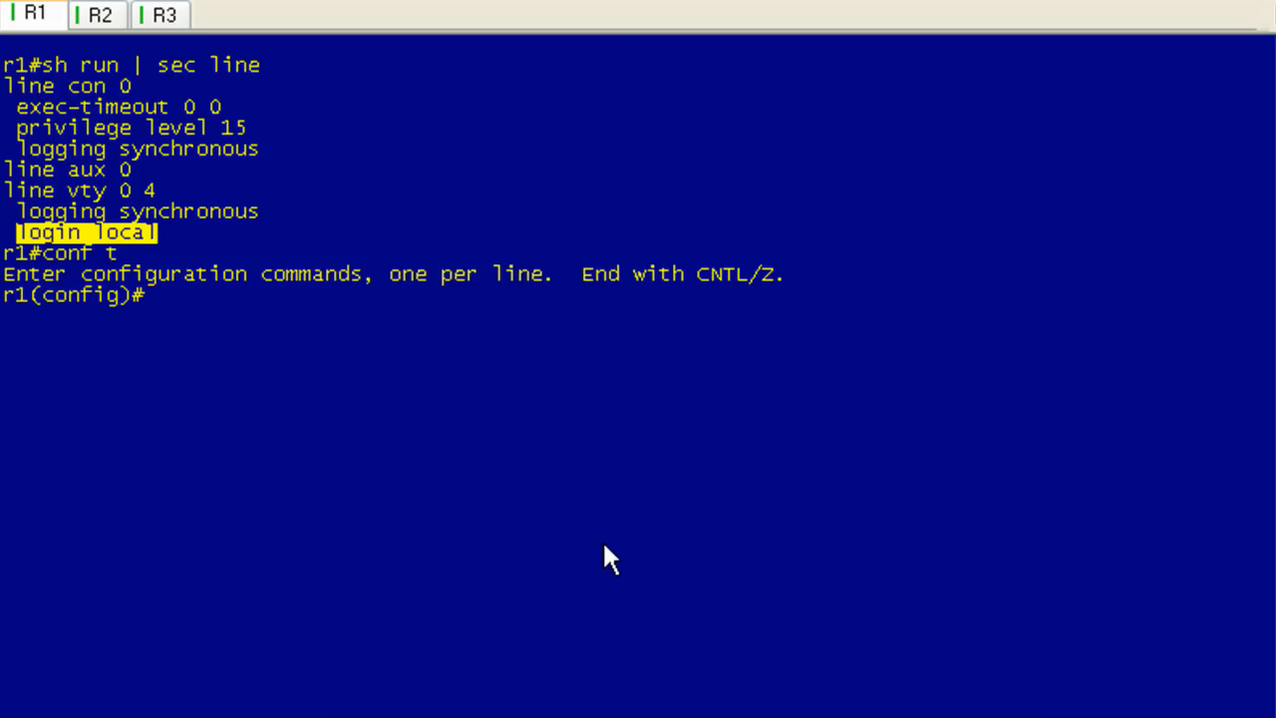
# - In R1's global configuration mode, set ip domain-name packetlab.com
pyautogui.write('ip domain-name')
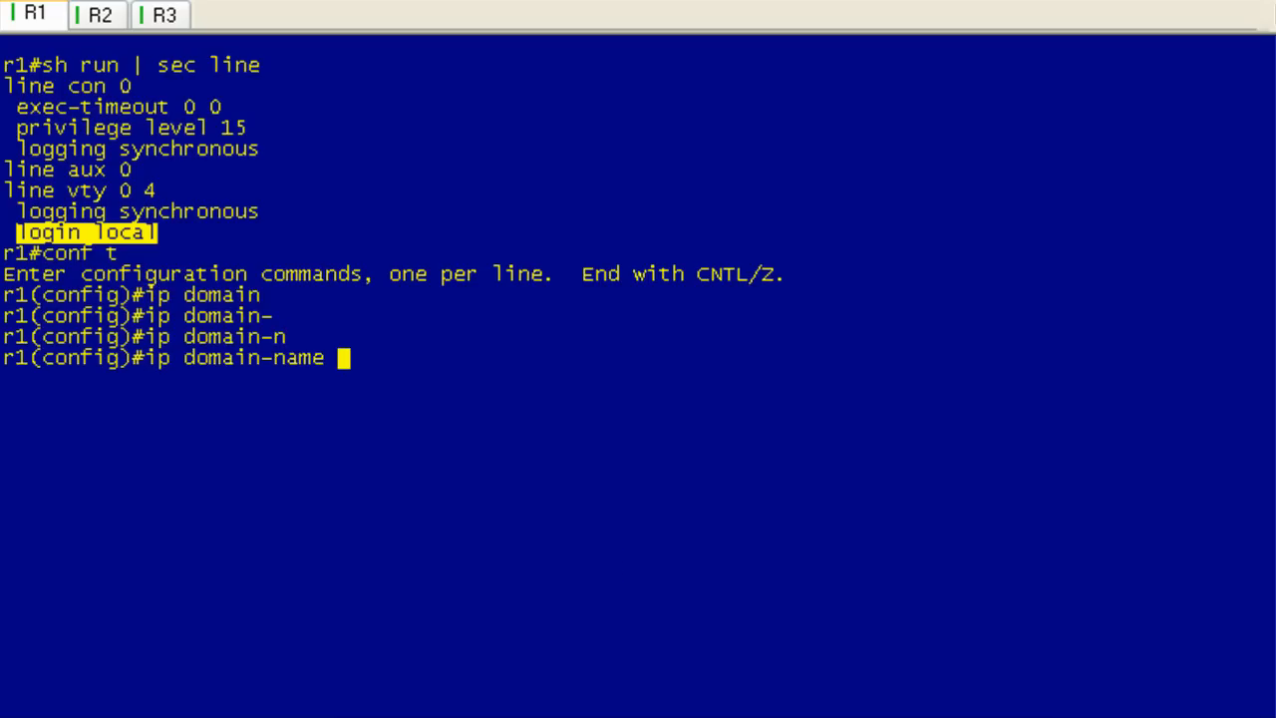
pyautogui.write('packet')
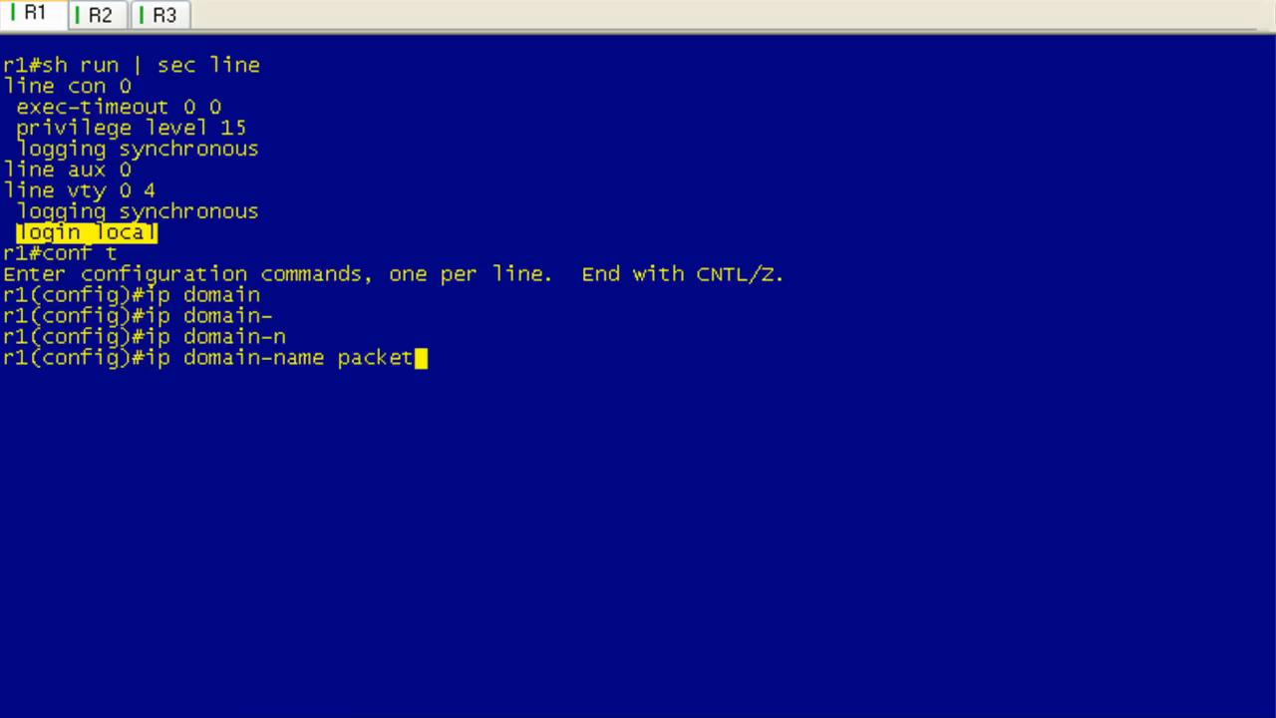
pyautogui.write('lab.')
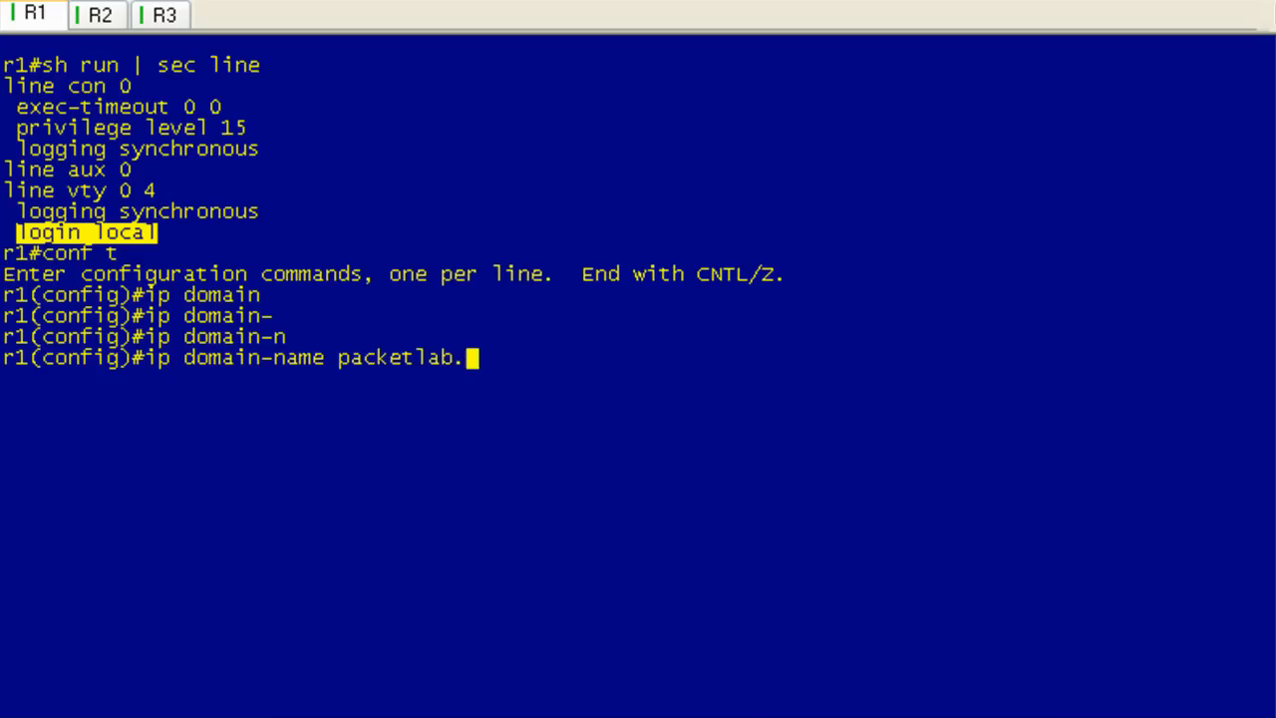
pyautogui.write('com')
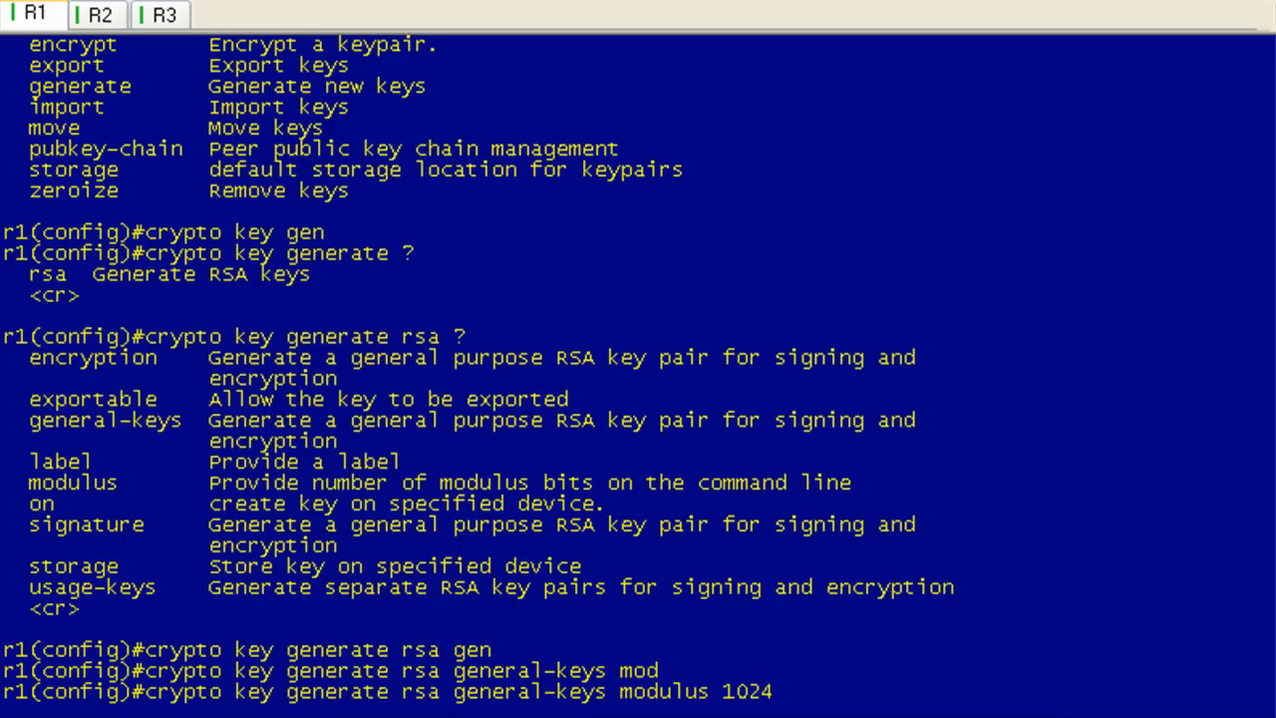
# - Generate r1's 1024-bit RSA key pair, enabling SSH 1.99, then return to the privileged prompt
pyautogui.press('enter')
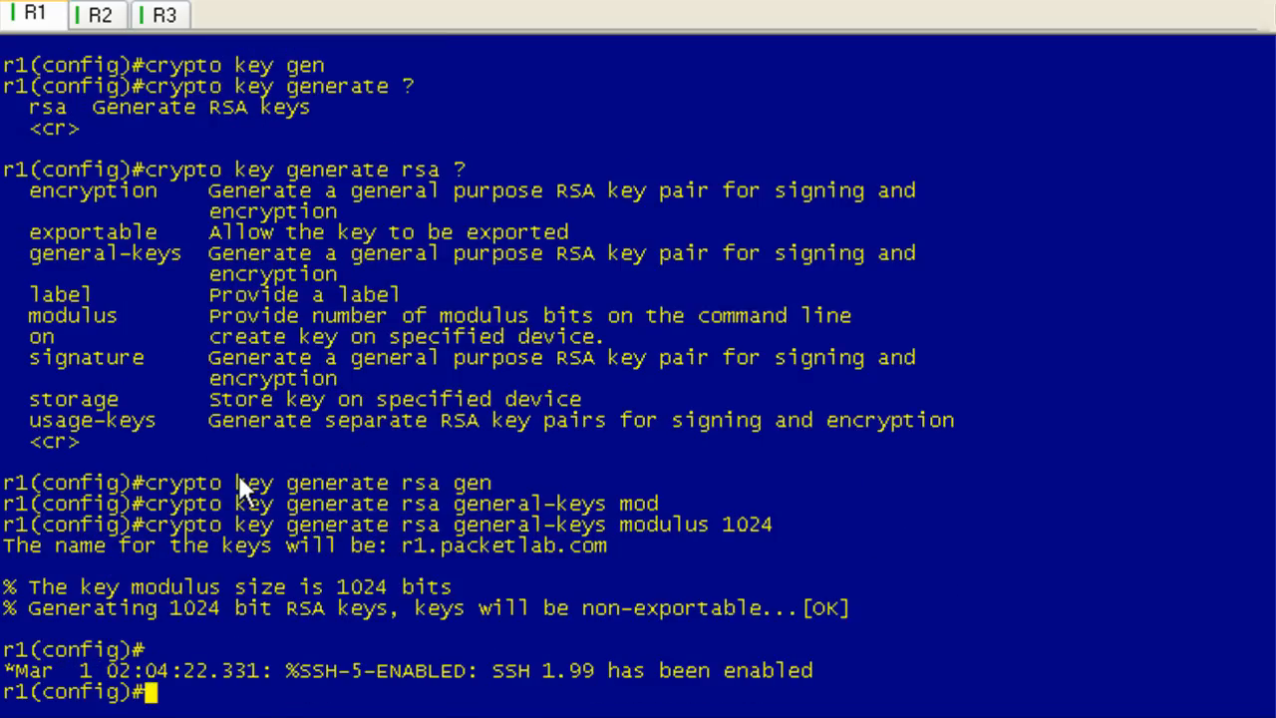
pyautogui.moveTo(553, 697)
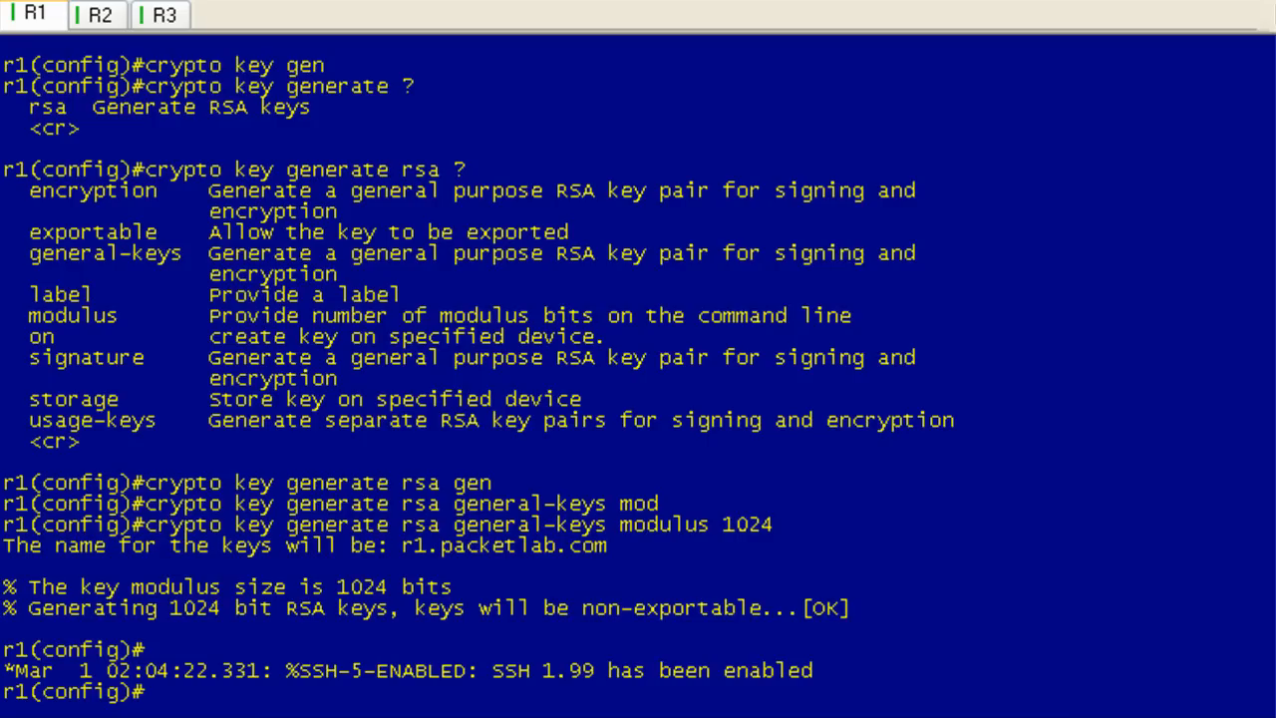
pyautogui.moveTo(768, 204)
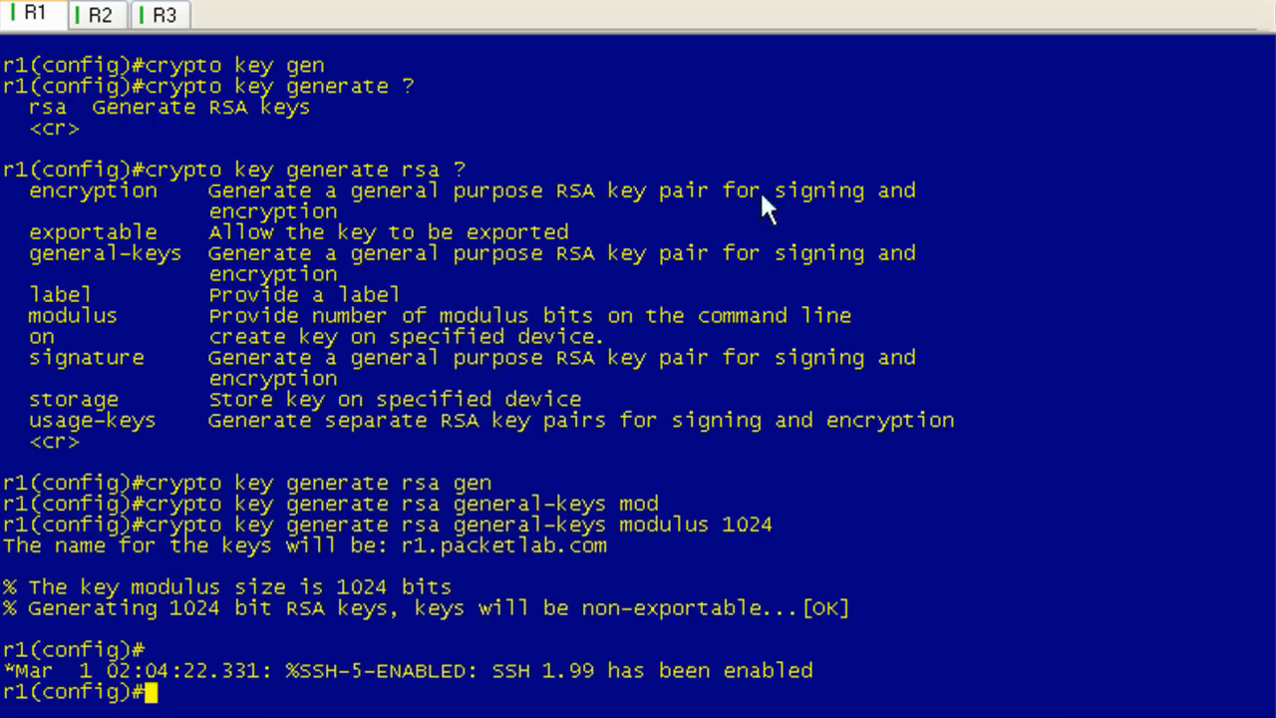
pyautogui.moveTo(826, 686)
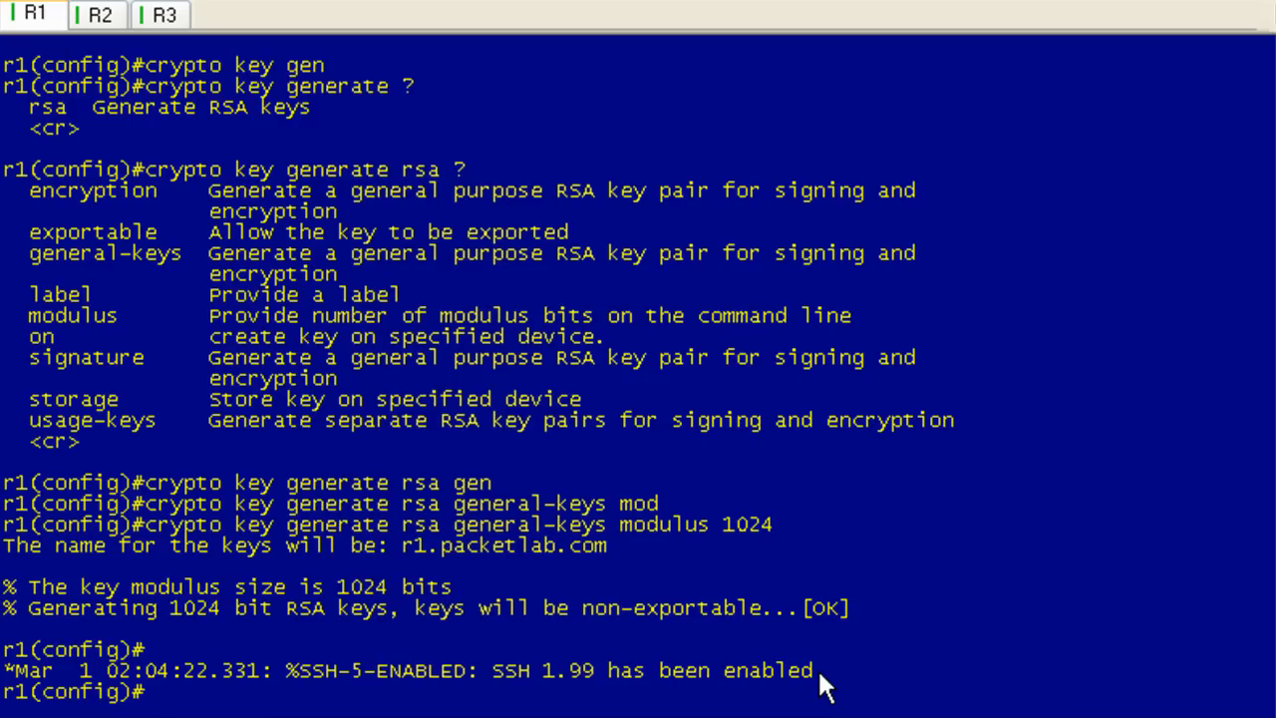
pyautogui.press('ctrl+z')
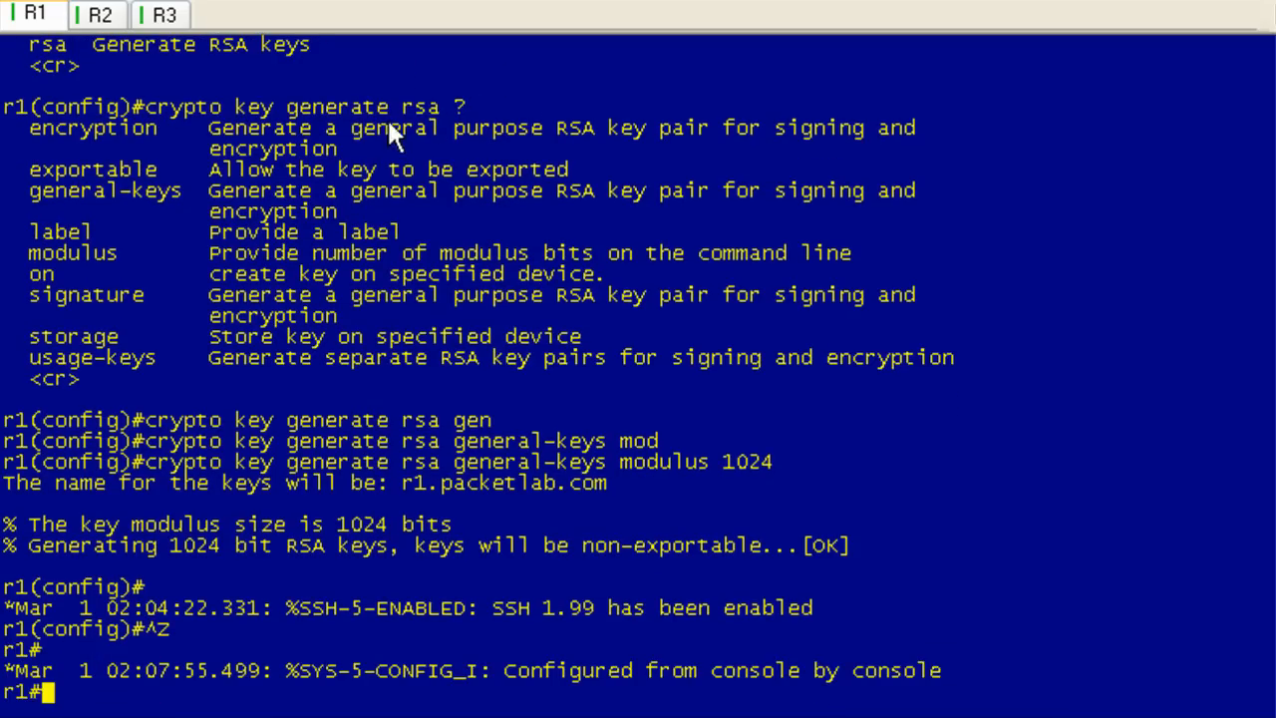
# - From the r2 console, SSH to 10.1.12.1 as packetlab and reach the r1> prompt
pyautogui.click(98, 14)
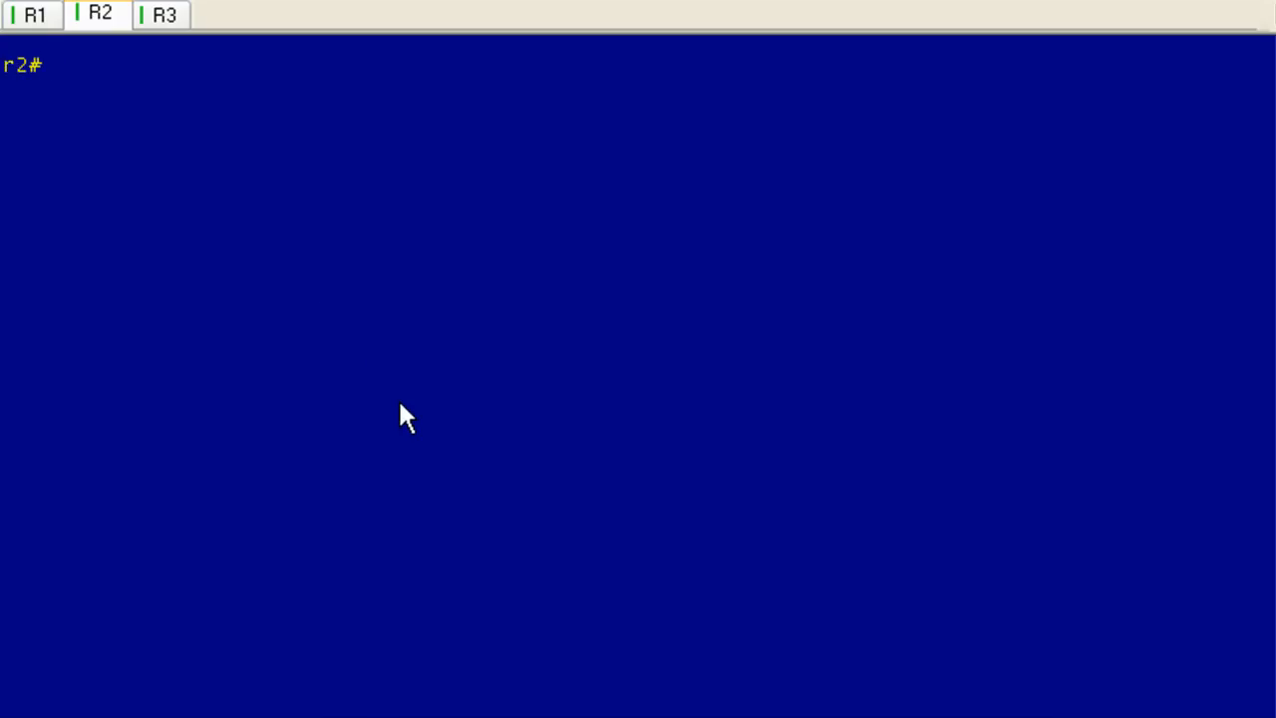
pyautogui.write('sh')
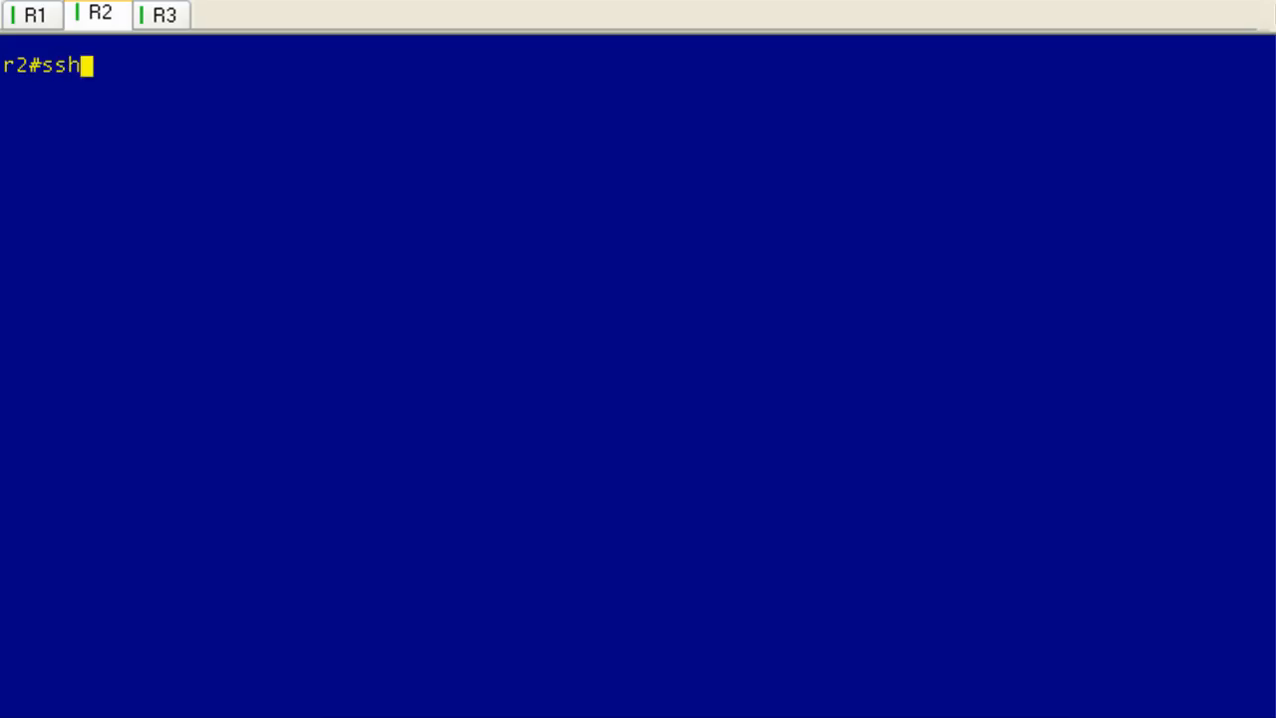
pyautogui.write('" "')
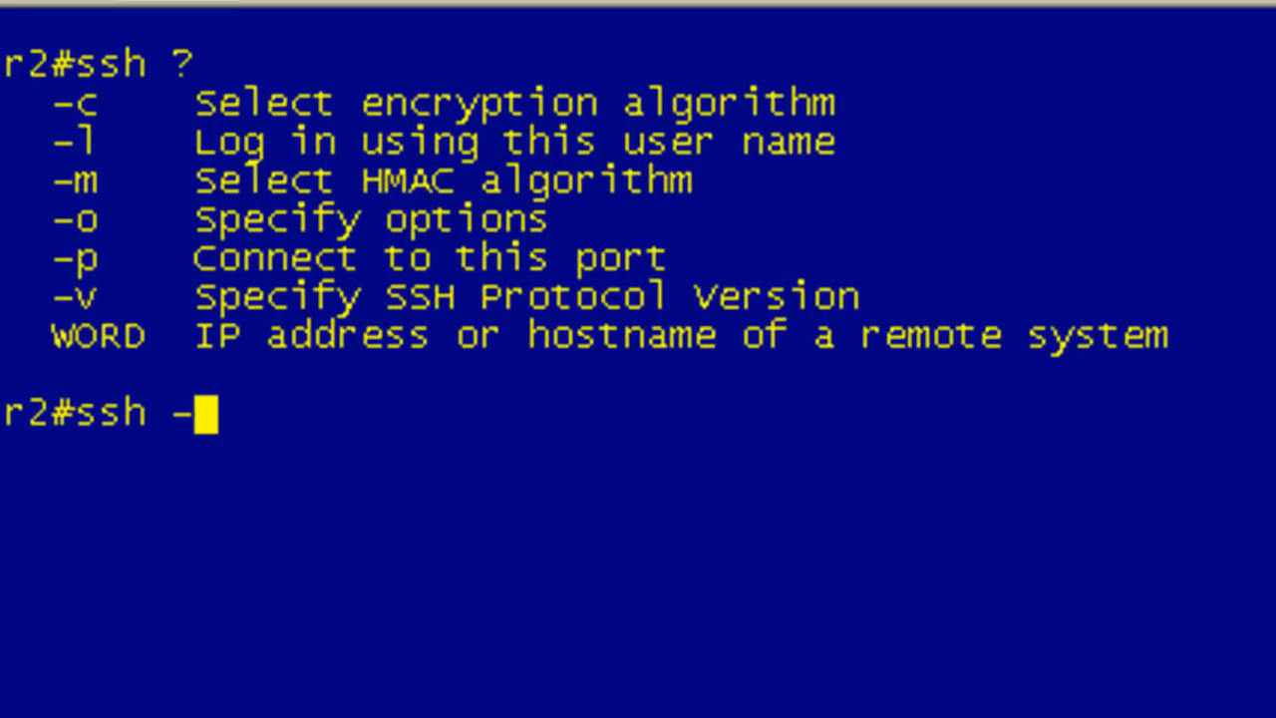
pyautogui.write('l')
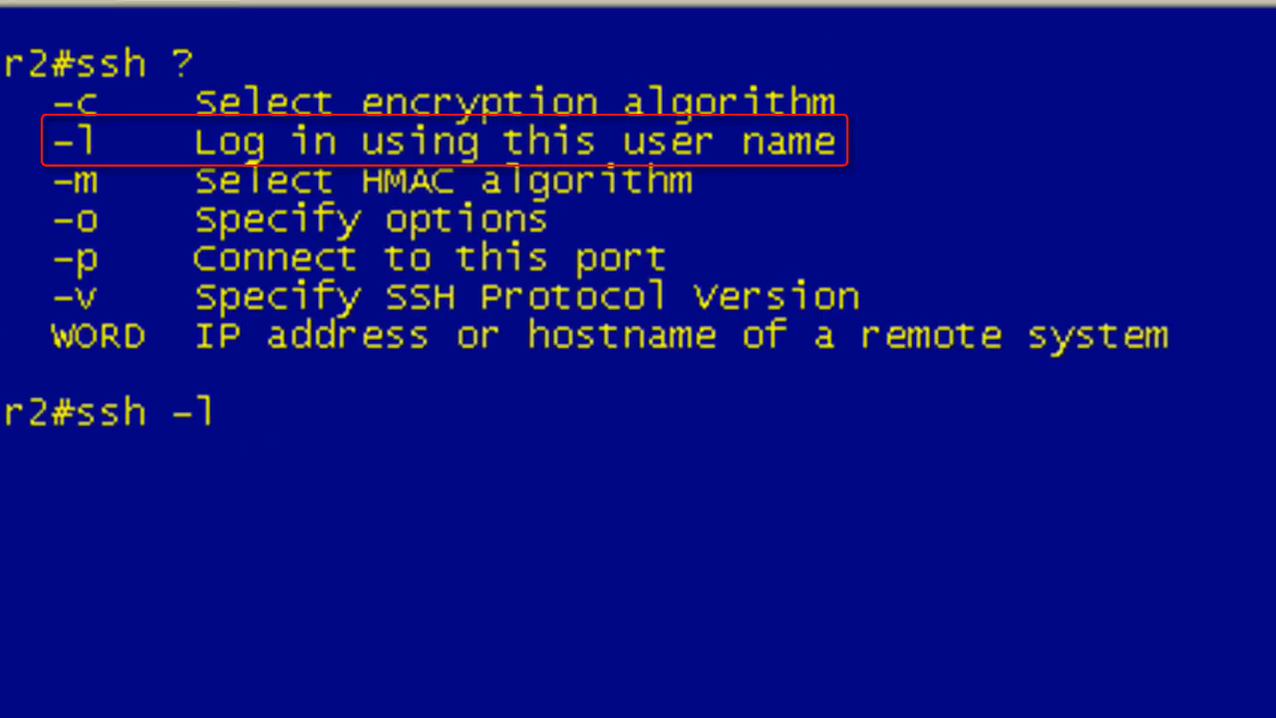
pyautogui.write('packetlab 1')
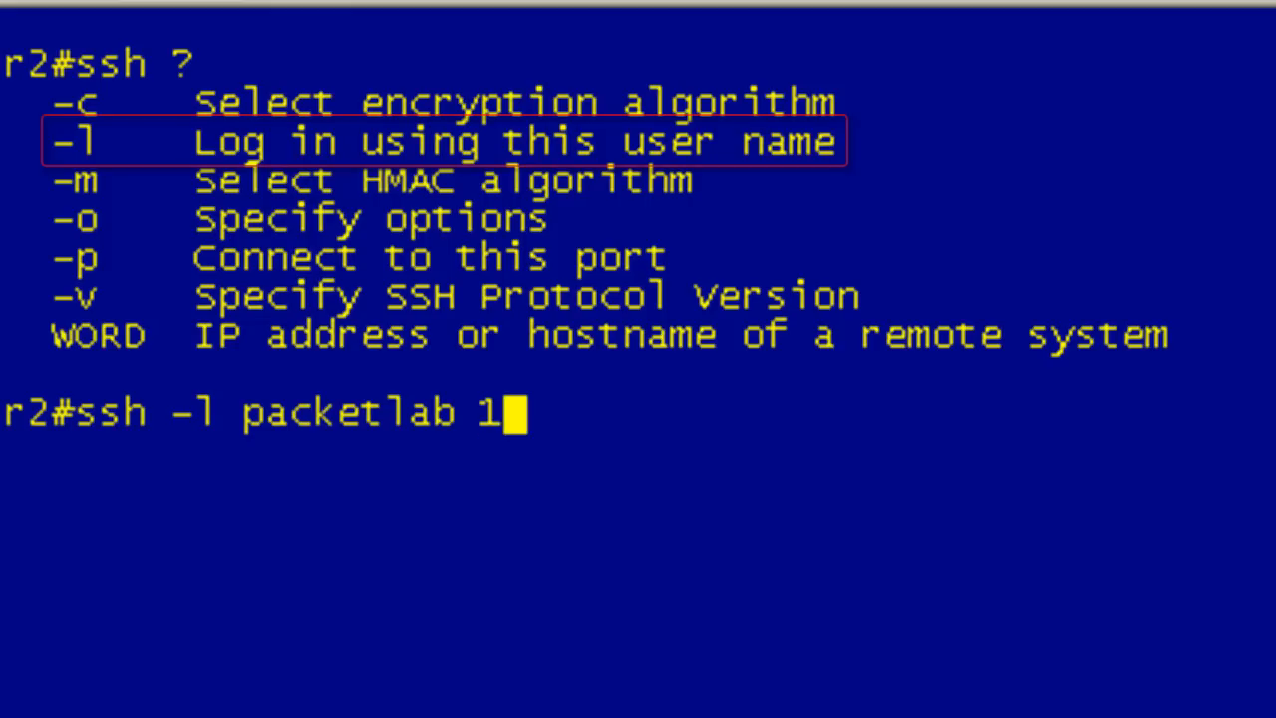
pyautogui.write('0.1.12.1')
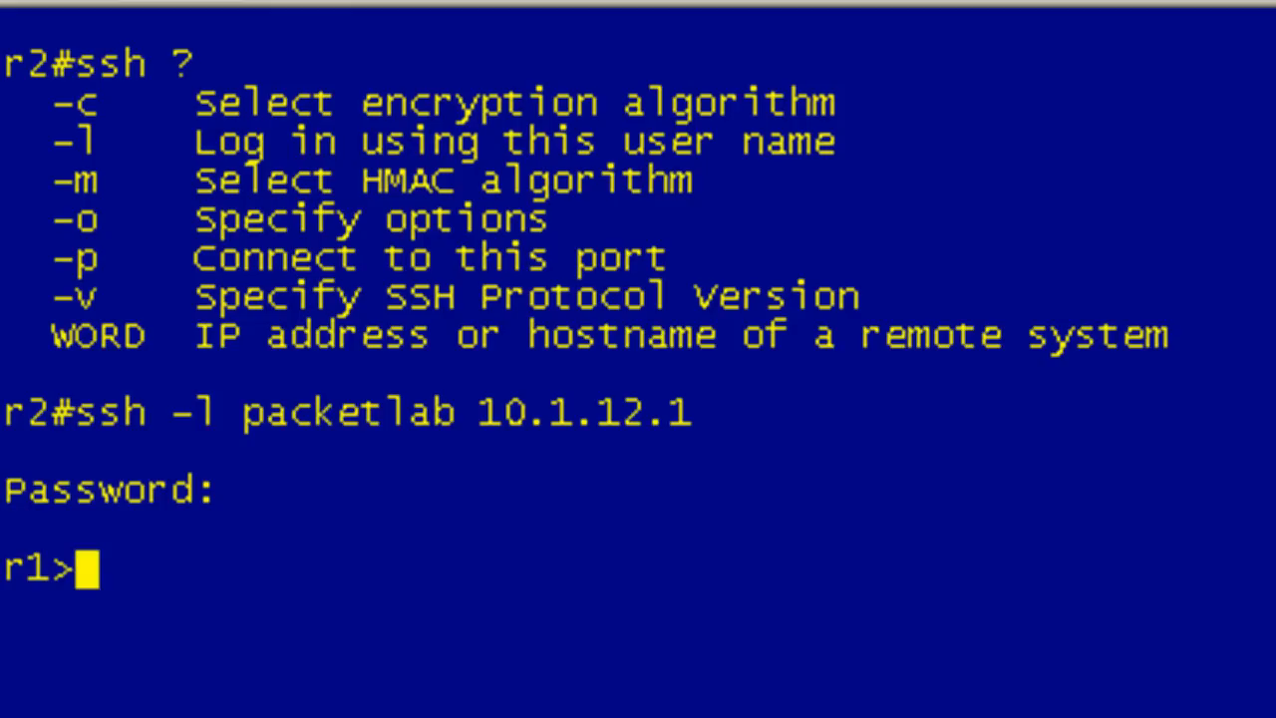
pyautogui.write('exit')
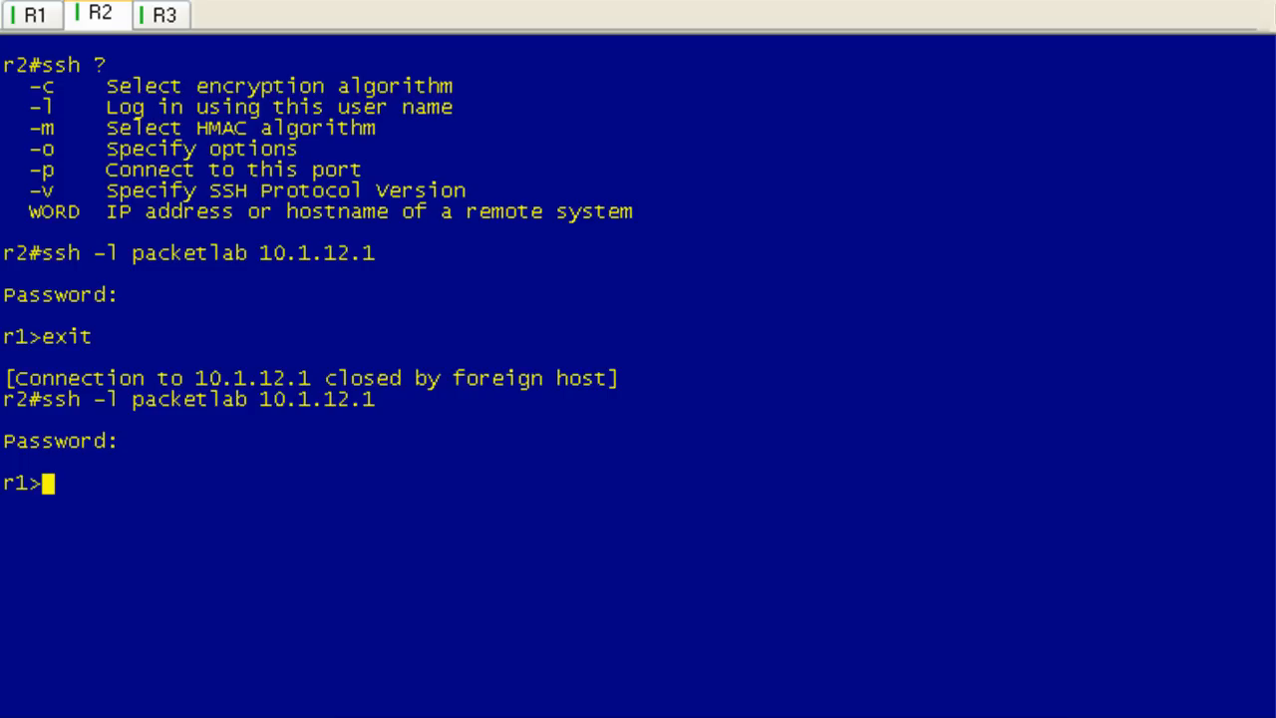
# - Run the enable command on r1 inside the reopened SSH session
pyautogui.write('en')
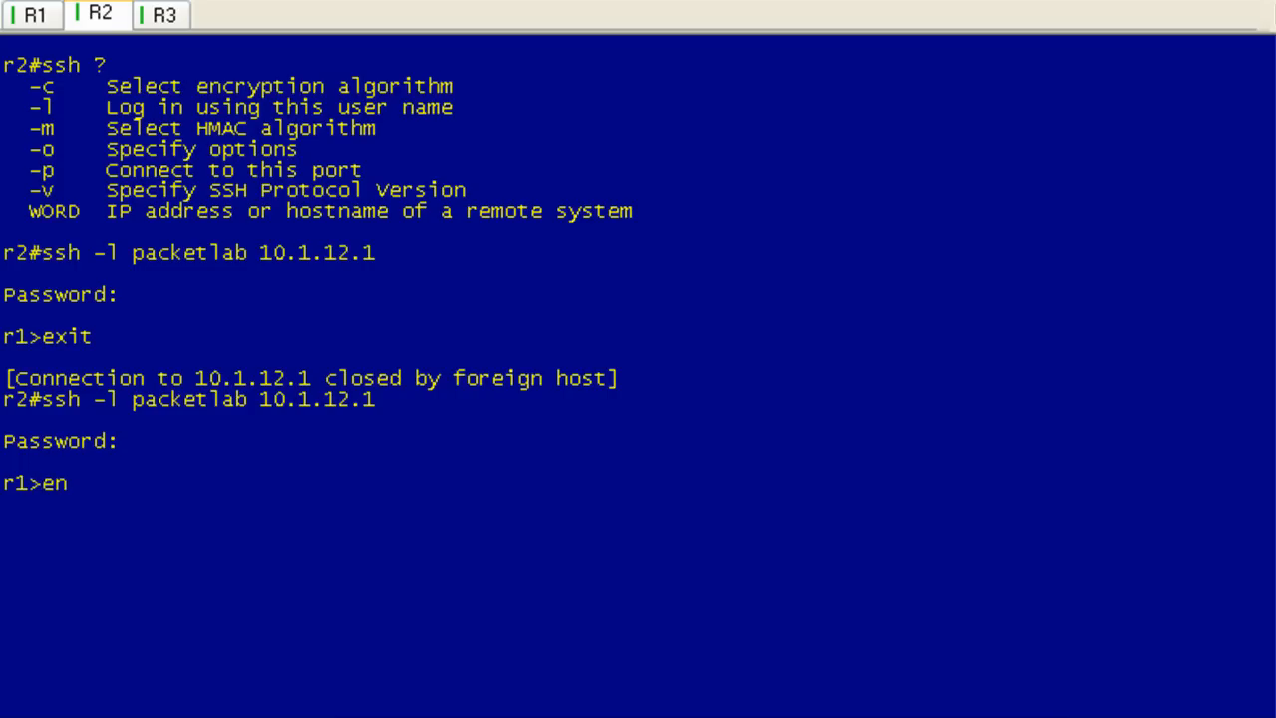
pyautogui.press('Return')
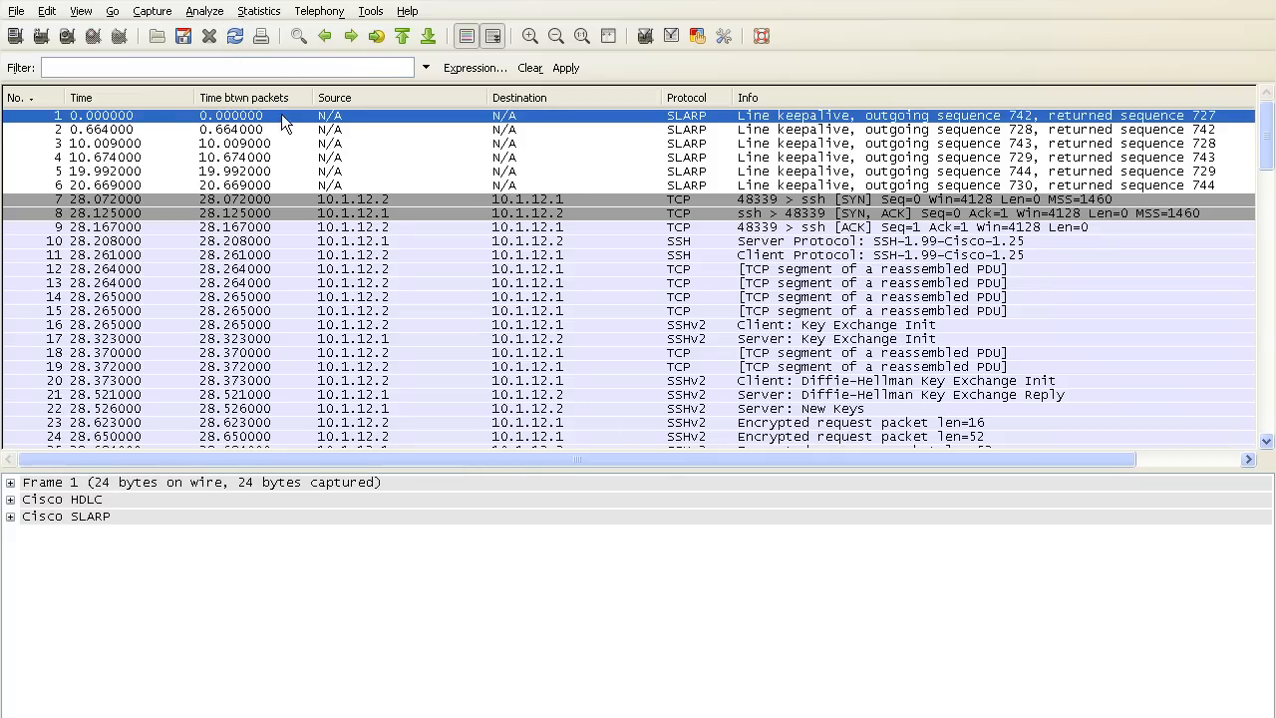
# - Scroll the packet list to review the captured encrypted SSHv2 packets between 10.1.12.2 and 10.1.12.1
pyautogui.scroll(-3)
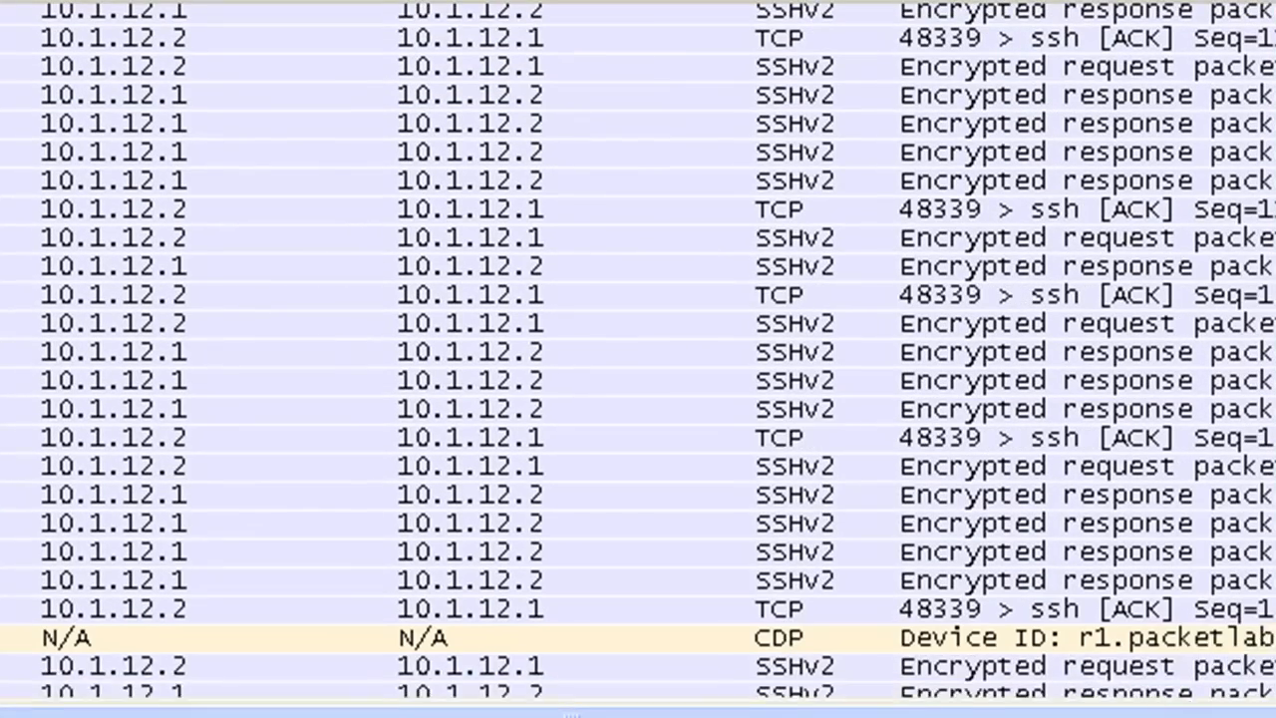
pyautogui.scroll(-3)
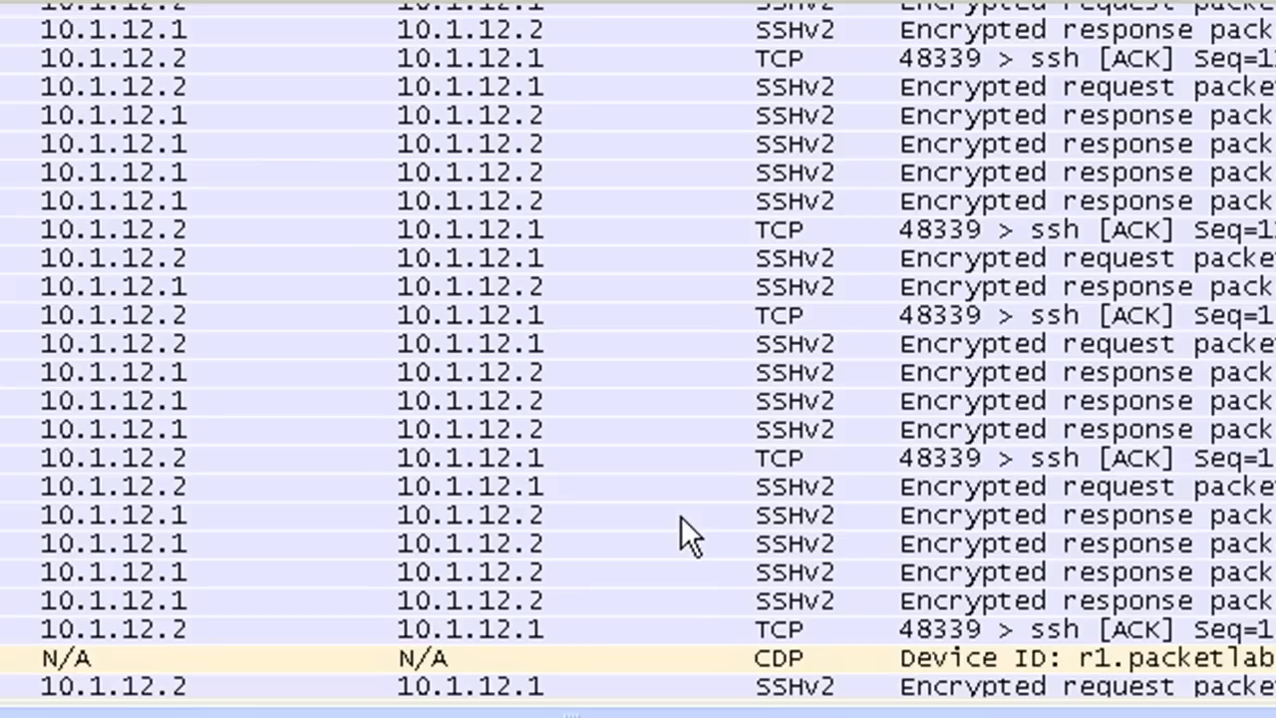
pyautogui.scroll(-3)
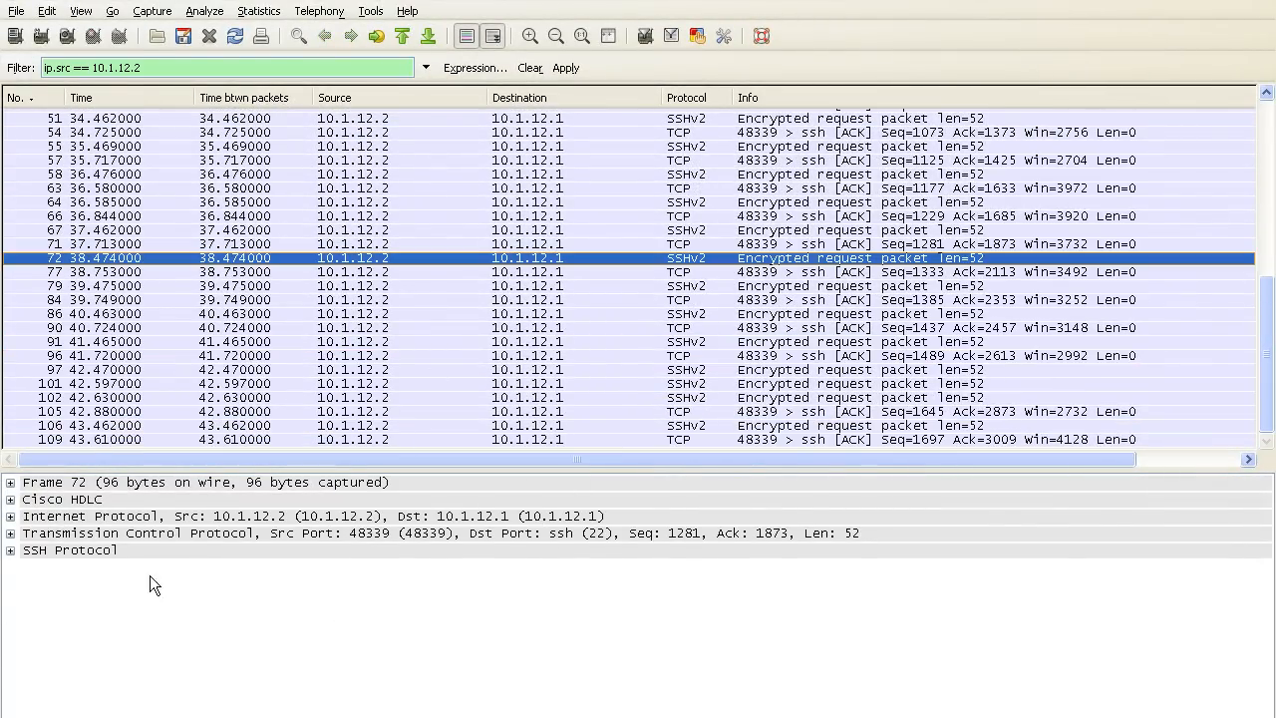
# - Bring up the context menu on an SSHv2 packet from 10.1.12.2 in the filtered list
pyautogui.rightClick(70, 549)
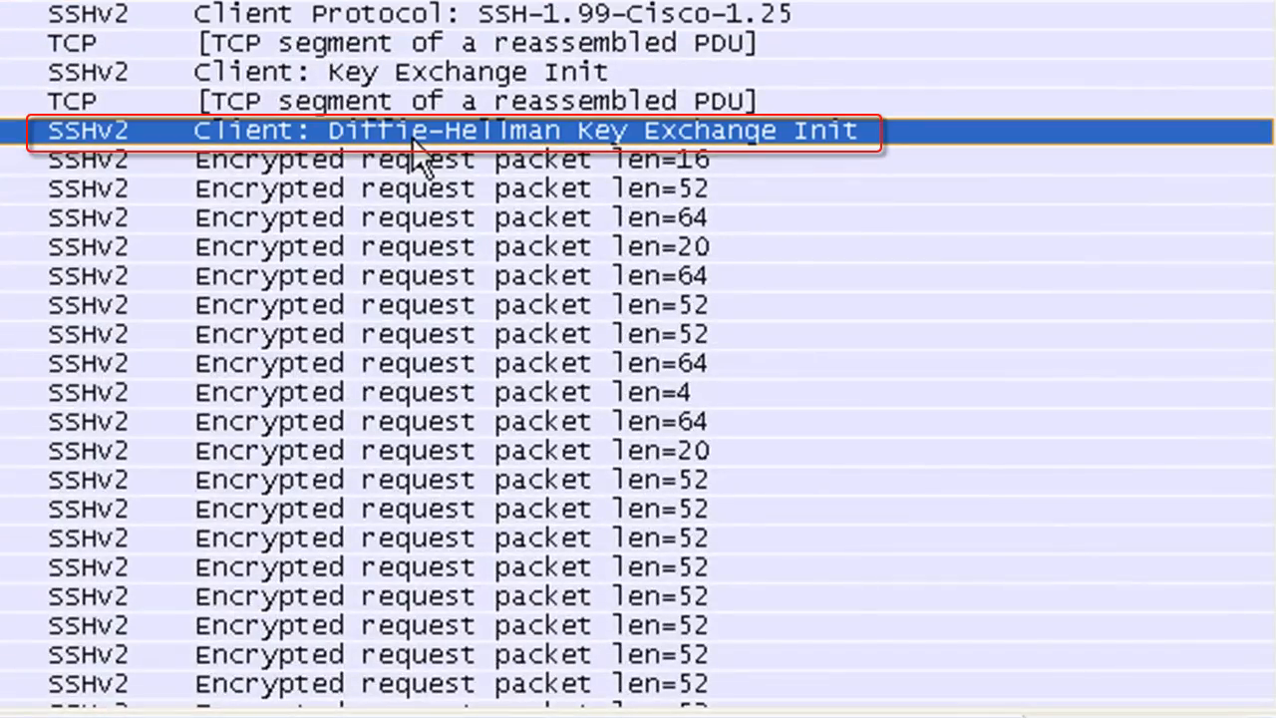
pyautogui.moveTo(772, 159)
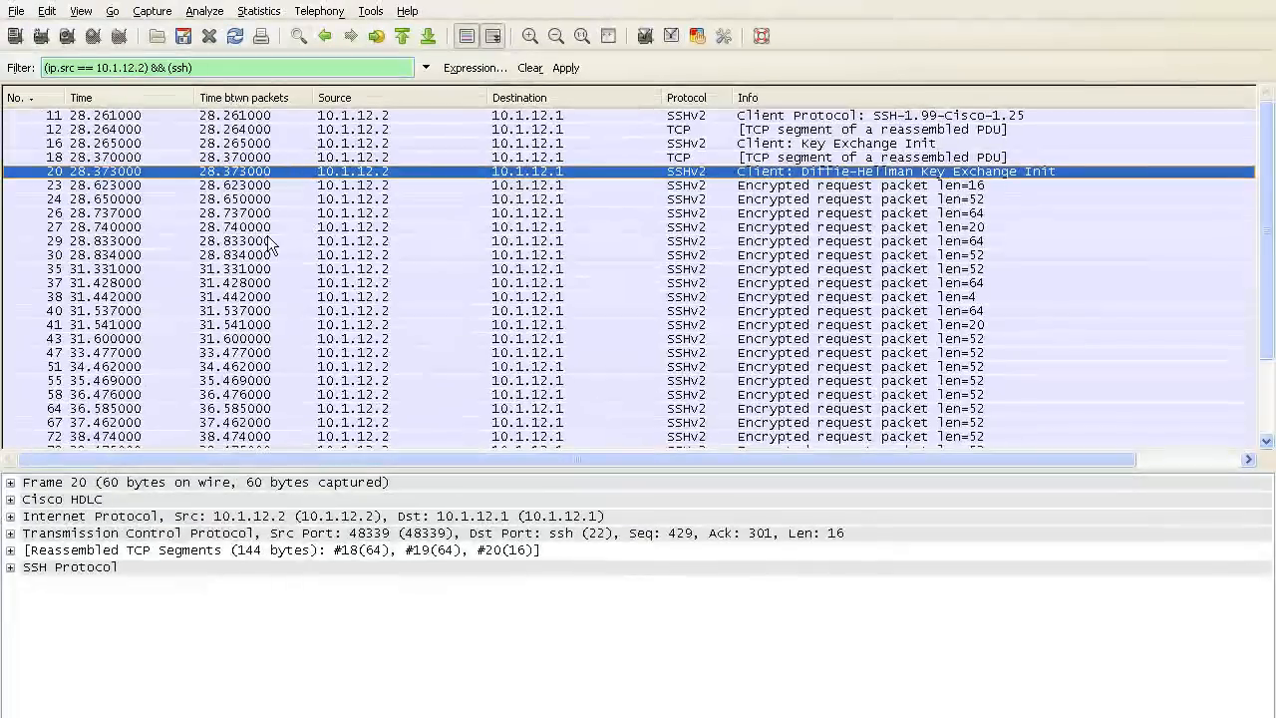
pyautogui.scroll(-3)
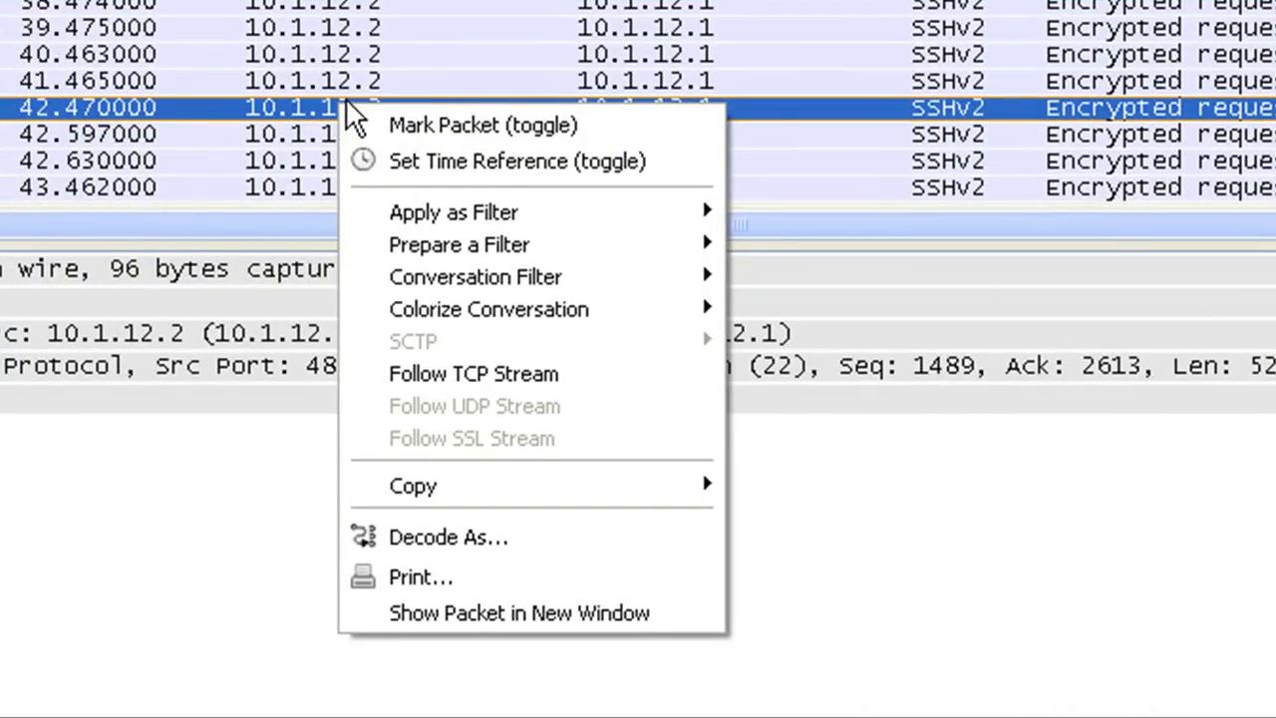
pyautogui.moveTo(612, 373)
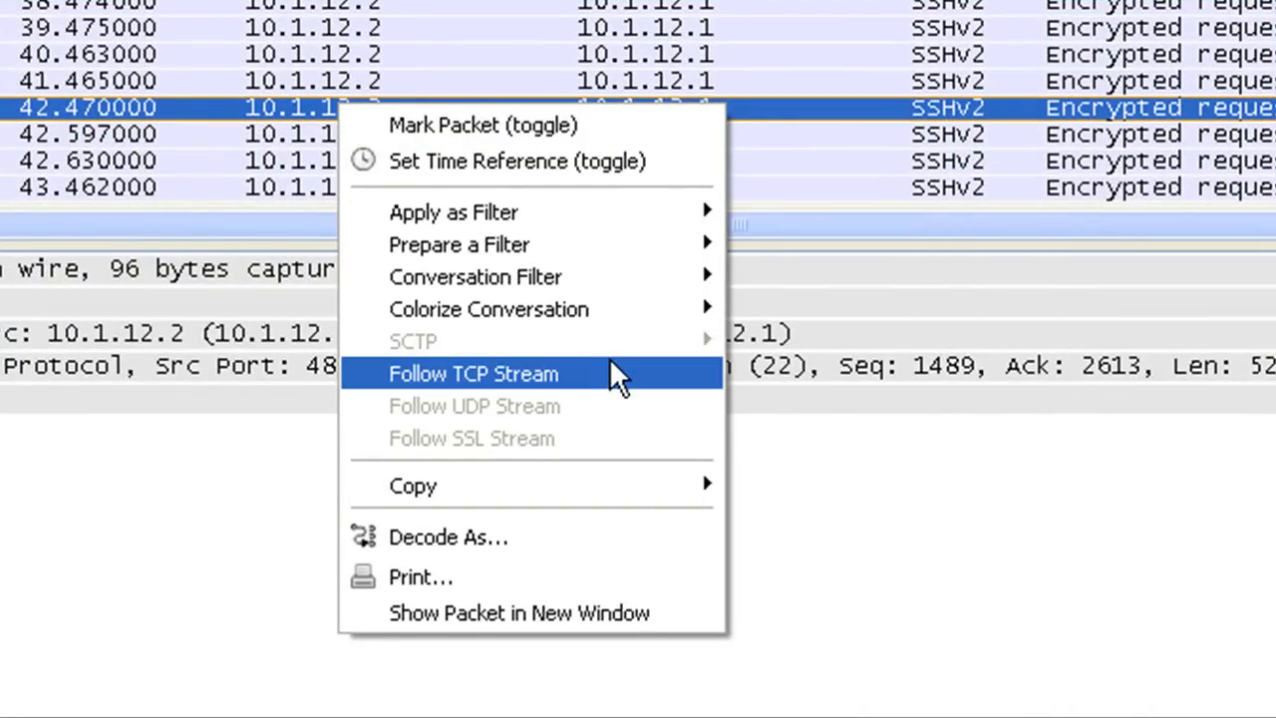
# - Follow the packet's TCP stream, showing the 4704-byte SSH conversation as encrypted data, and list its directions
pyautogui.click(473, 374)
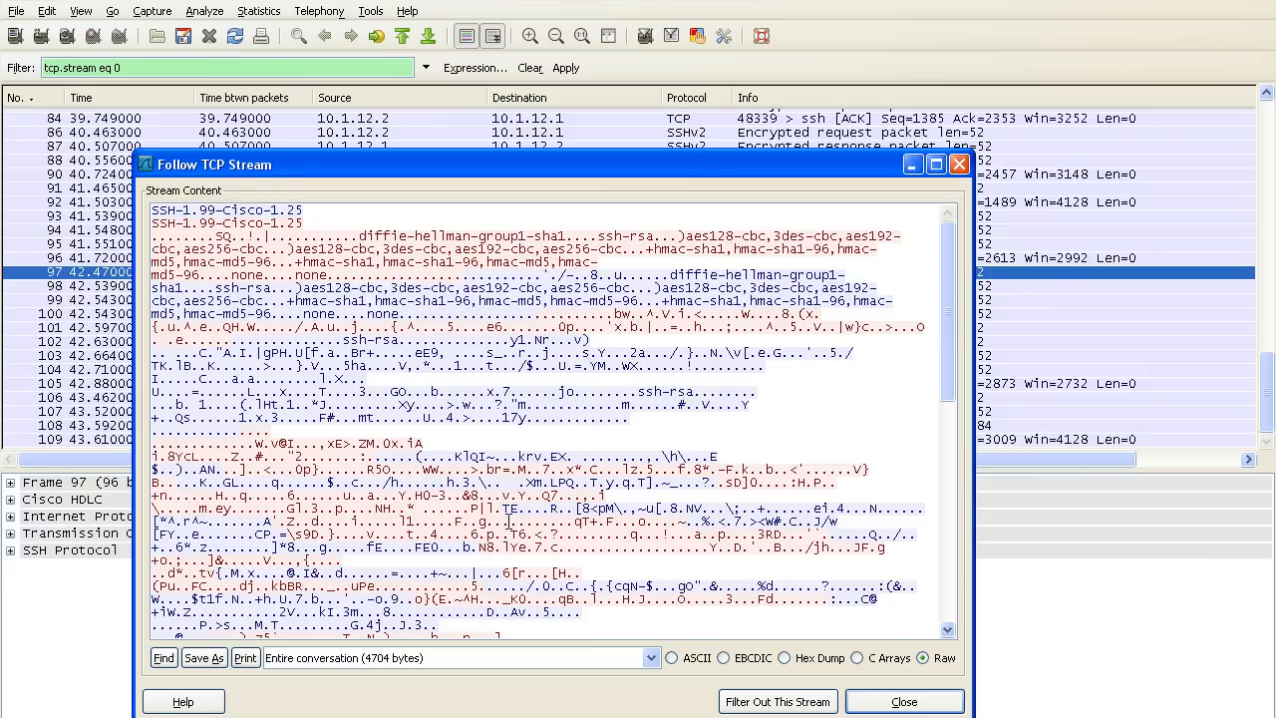
pyautogui.click(650, 657)
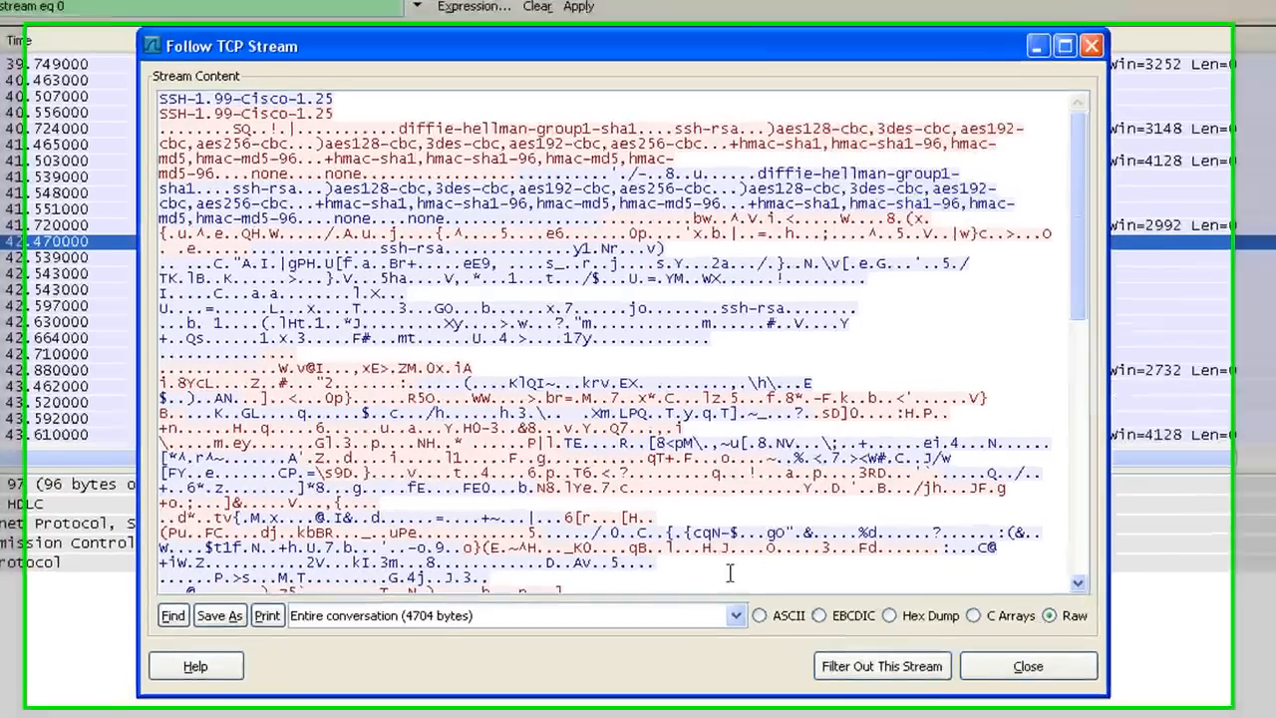
pyautogui.click(735, 615)
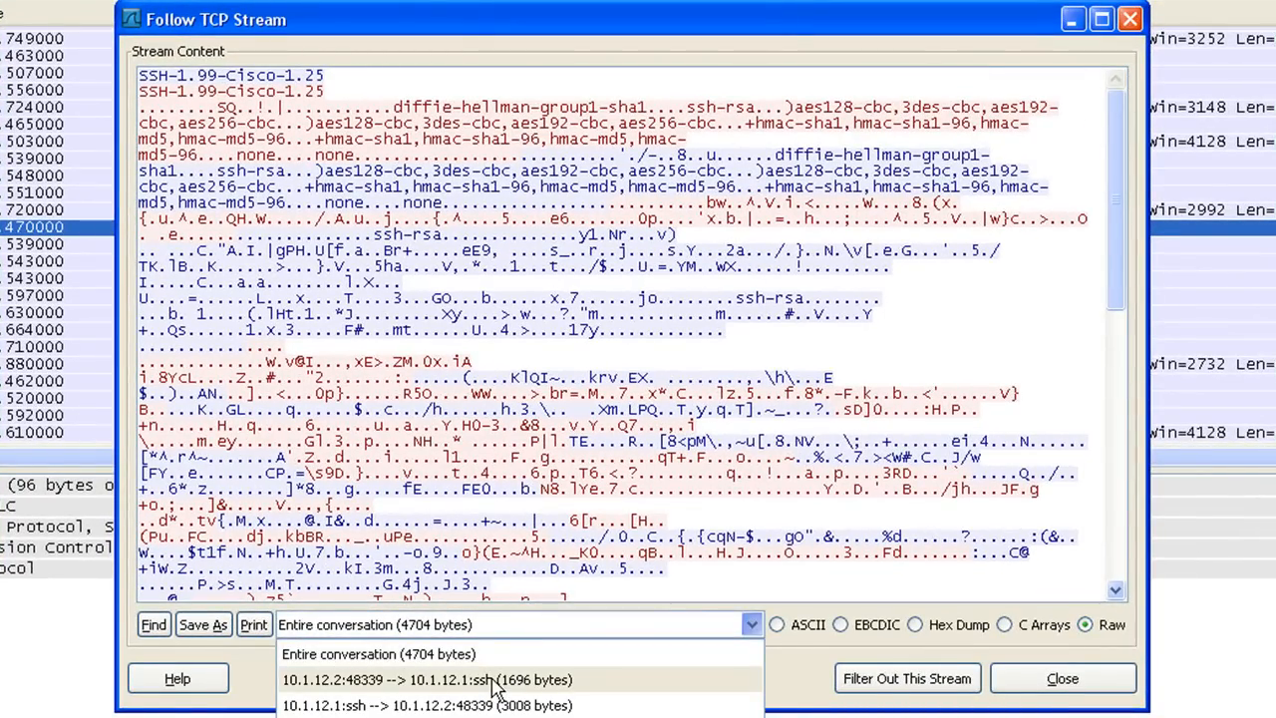
# - Show only the 1696 bytes sent from 10.1.12.2:48339 to 10.1.12.1:ssh, still unreadable
pyautogui.click(426, 679)
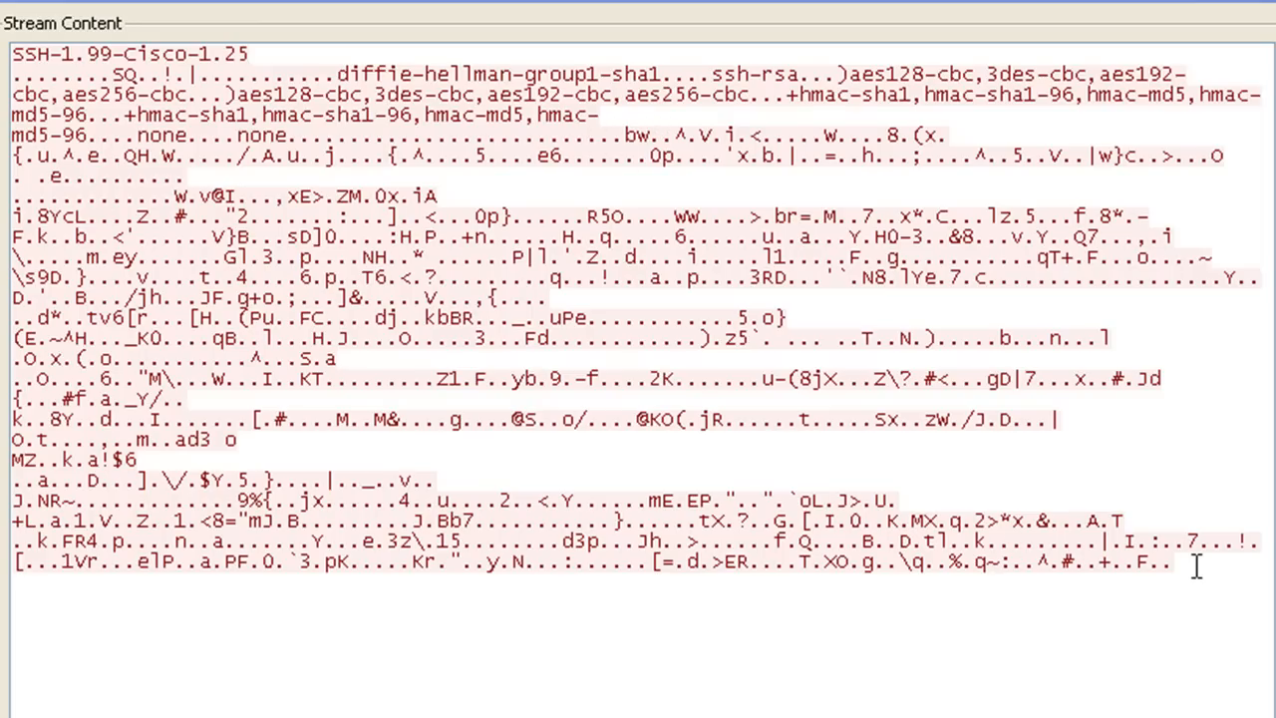
pyautogui.moveTo(1147, 568)
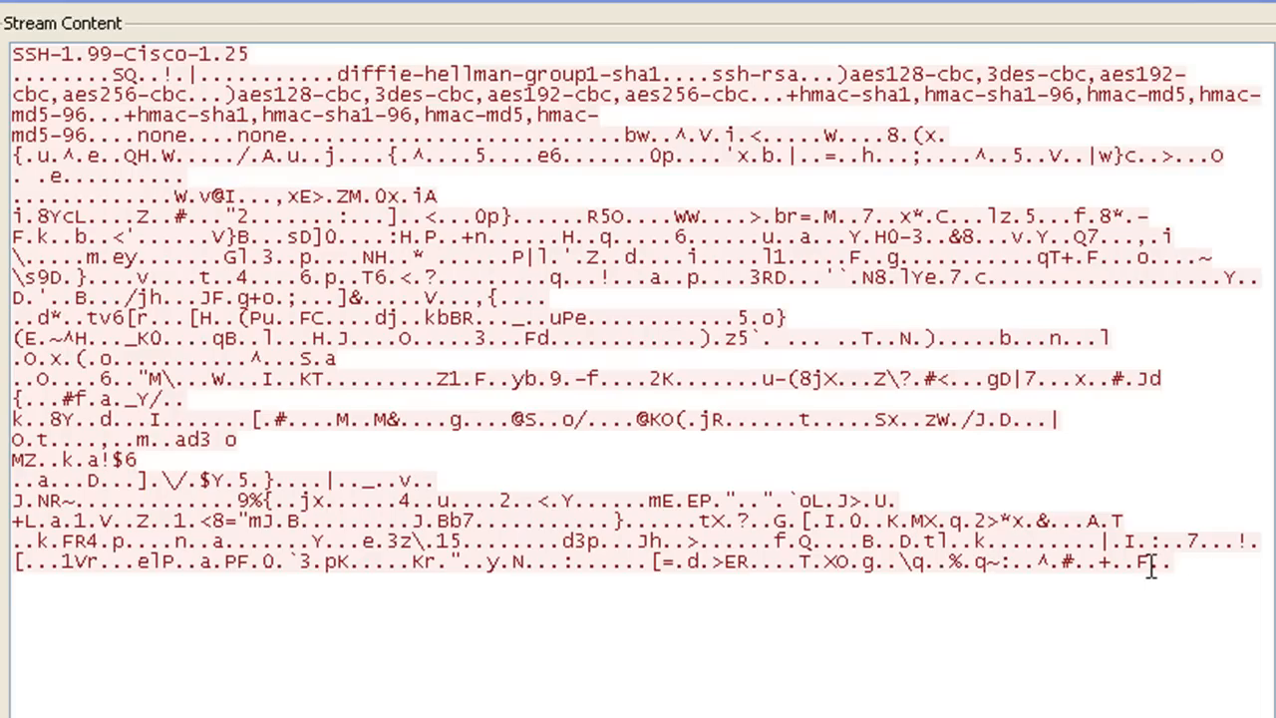
pyautogui.moveTo(642, 455)
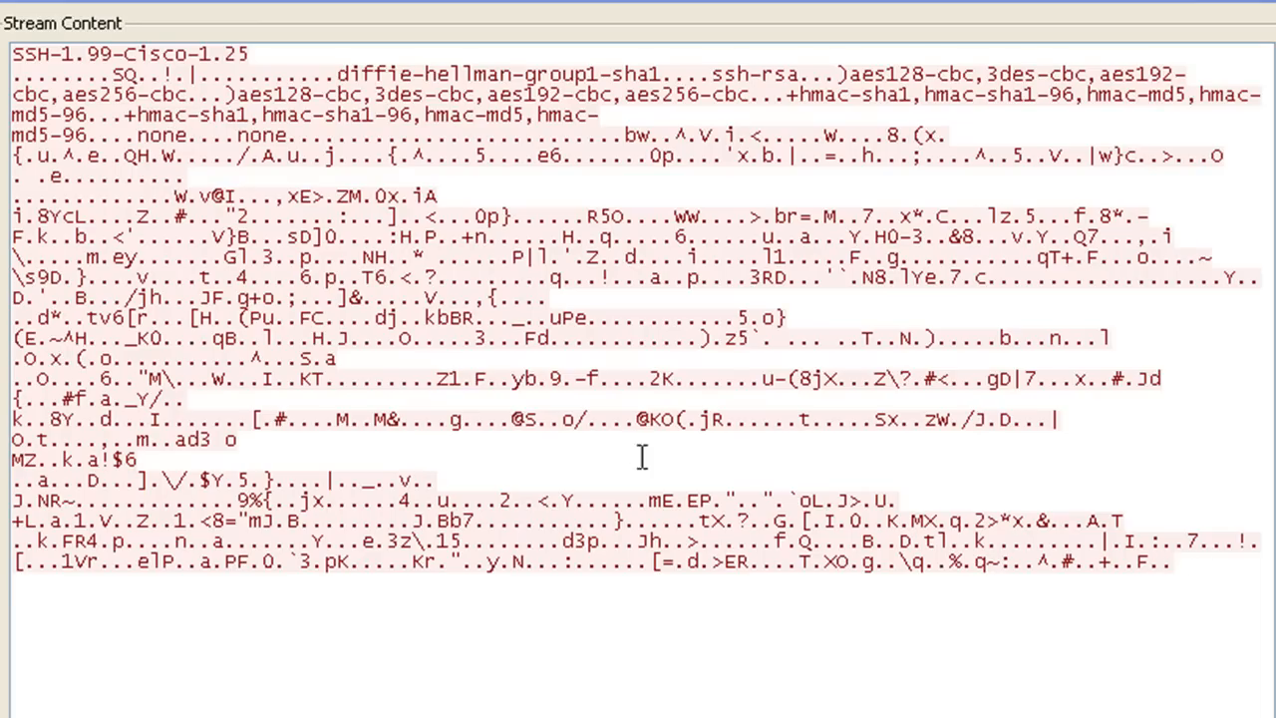
pyautogui.moveTo(641, 448)
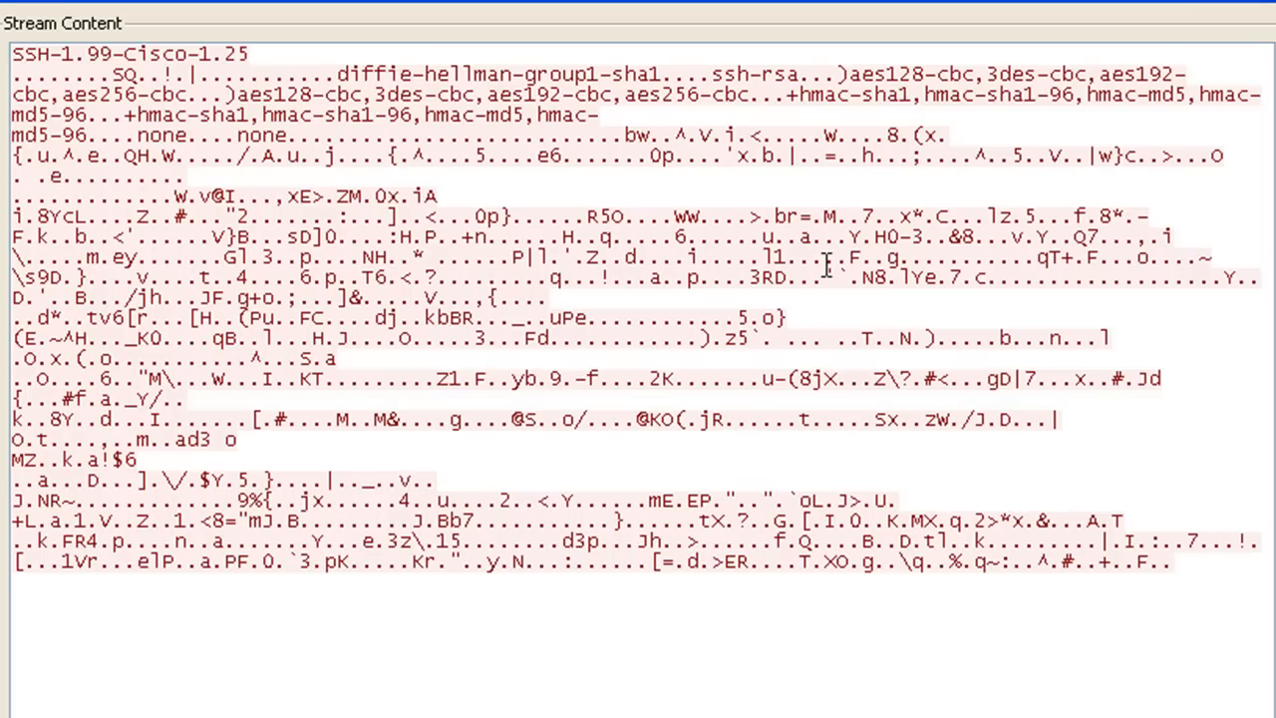
pyautogui.moveTo(863, 290)
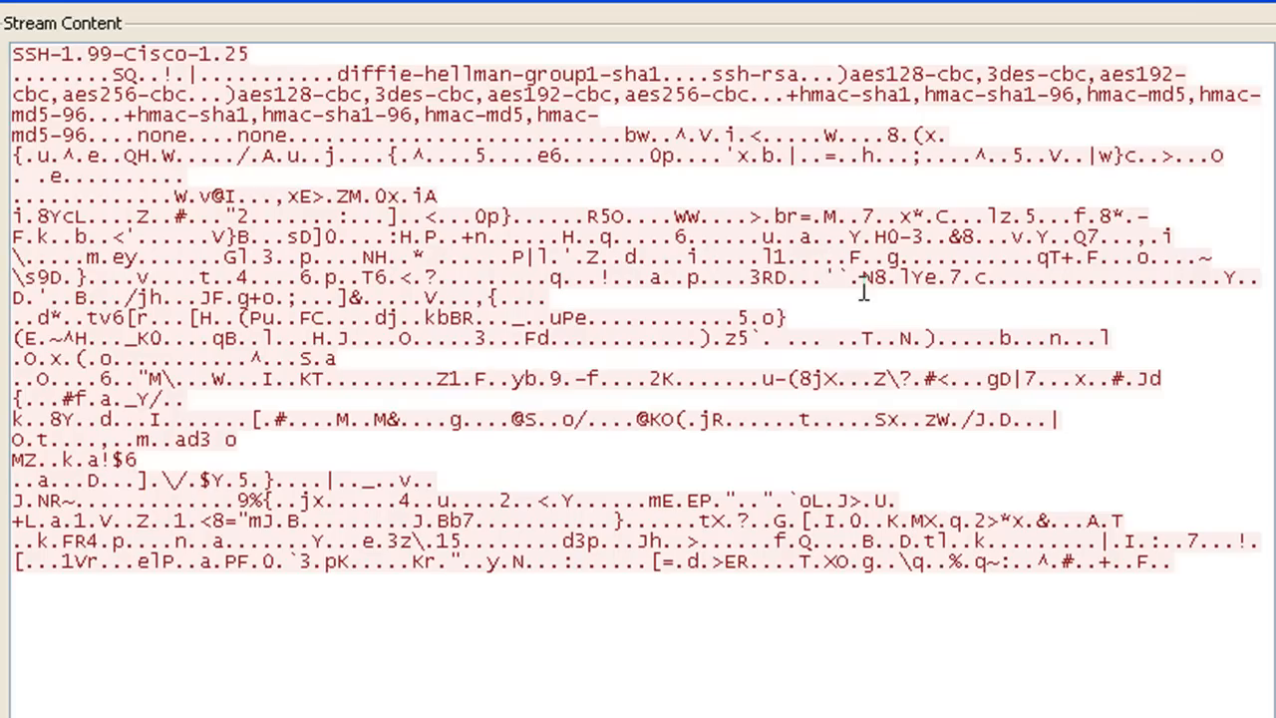